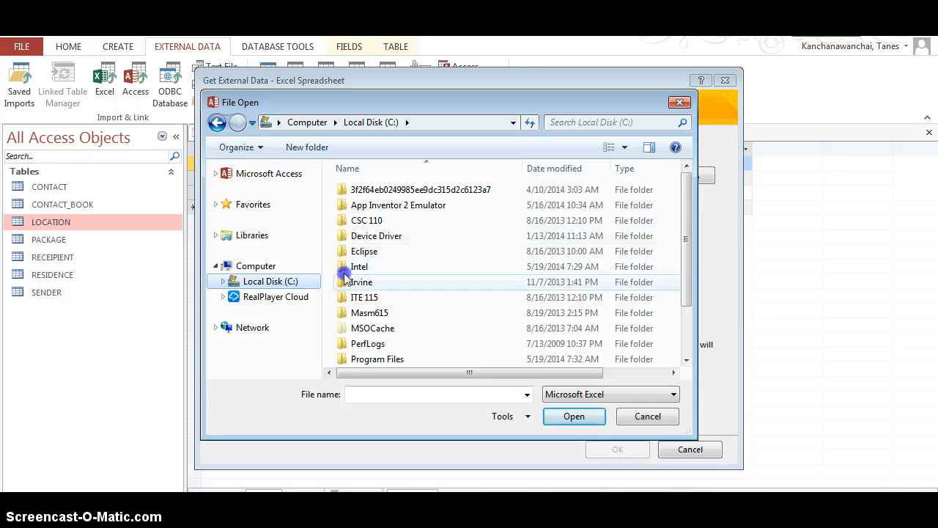
mouse_move(682, 221)
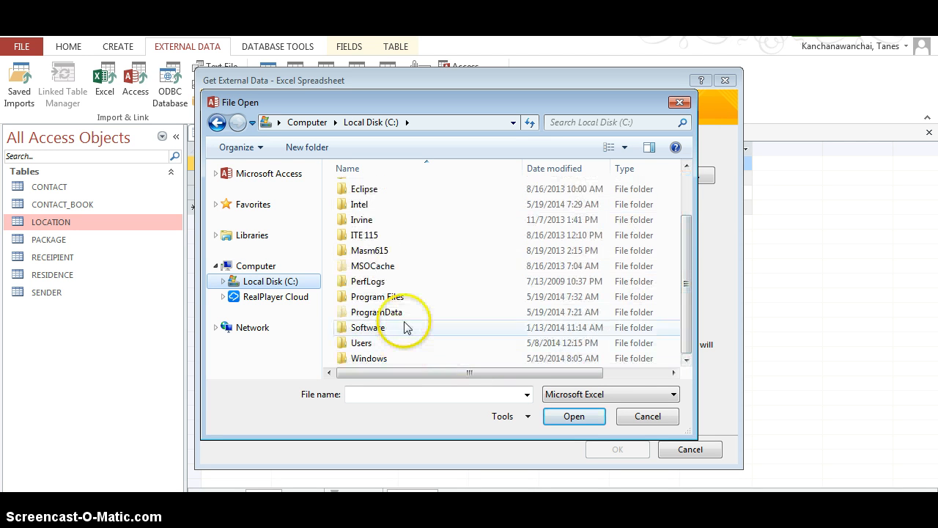
mouse_move(370, 358)
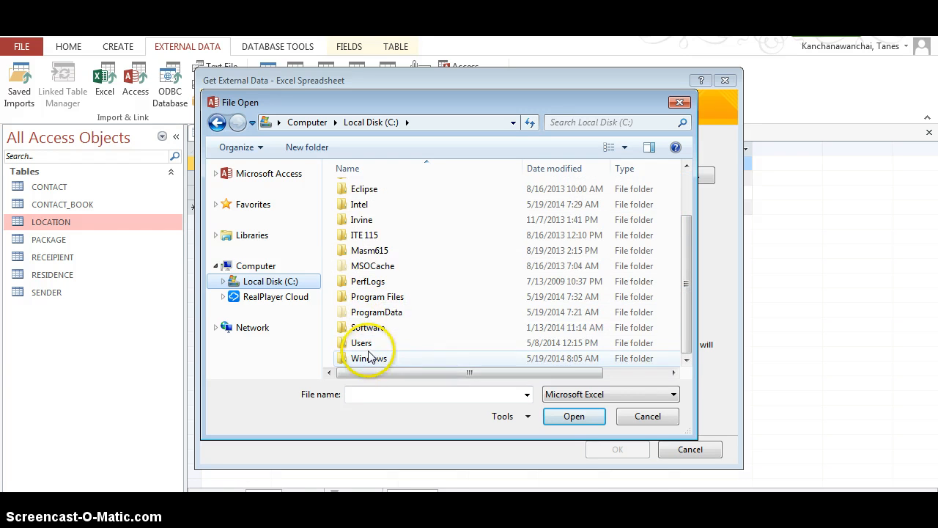
Browse through Users and the personal user folder into Downloads
left_click(362, 342)
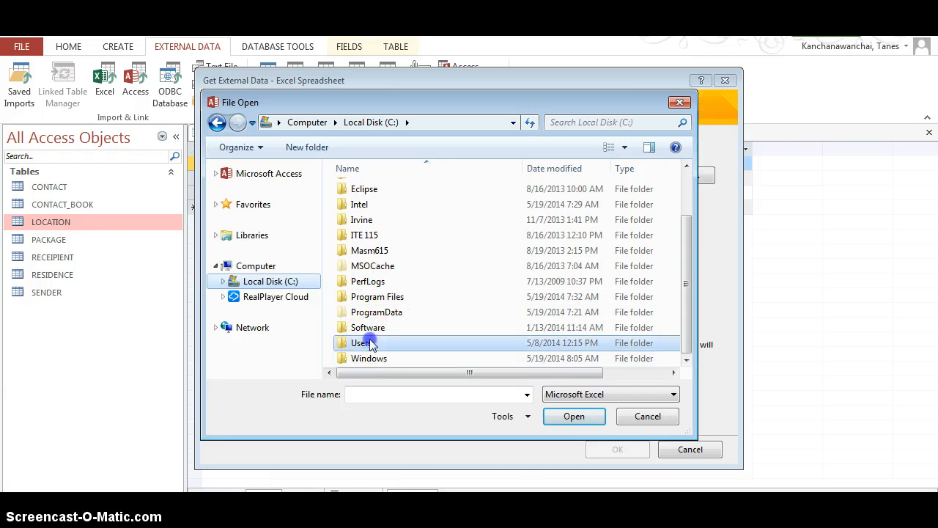
double_click(362, 342)
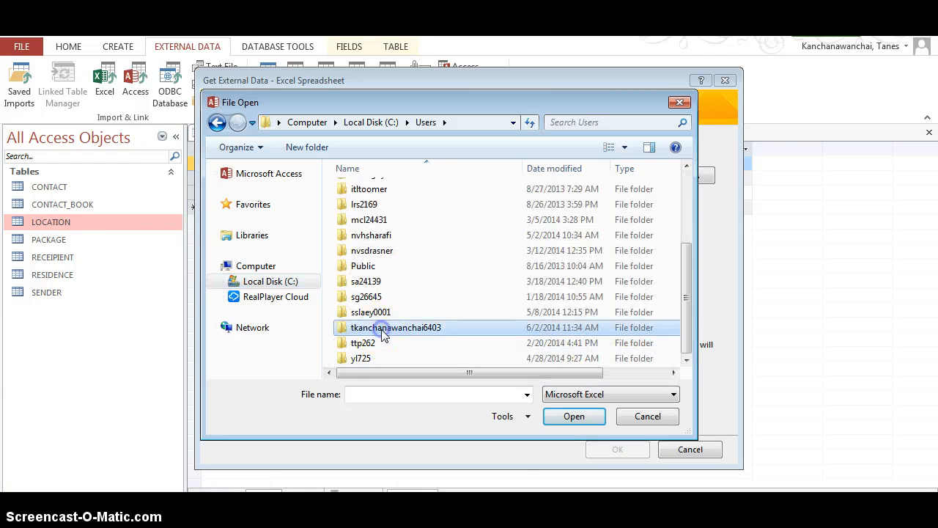
double_click(397, 327)
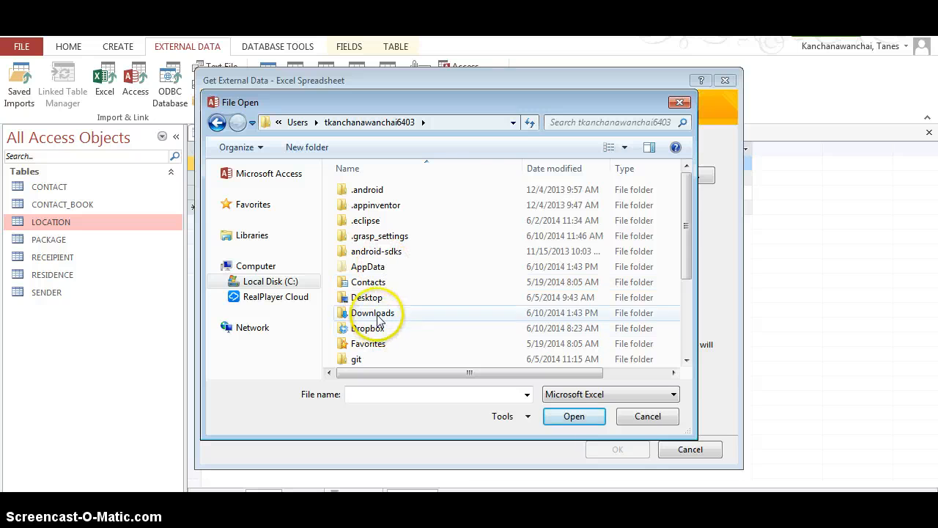
double_click(372, 313)
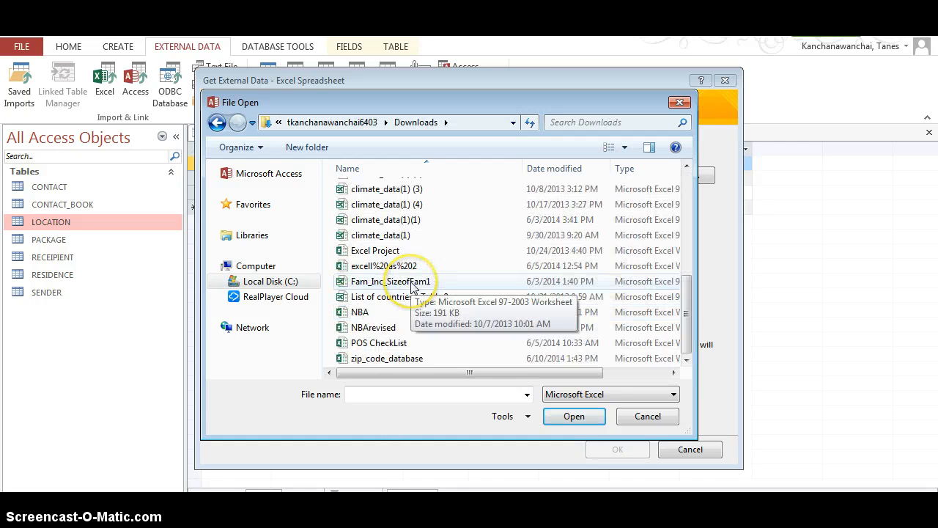
mouse_move(473, 346)
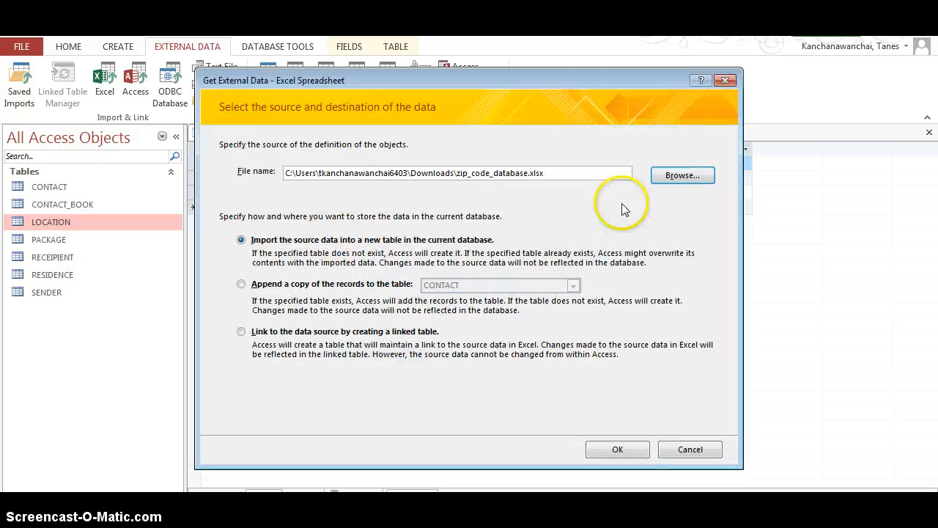
mouse_move(35, 261)
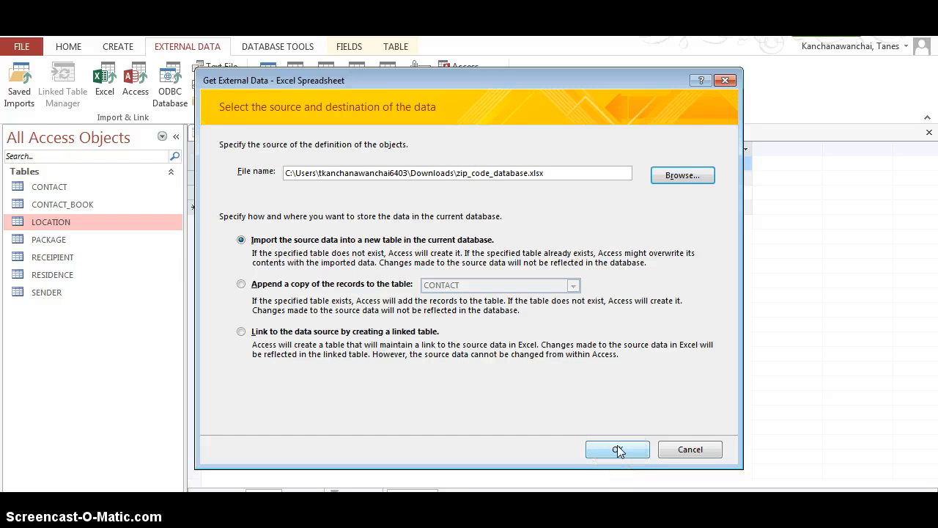
mouse_move(242, 259)
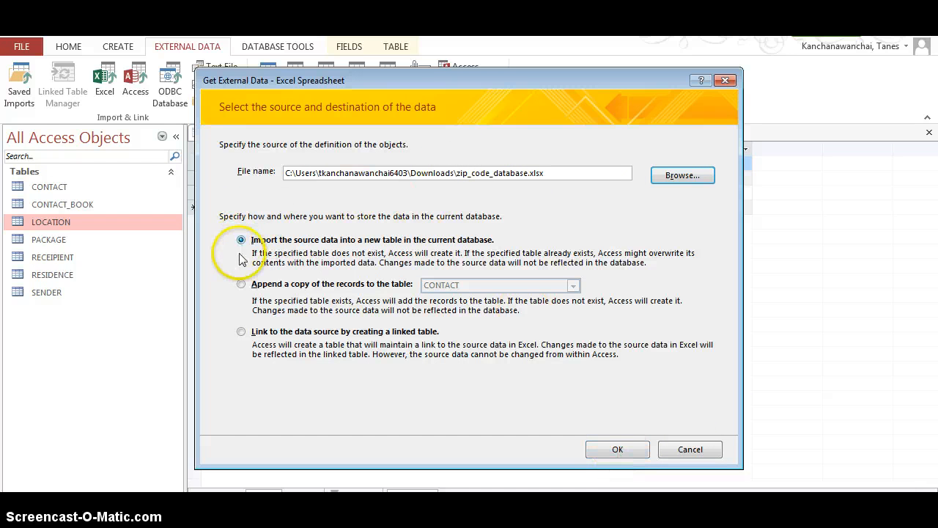
mouse_move(277, 253)
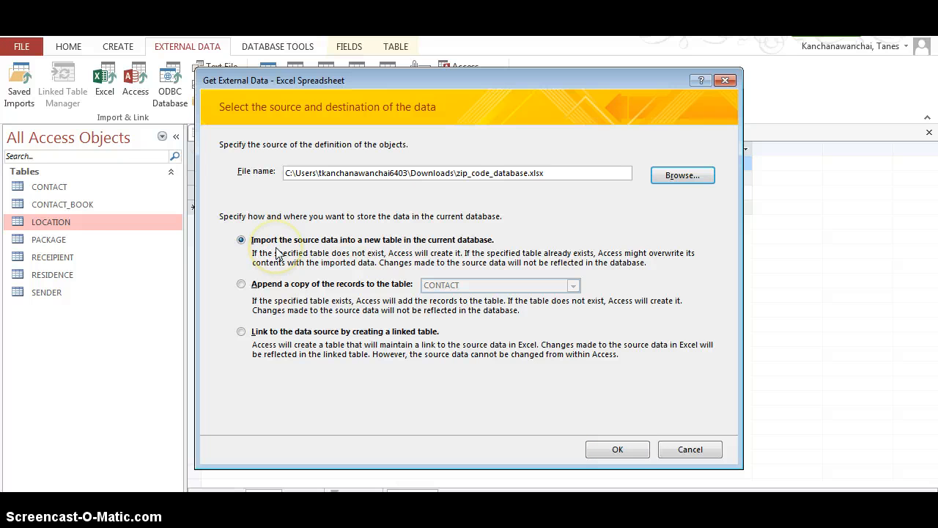
mouse_move(319, 308)
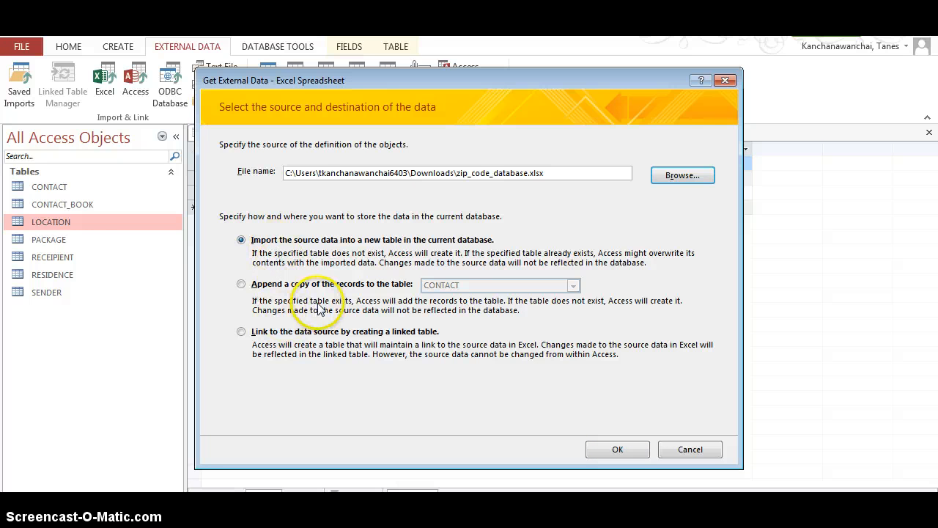
mouse_move(519, 277)
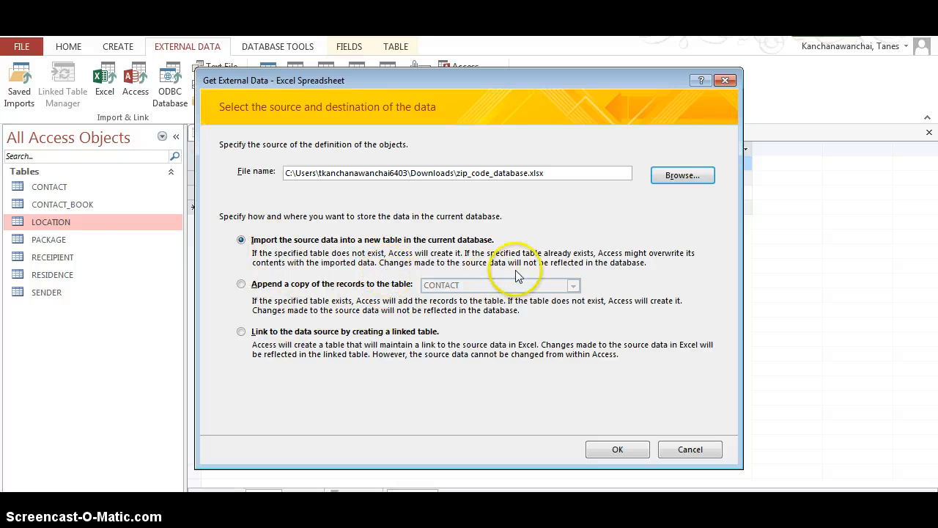
mouse_move(44, 205)
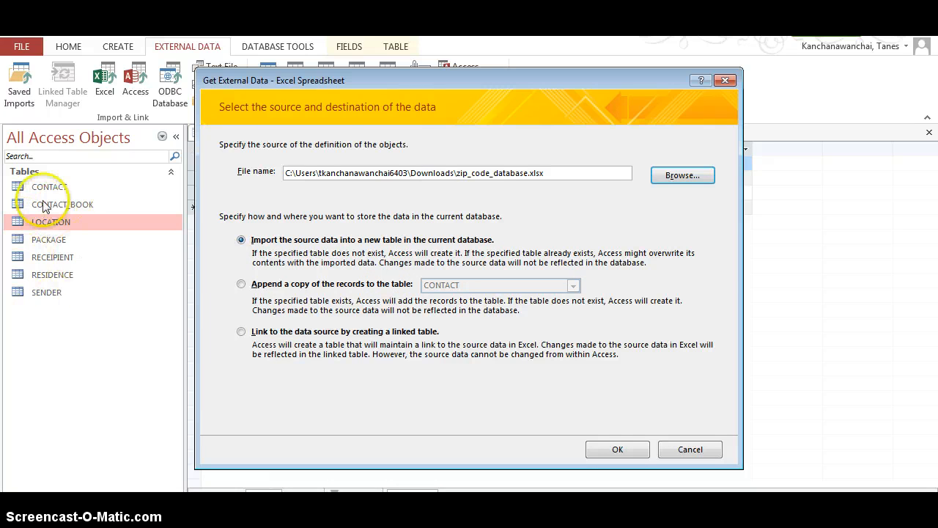
mouse_move(308, 352)
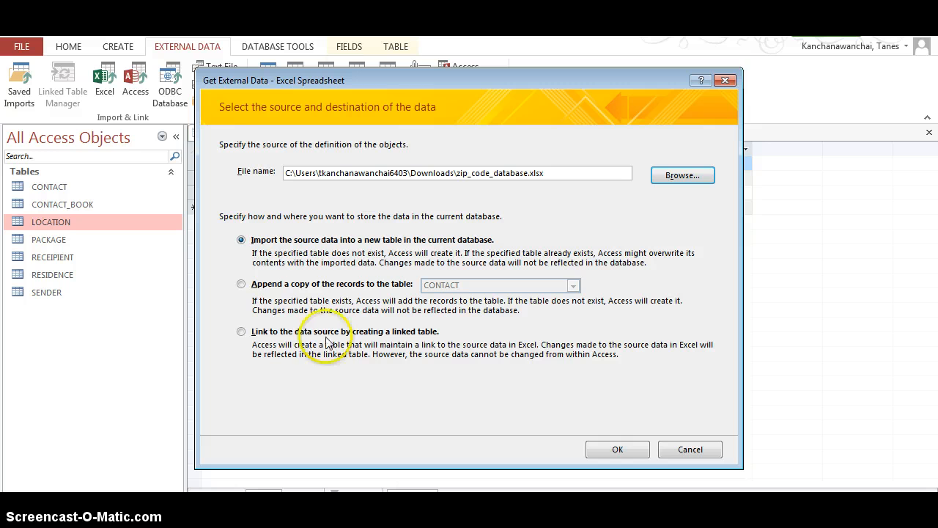
mouse_move(442, 339)
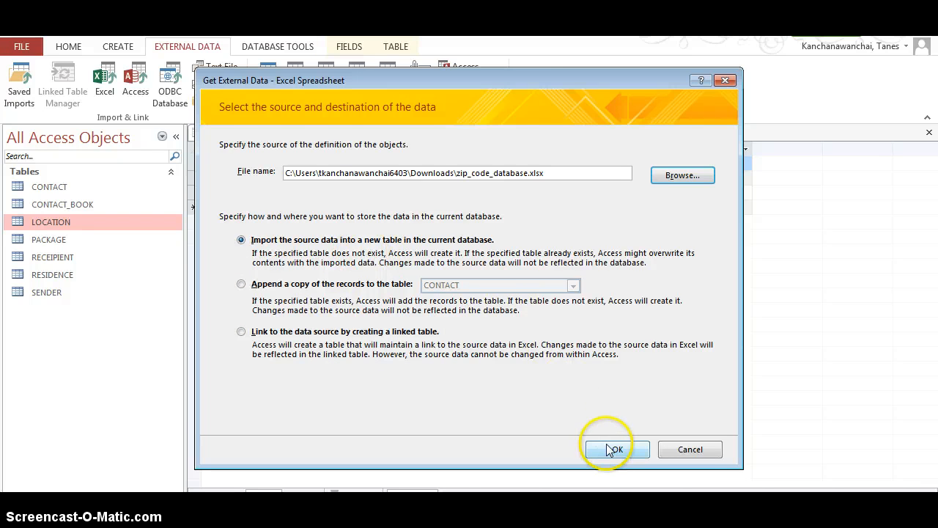
Confirm importing zip_code_database.xlsx into a new table with OK
left_click(616, 450)
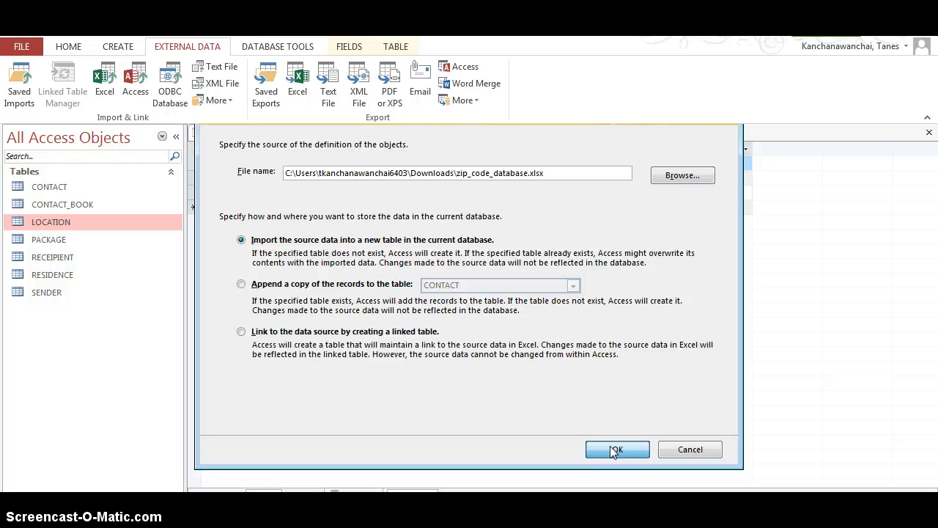
left_click(616, 448)
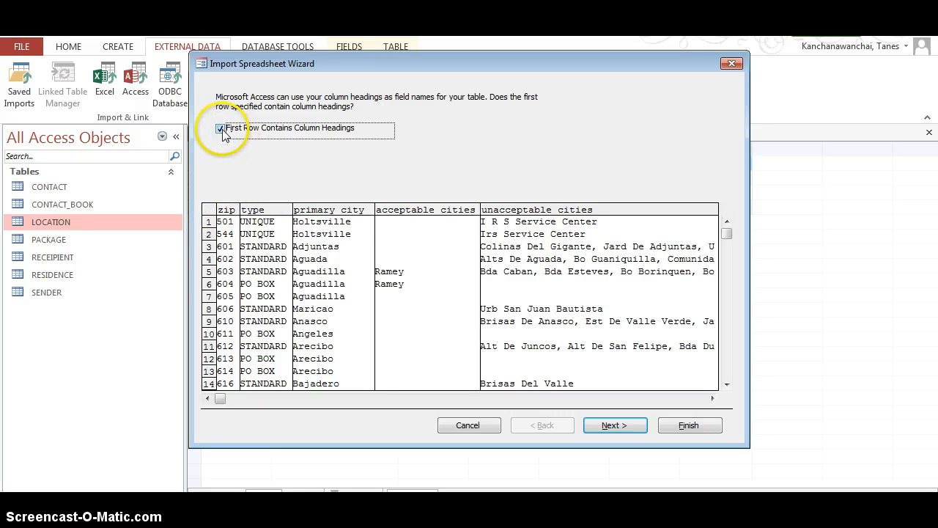
mouse_move(284, 217)
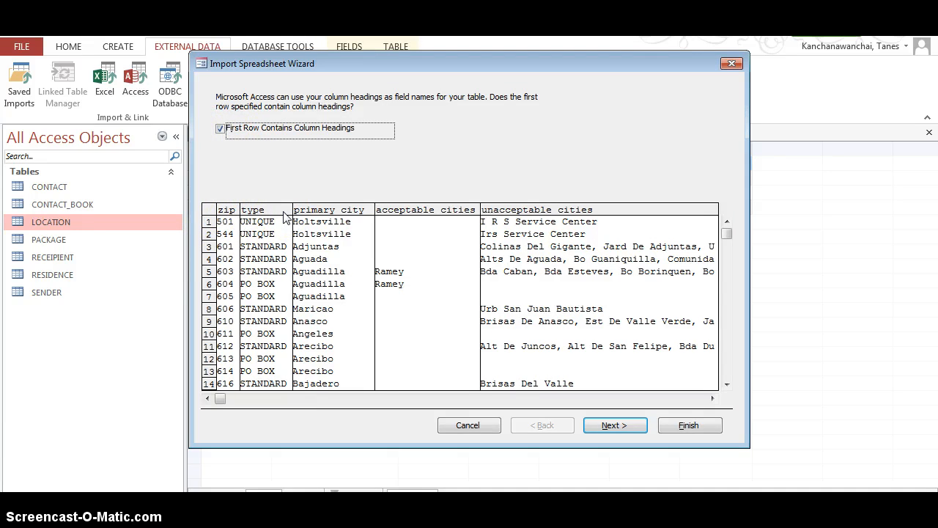
mouse_move(354, 288)
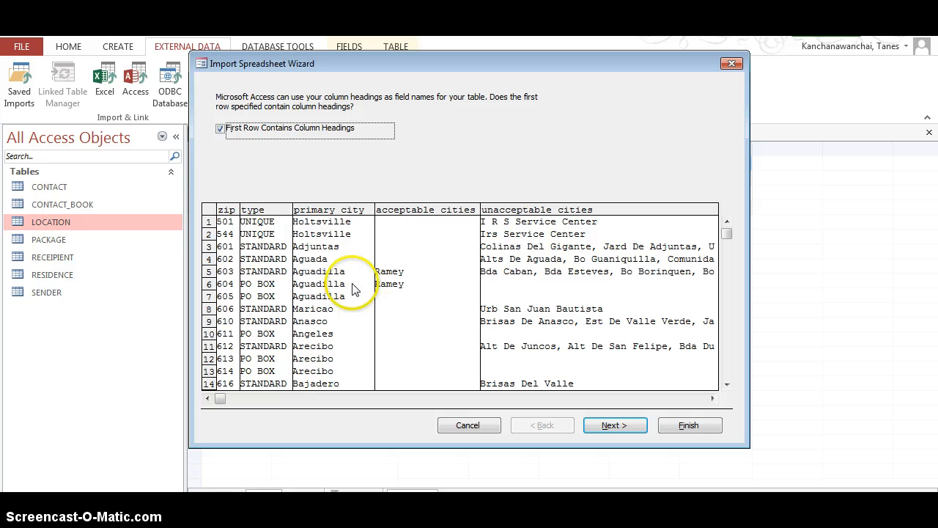
Review the previewed columns with first-row headings kept and continue to field options
scroll("right", 3)
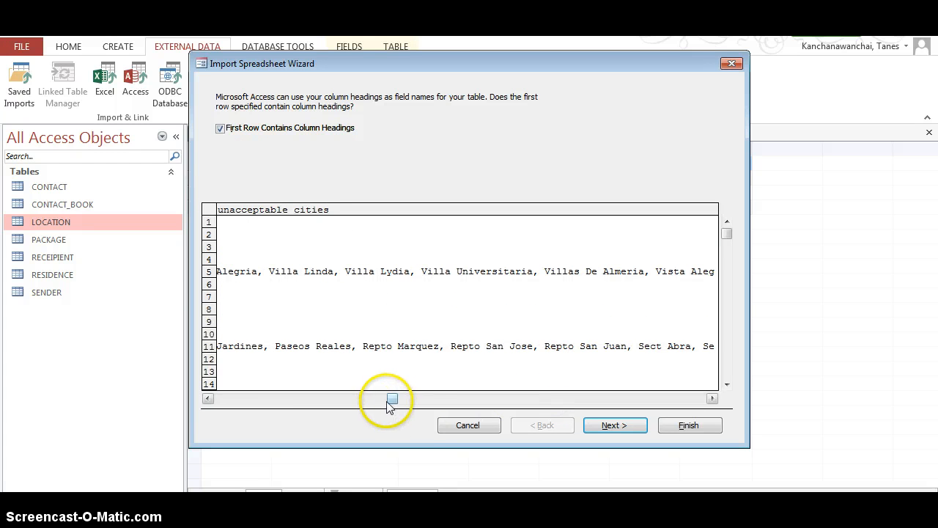
left_click_drag(393, 398, 585, 399)
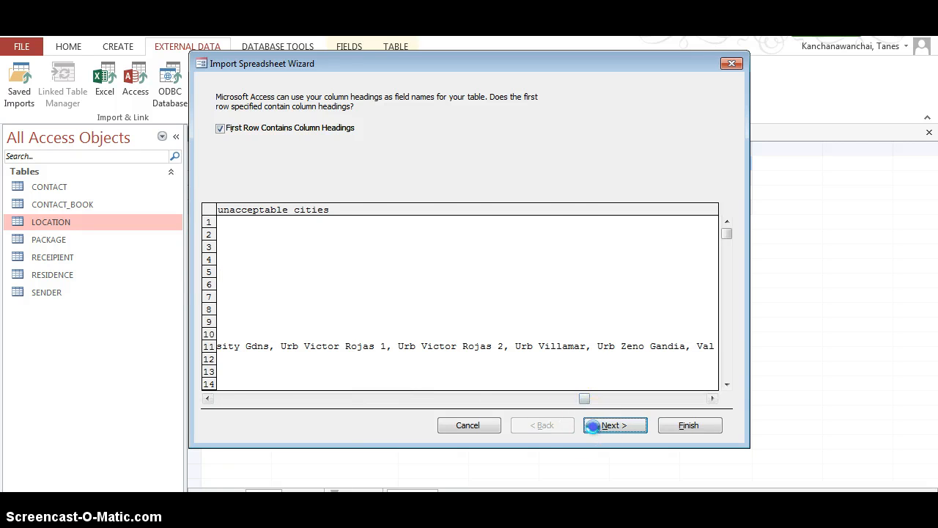
left_click(614, 426)
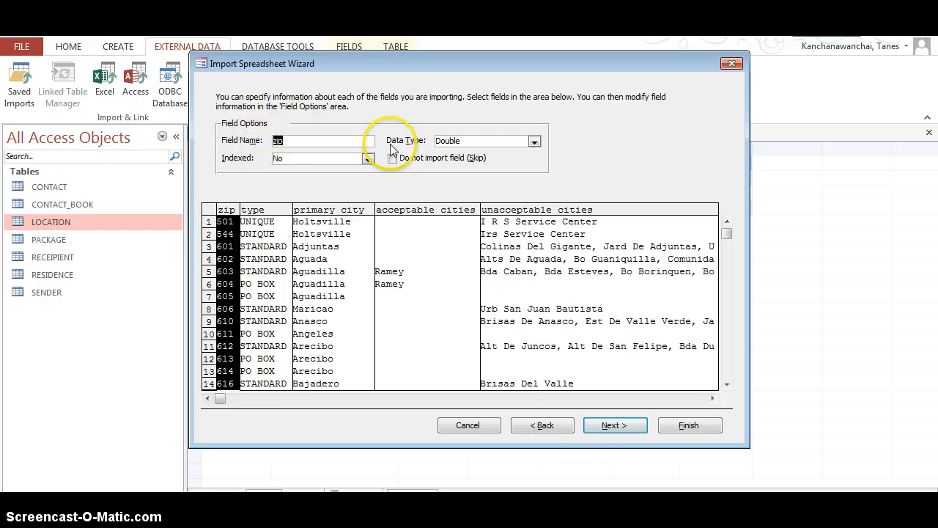
mouse_move(235, 189)
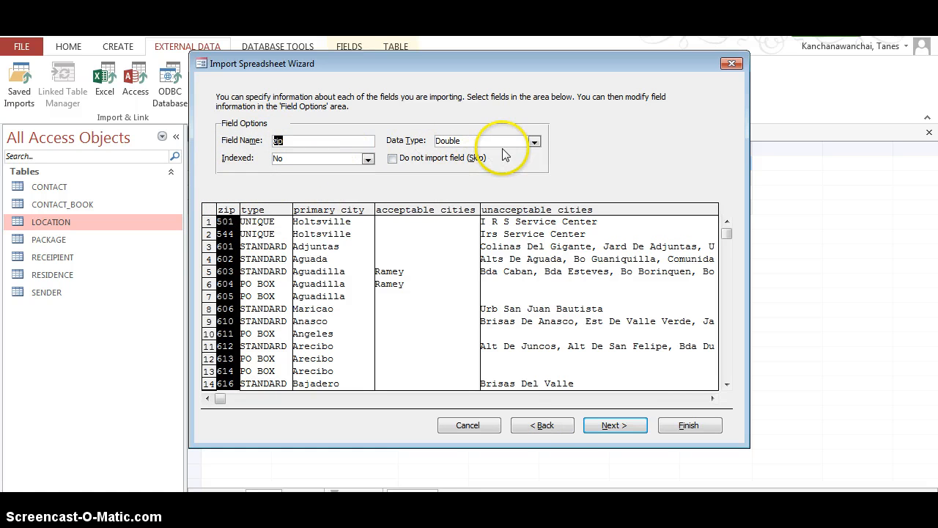
mouse_move(592, 425)
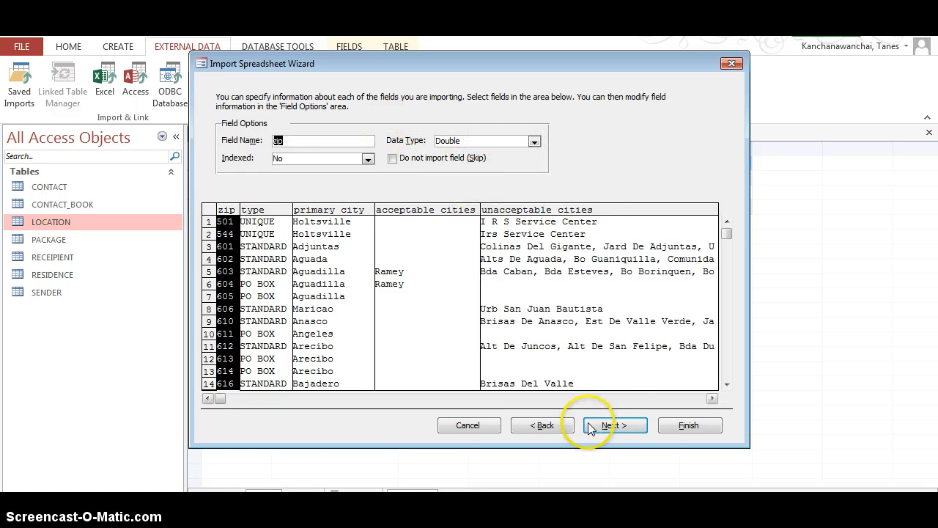
Leave the zip field's name, data type and indexing unchanged and continue
left_click(615, 426)
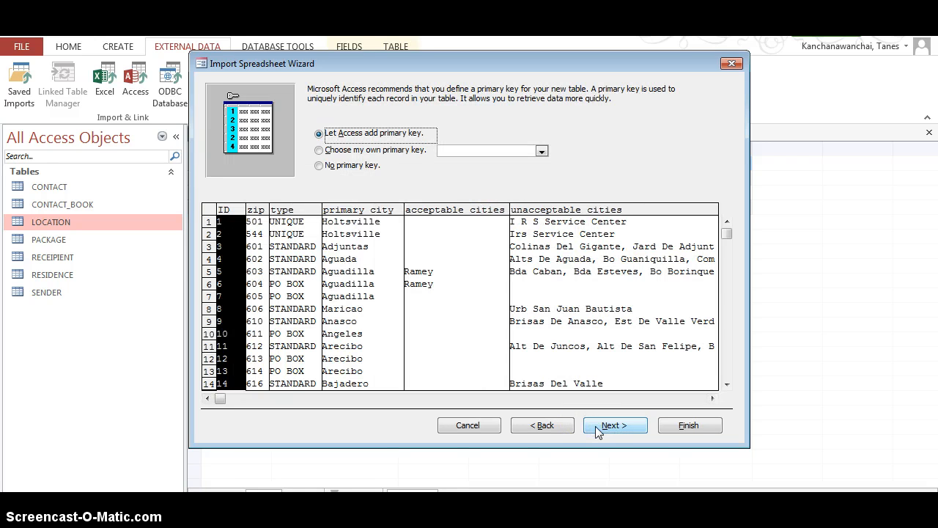
mouse_move(615, 425)
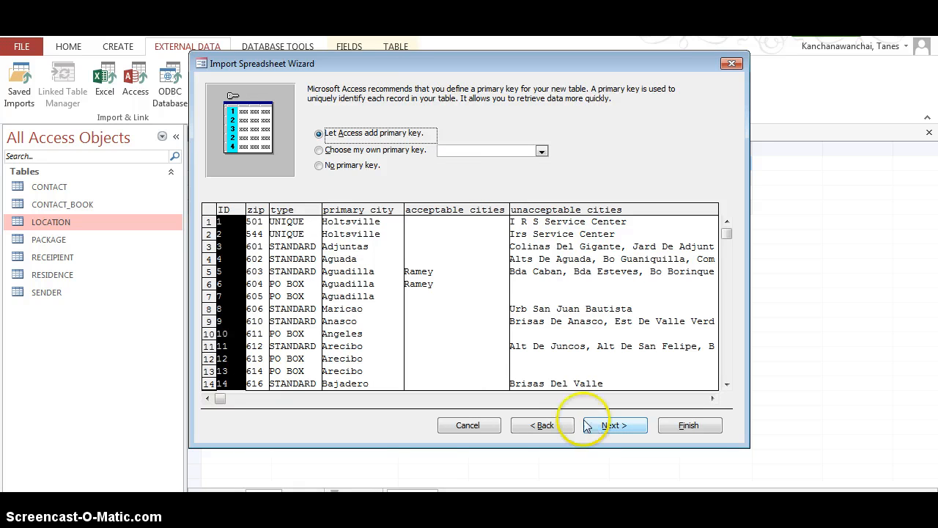
mouse_move(491, 163)
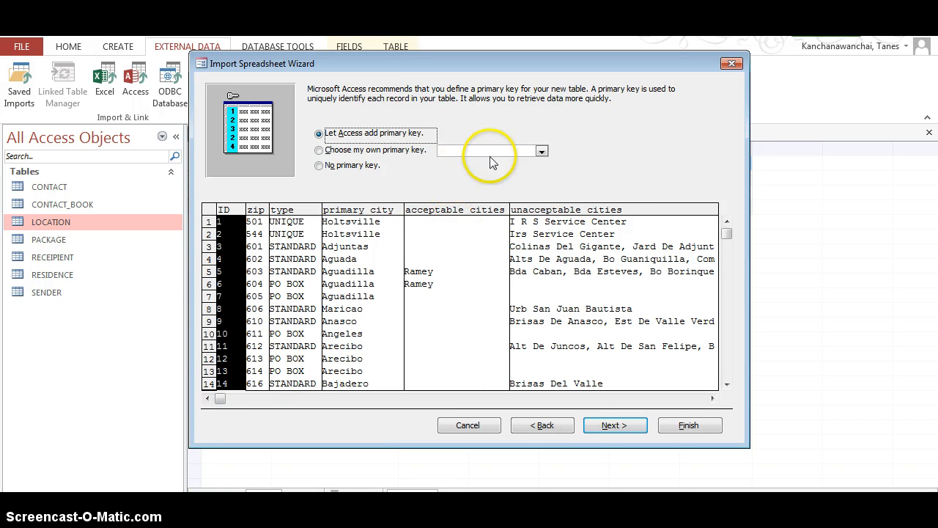
mouse_move(294, 204)
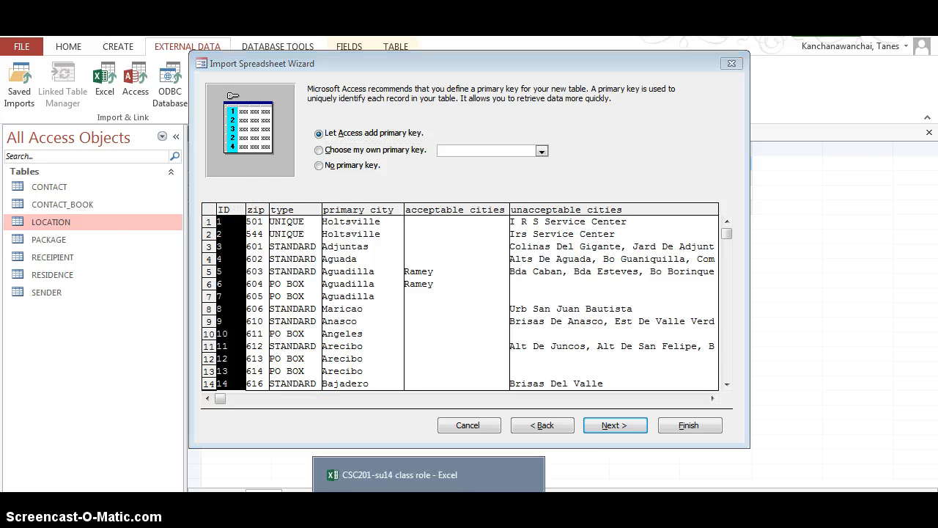
Choose 'Let Access add primary key' and move to the final import step
left_click(429, 474)
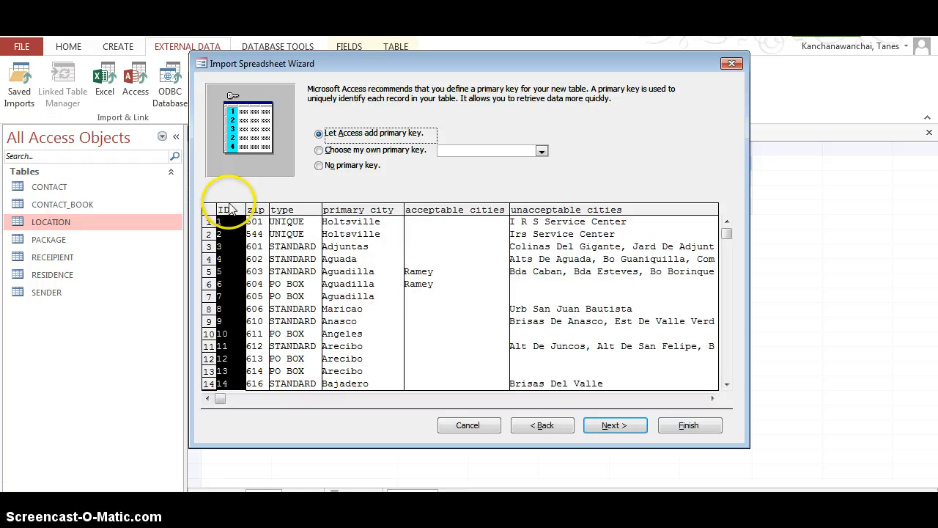
mouse_move(359, 160)
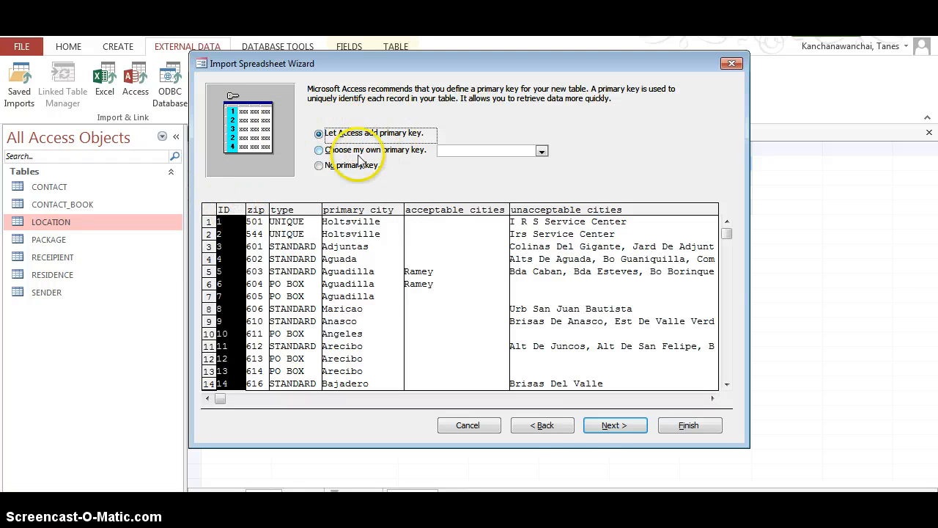
left_click(615, 425)
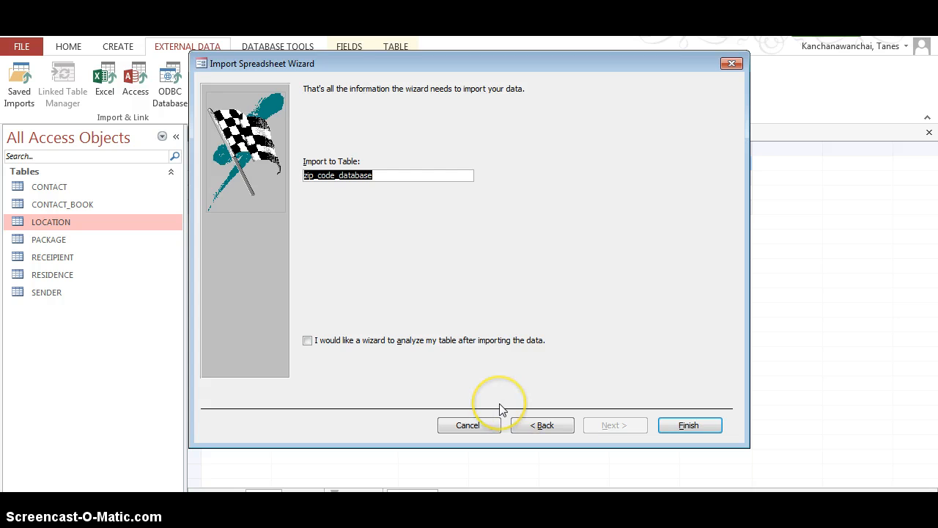
Name the destination table ZONE and finish the import
type("ZIP")
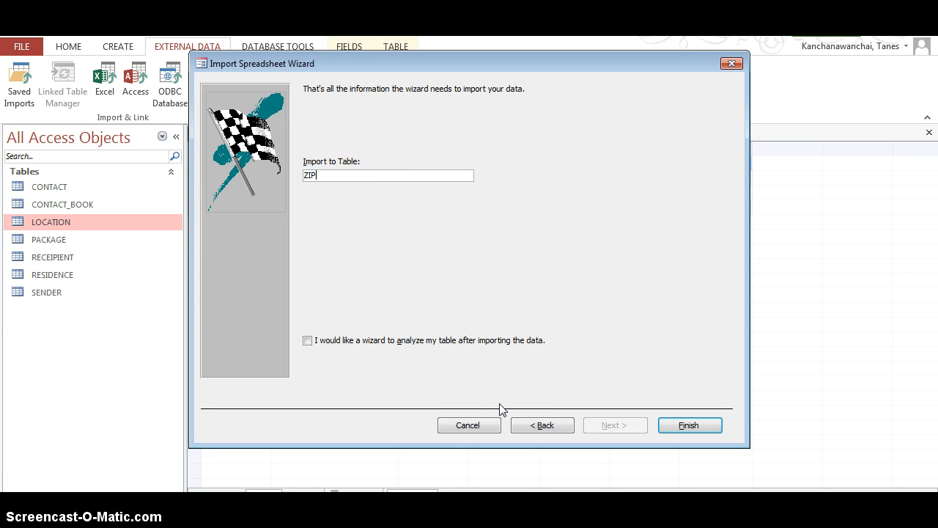
key("Backspace")
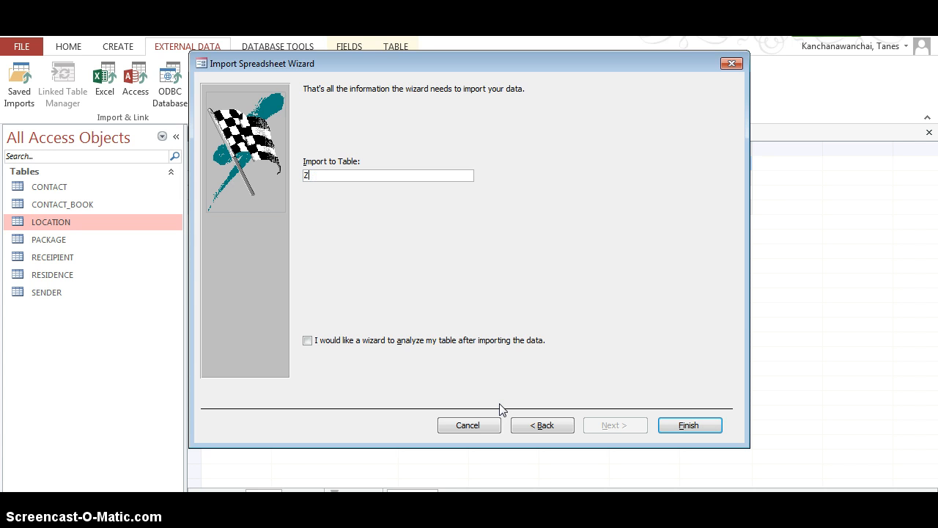
type("ON")
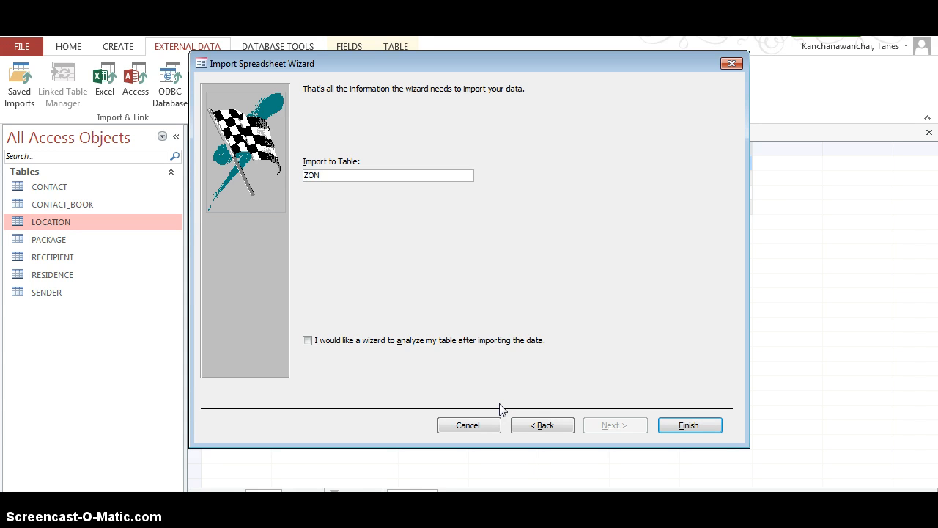
type("E")
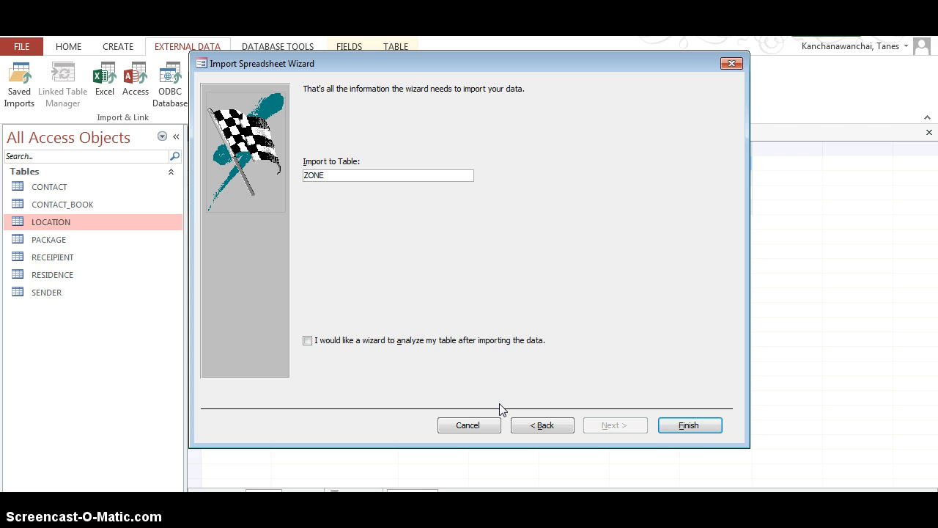
left_click(688, 425)
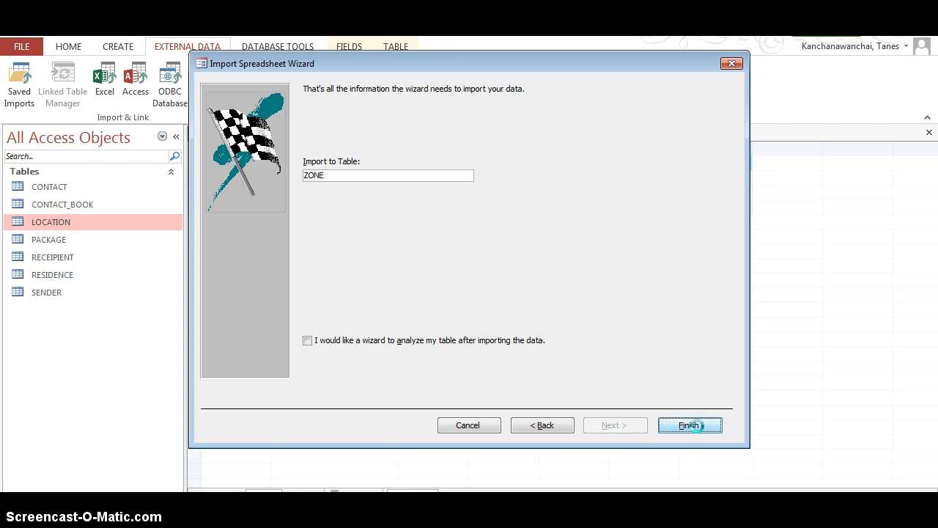
left_click(689, 425)
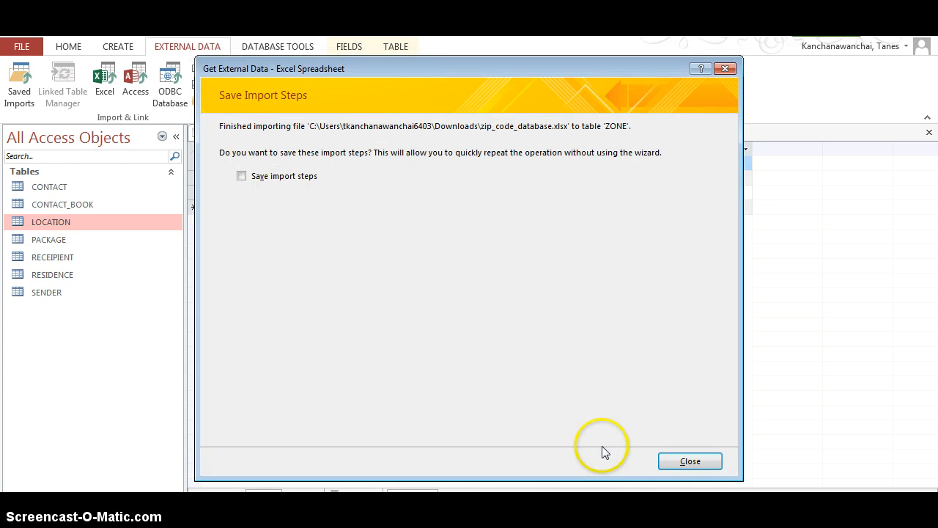
Close the summary, open ZONE, inspect its field design and ID key, then return to the records
left_click(689, 460)
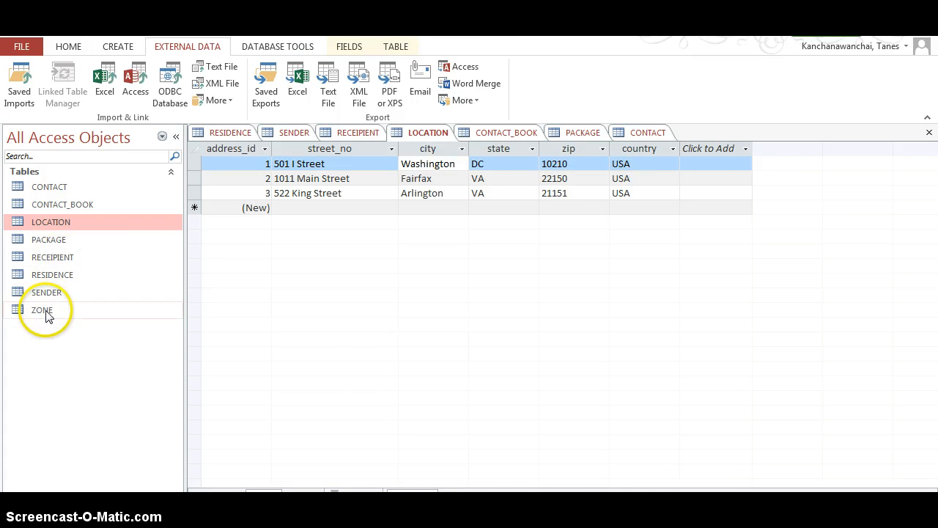
double_click(42, 310)
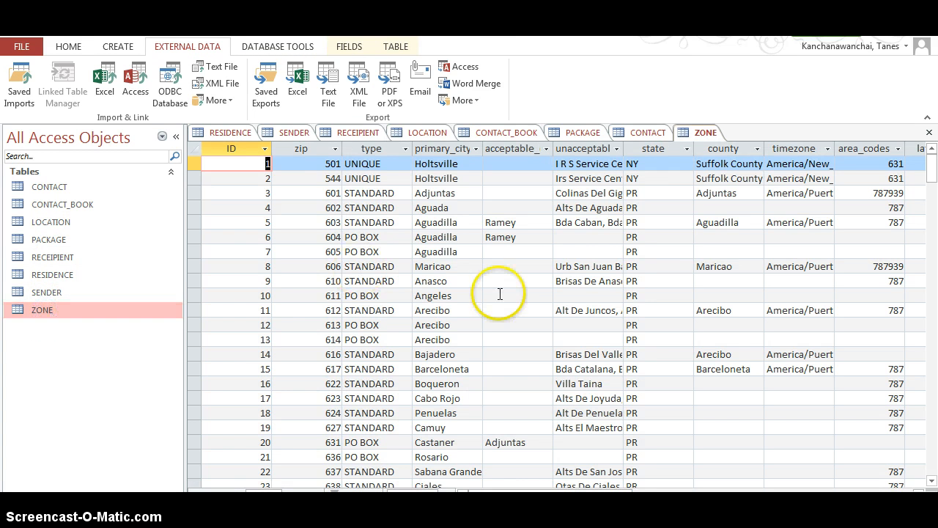
mouse_move(500, 382)
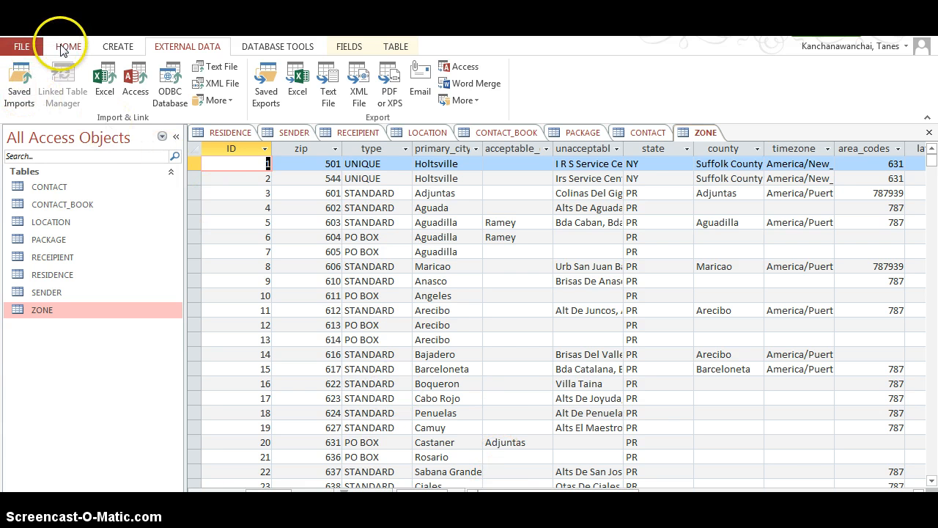
left_click(68, 46)
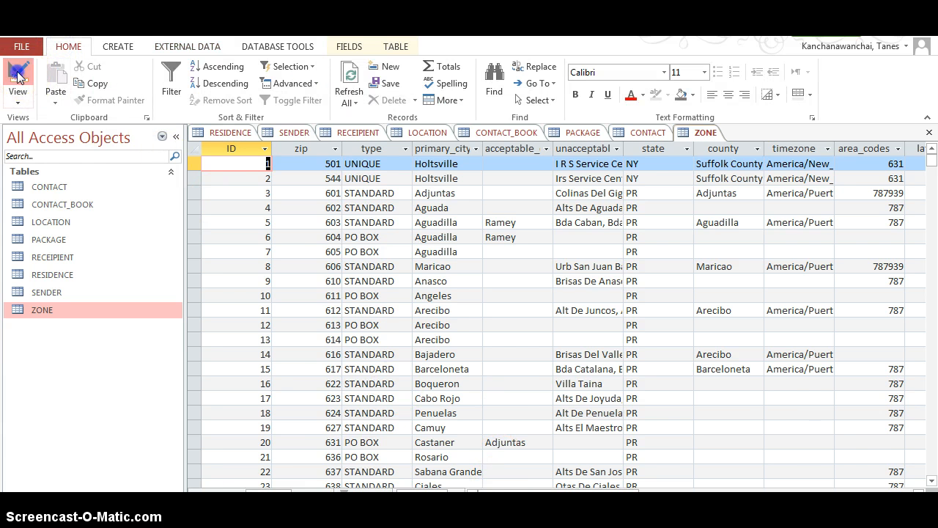
left_click(18, 77)
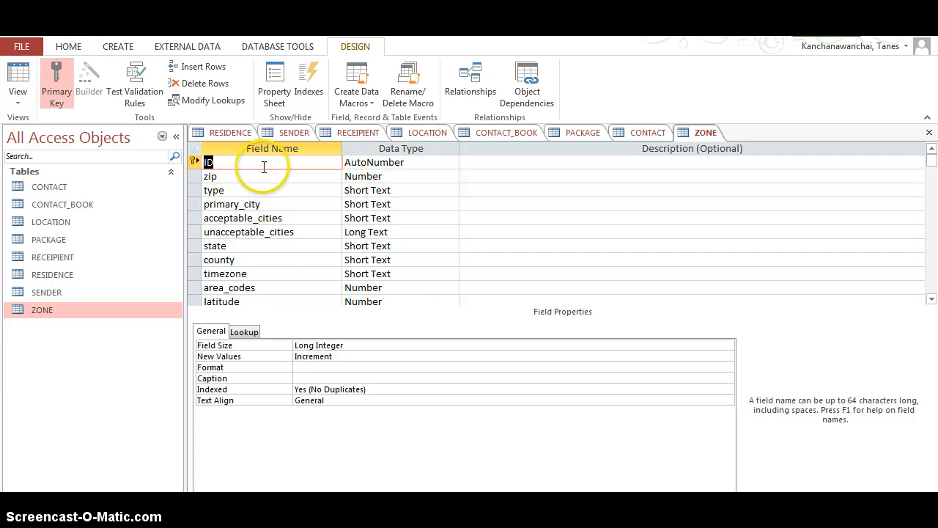
mouse_move(43, 69)
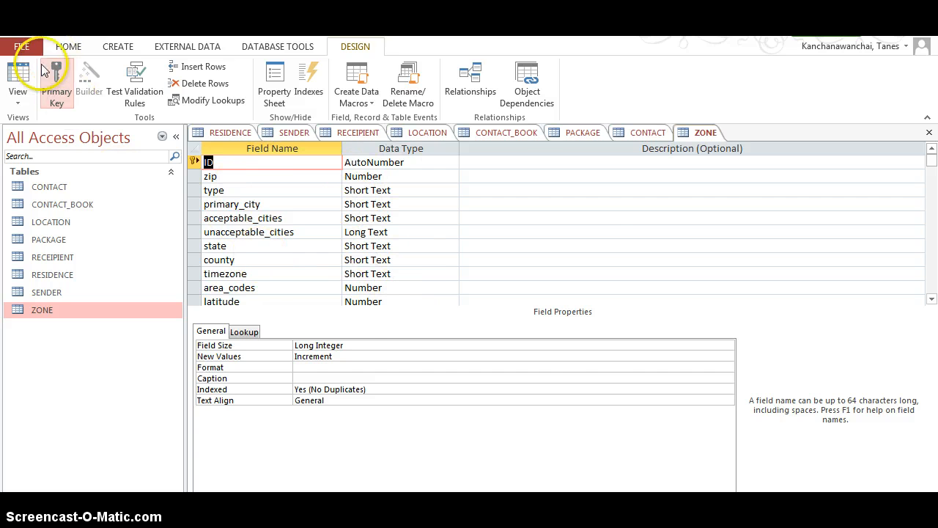
left_click(18, 81)
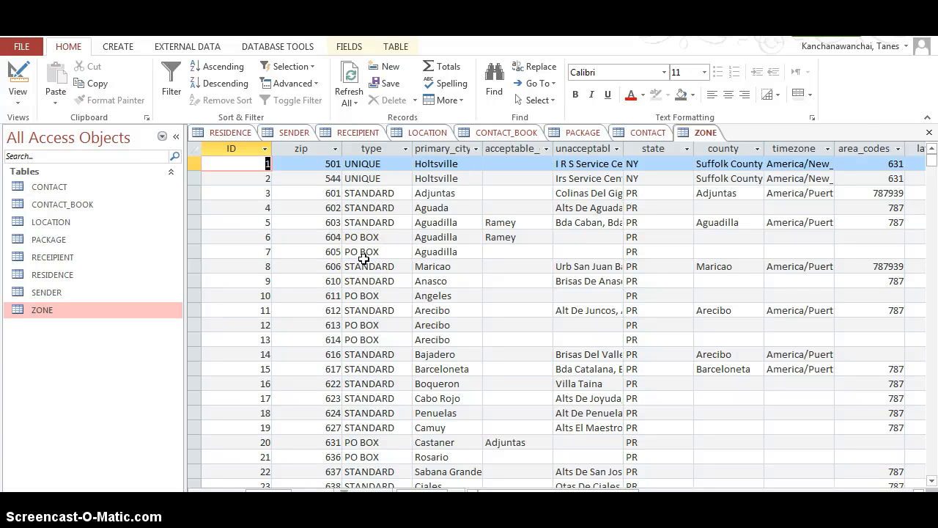
mouse_move(637, 396)
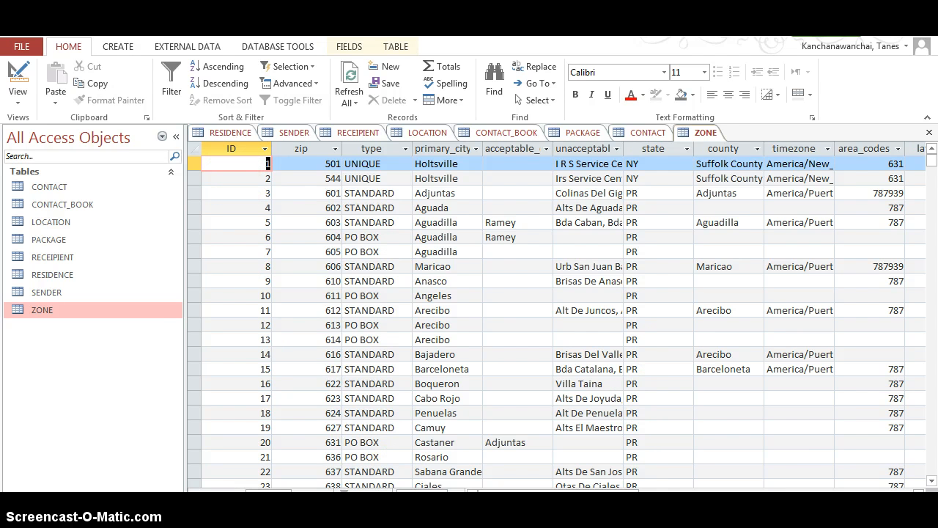
mouse_move(165, 337)
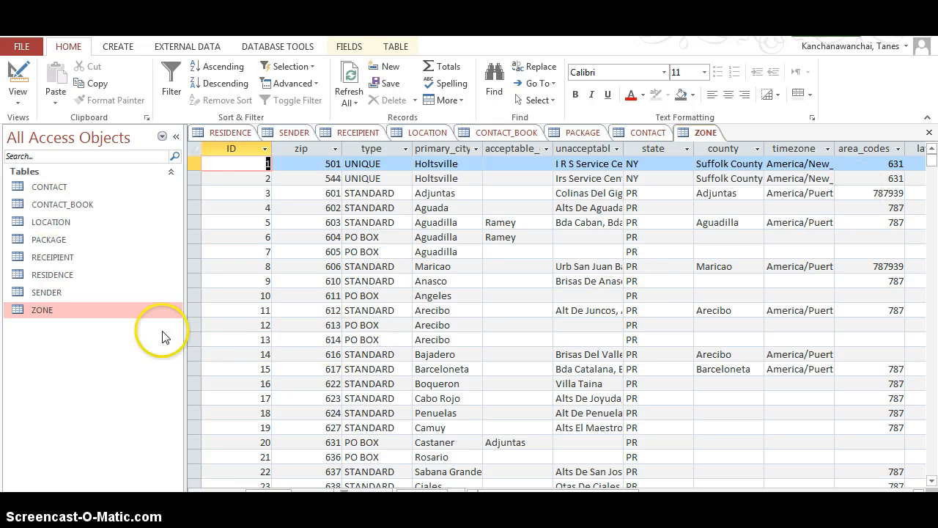
mouse_move(125, 221)
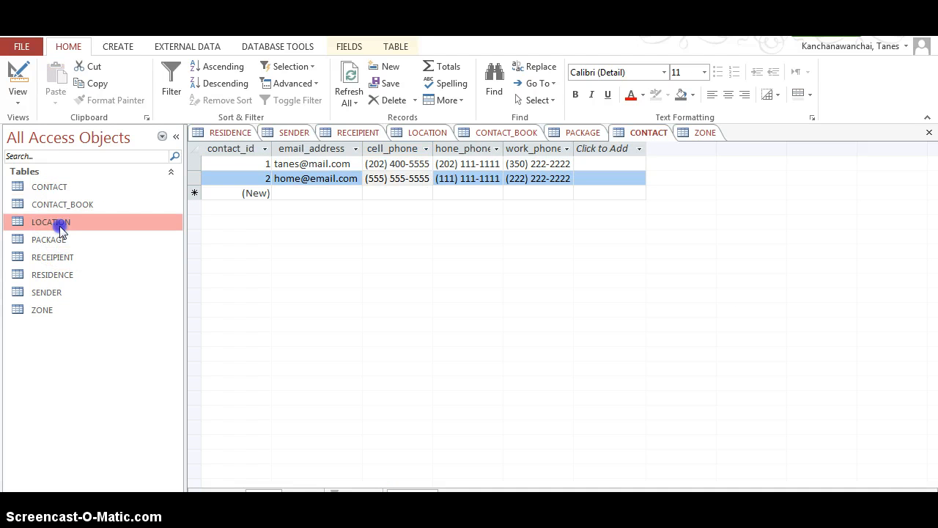
Open LOCATION, view the state lookup's DC, VA, MD choices, then switch to Design View
double_click(51, 222)
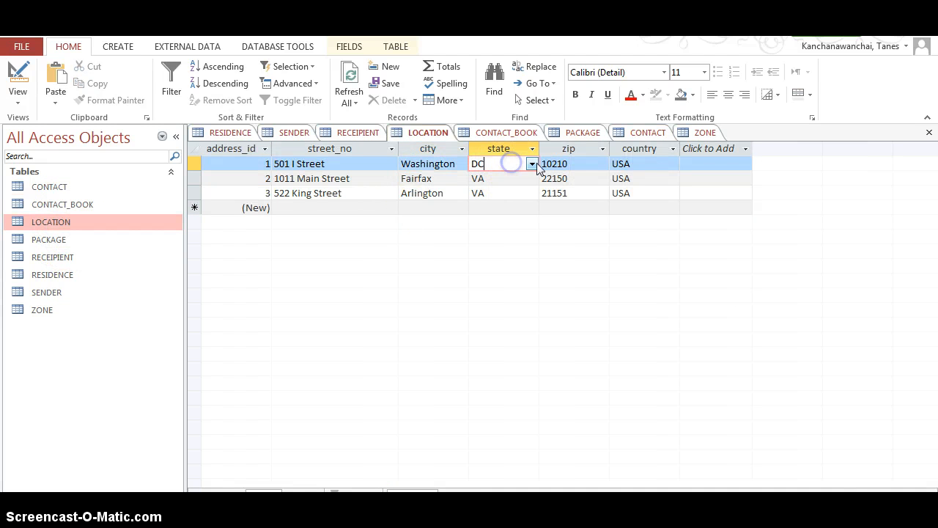
left_click(532, 164)
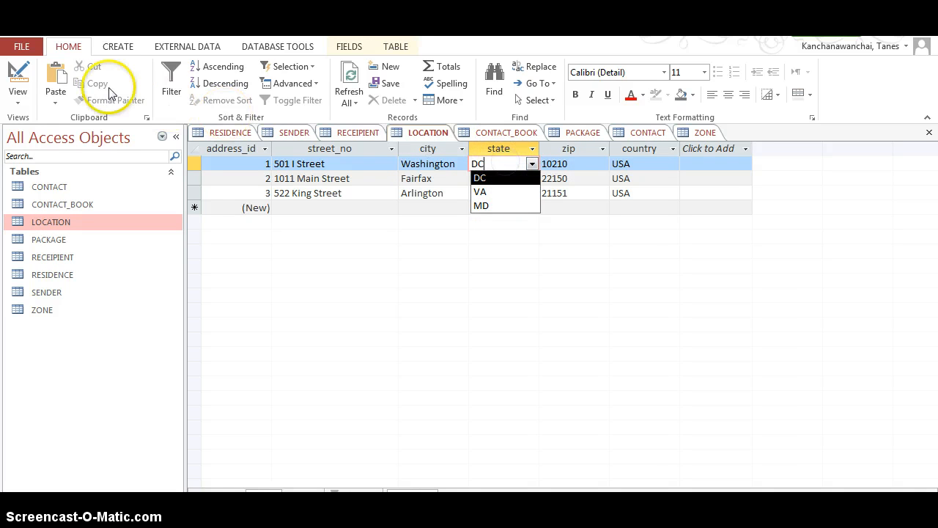
left_click(18, 81)
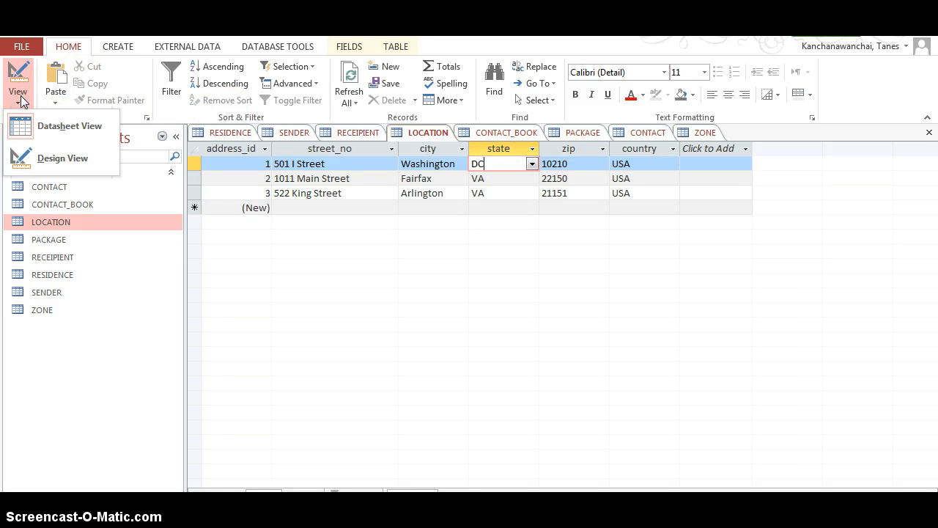
left_click(572, 164)
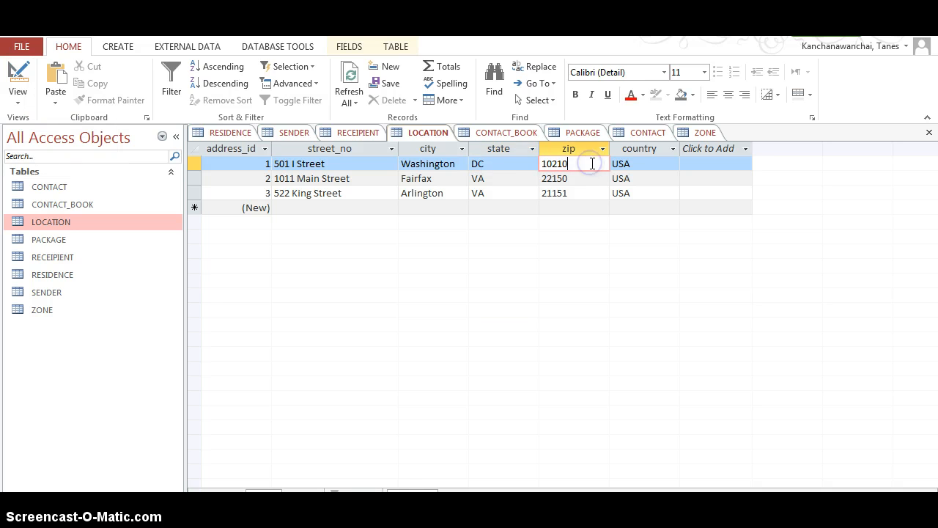
left_click(498, 164)
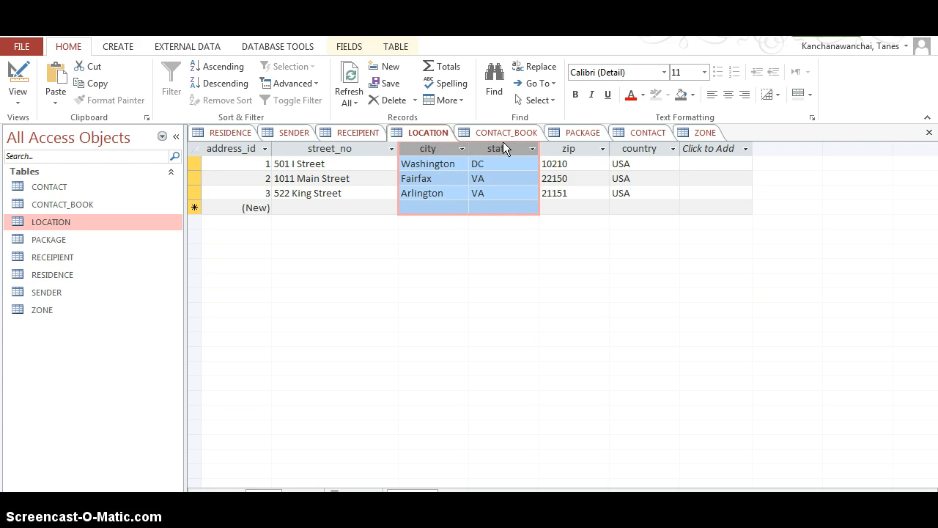
mouse_move(541, 163)
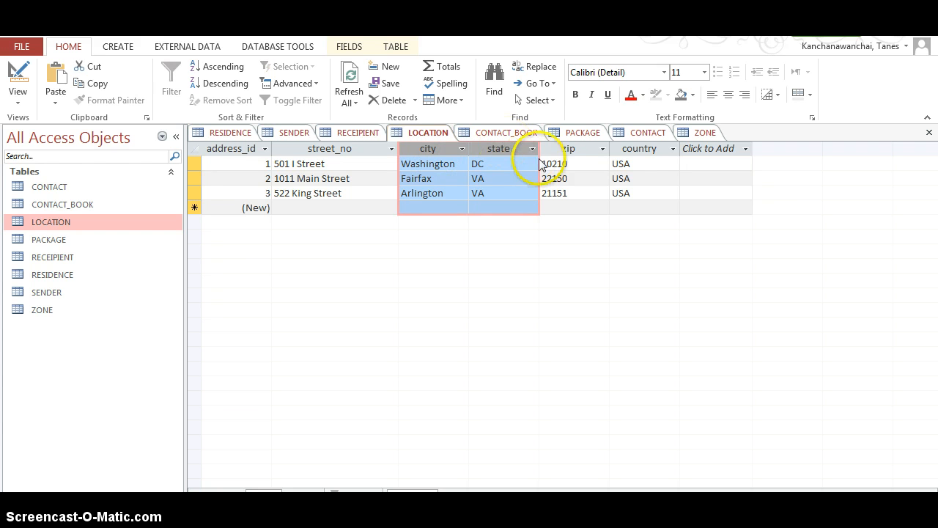
left_click(17, 80)
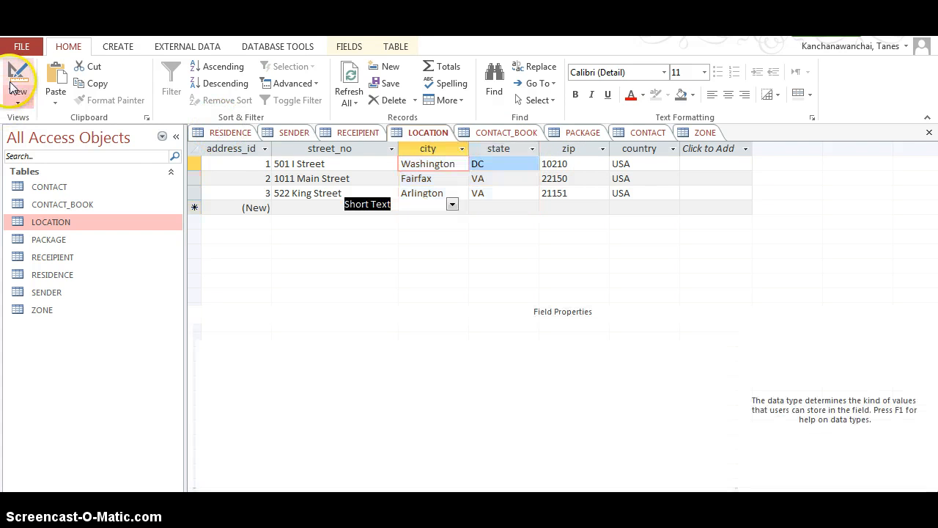
Select the zip field and change its data type to Lookup Wizard
left_click(18, 77)
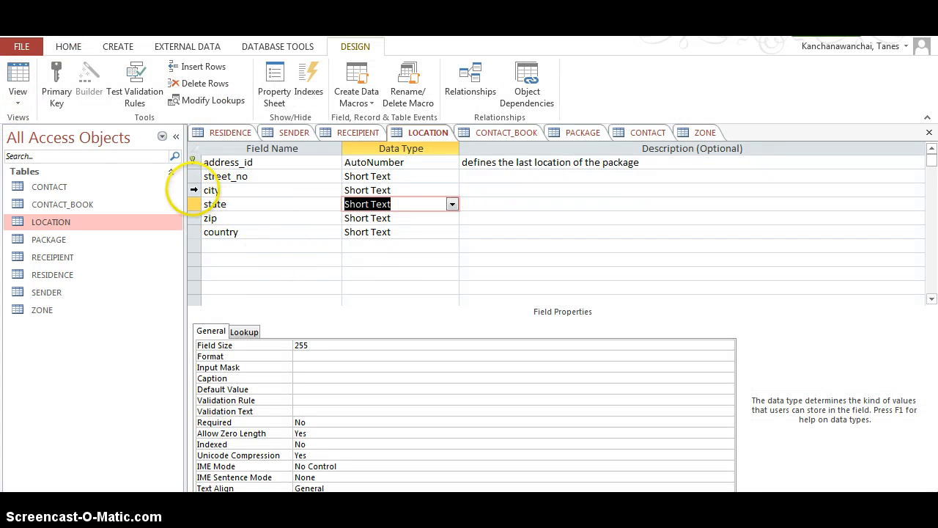
left_click(194, 190)
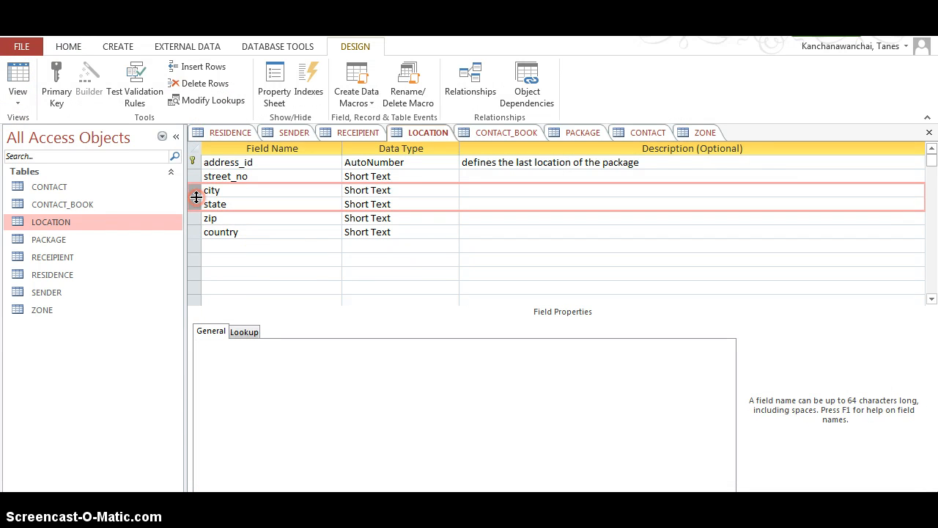
right_click(196, 197)
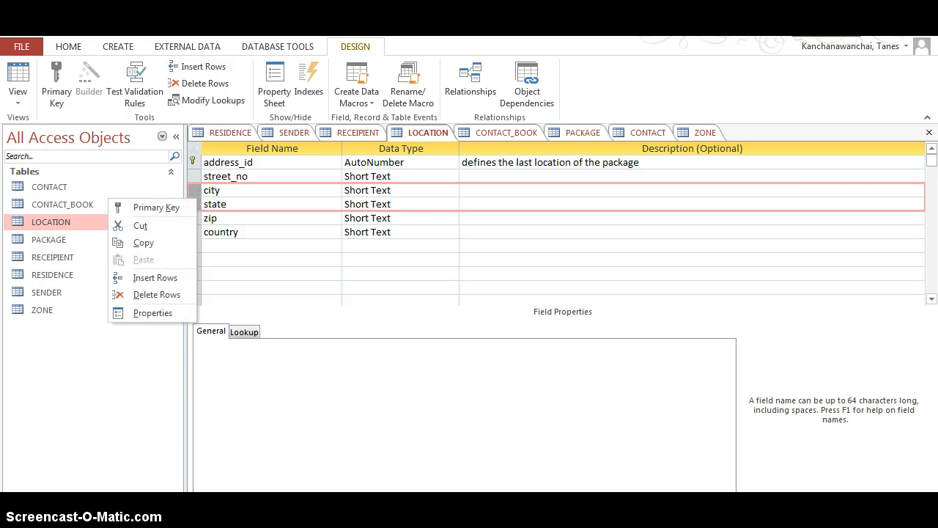
mouse_move(312, 326)
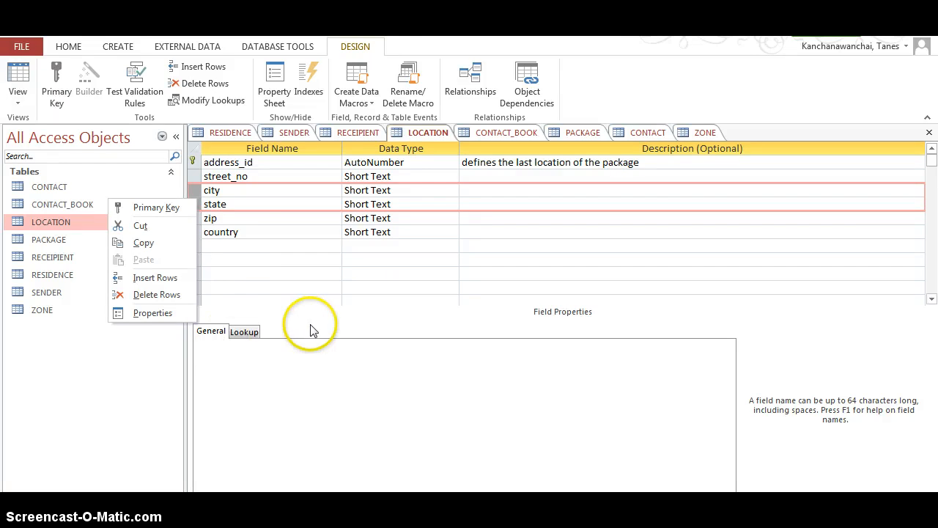
left_click(199, 218)
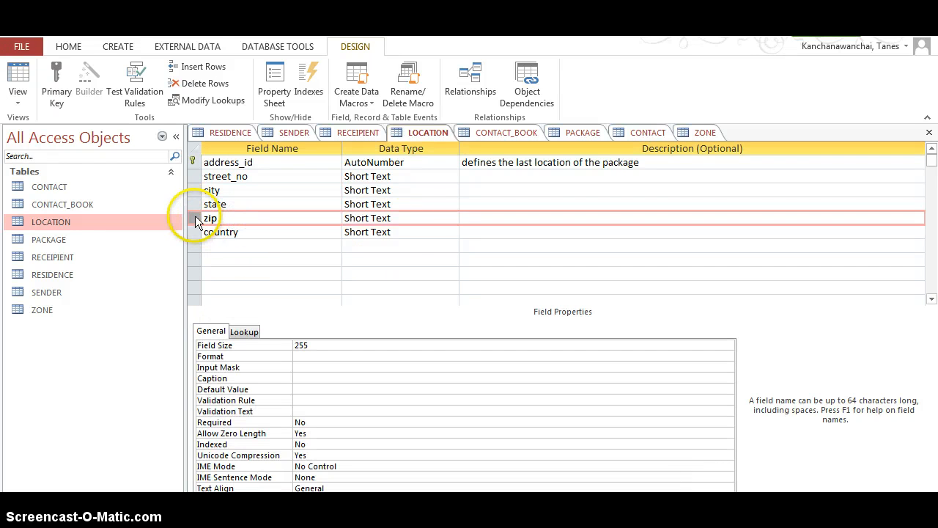
left_click(452, 218)
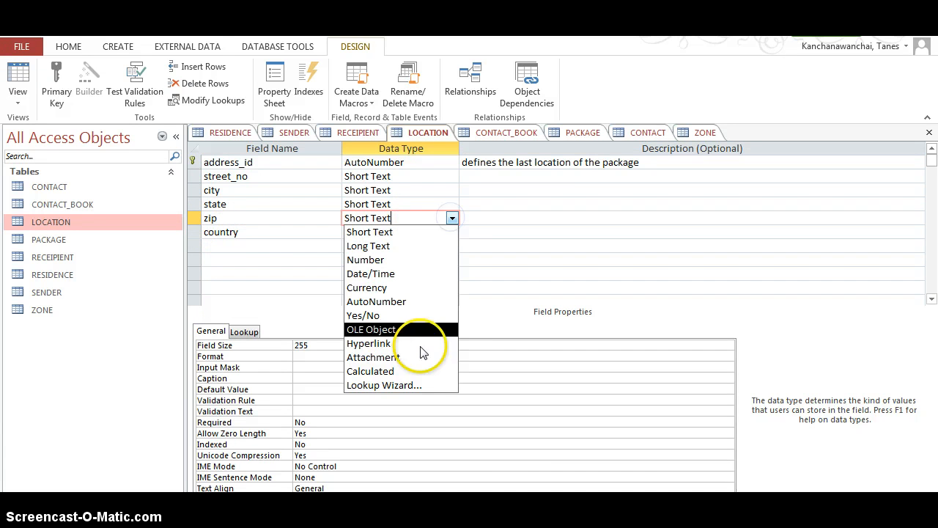
left_click(385, 385)
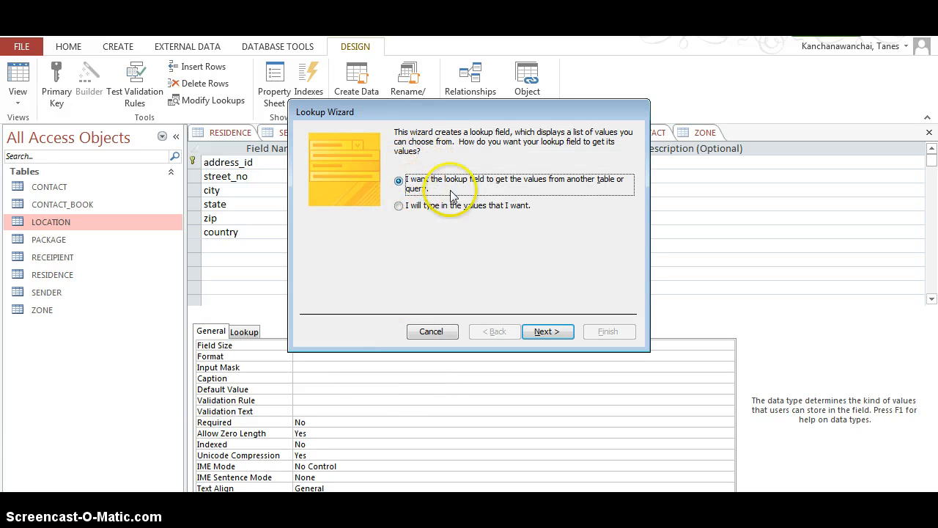
mouse_move(422, 216)
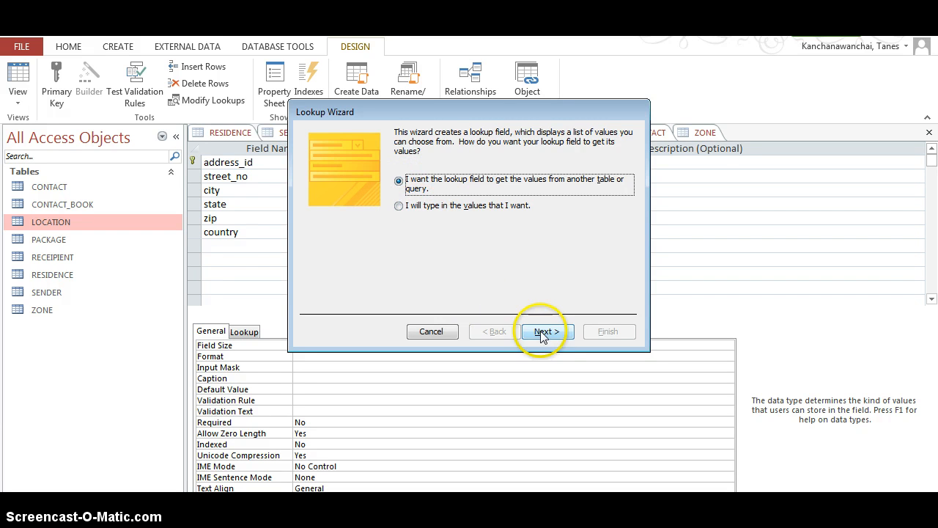
Keep getting lookup values from another table and proceed to the table list
left_click(545, 331)
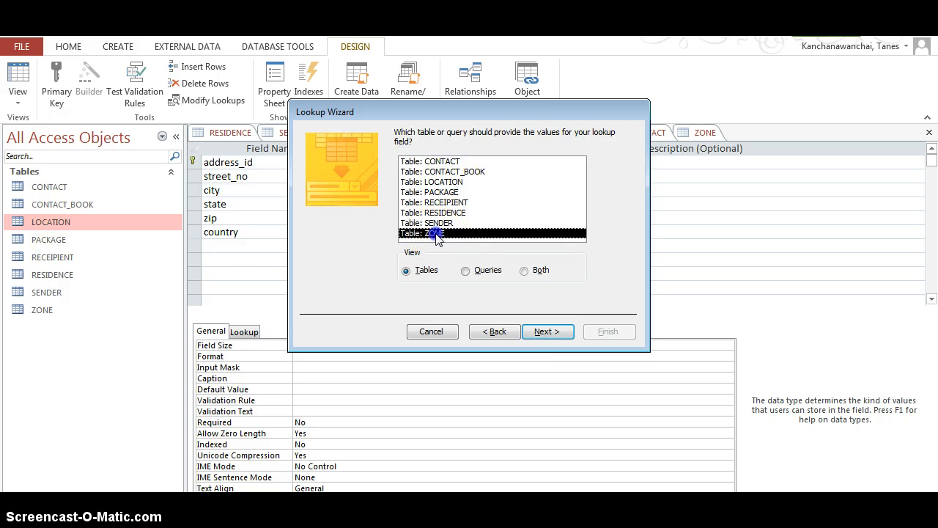
Accept ZONE as the source and move its ID, zip, primary_city and state into the selected lookup columns
left_click(548, 331)
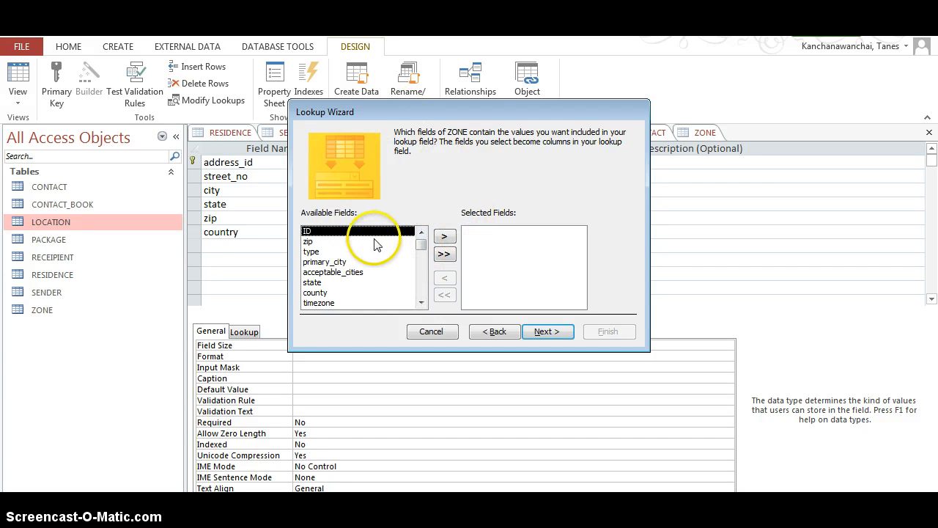
mouse_move(490, 140)
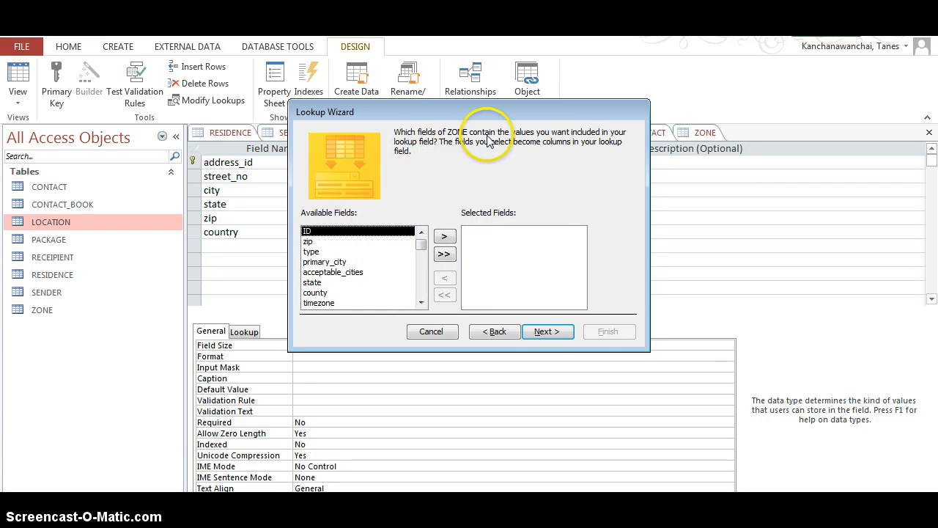
mouse_move(585, 141)
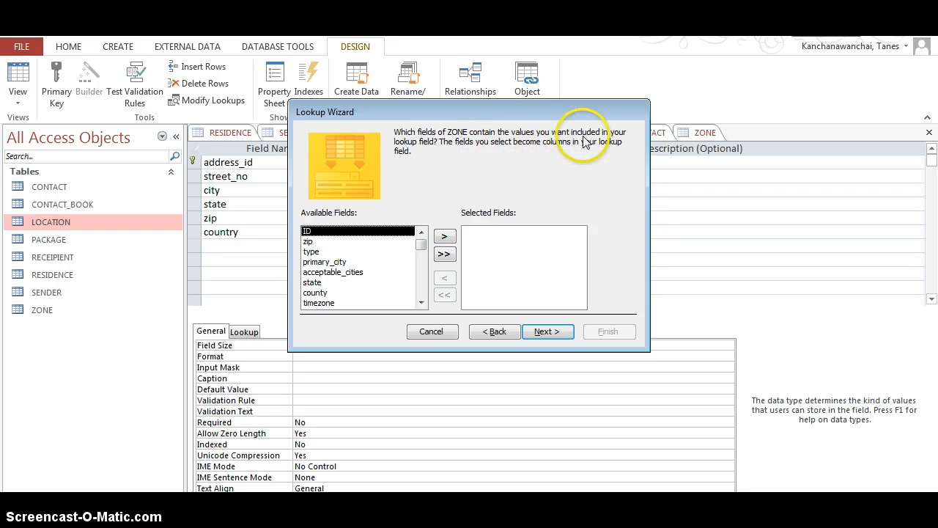
mouse_move(429, 163)
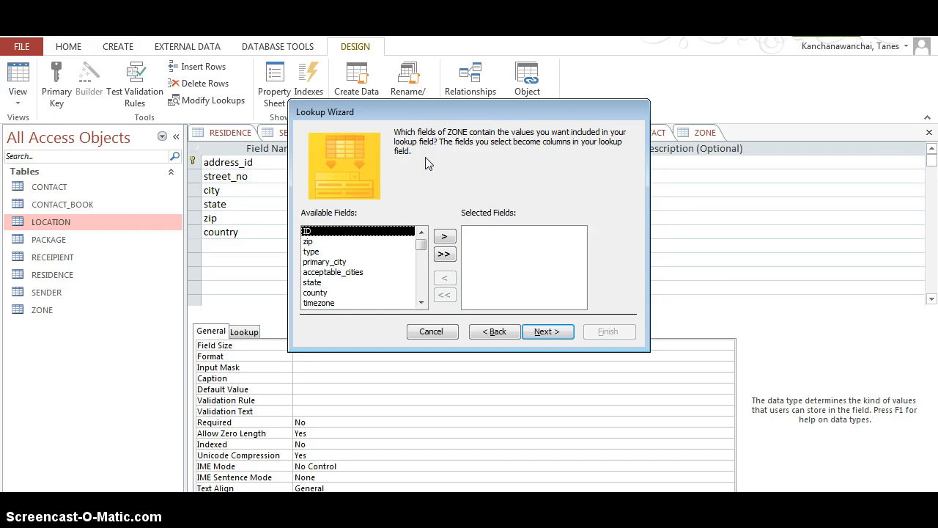
mouse_move(585, 163)
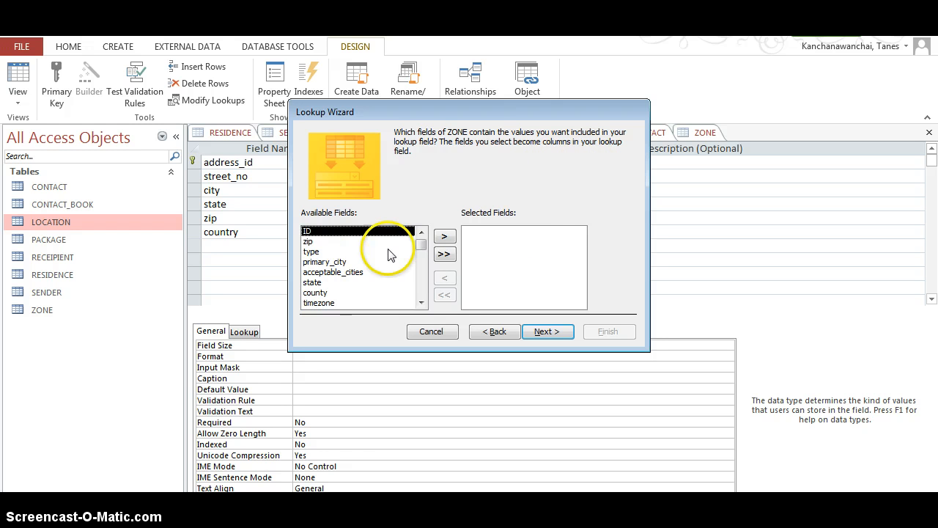
mouse_move(370, 255)
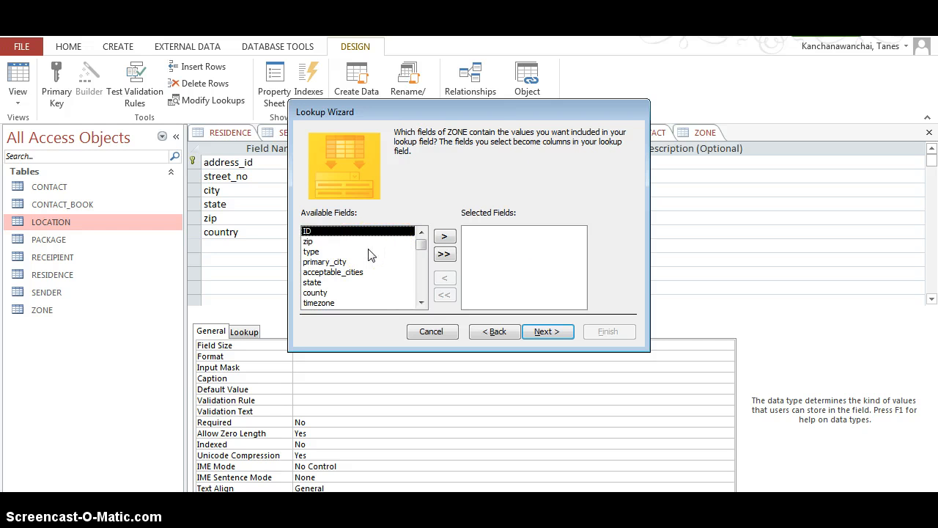
left_click(444, 236)
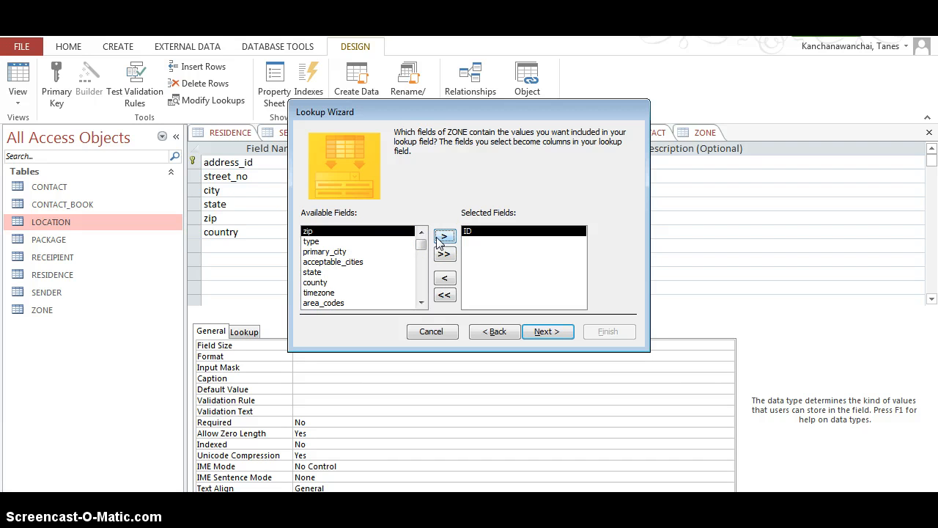
left_click(445, 235)
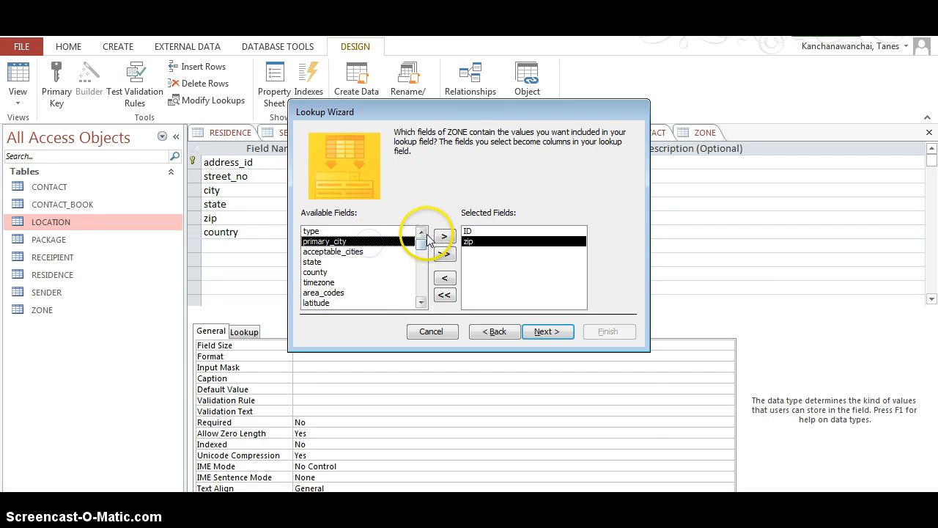
left_click(444, 236)
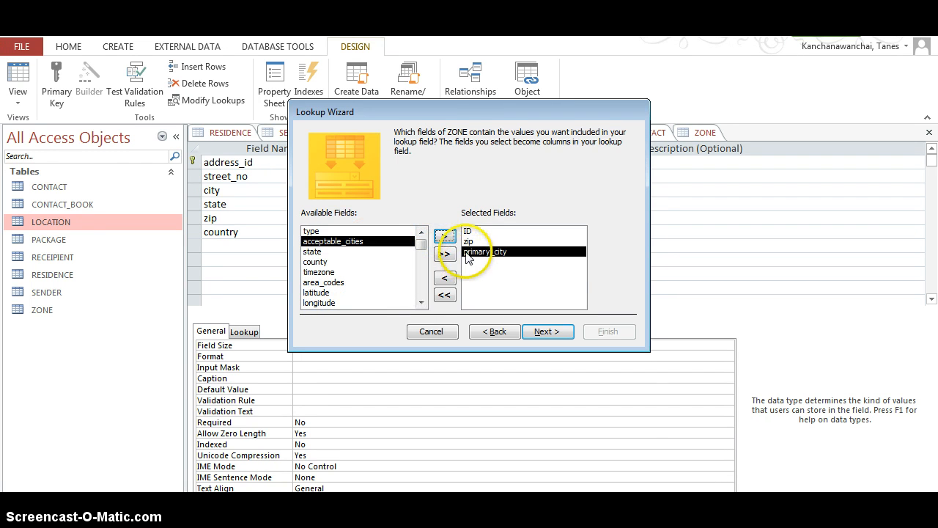
left_click(313, 252)
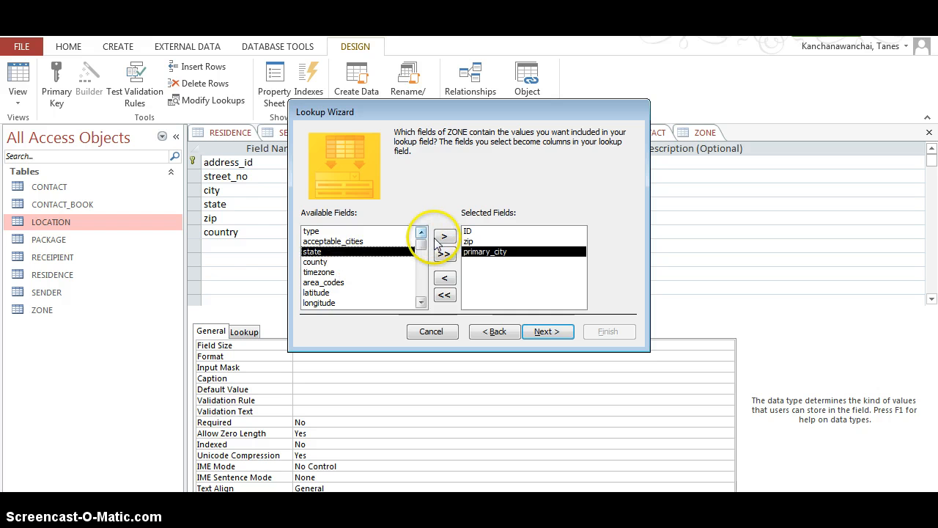
left_click(445, 235)
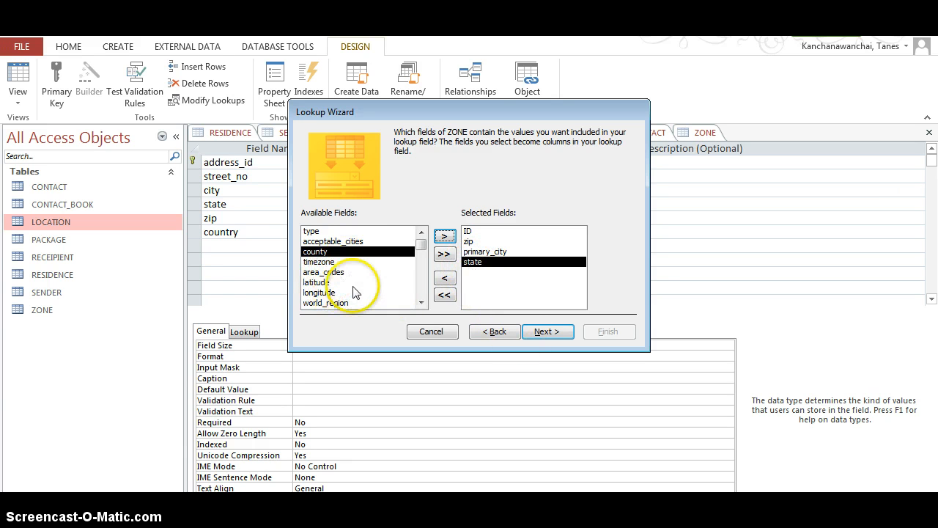
mouse_move(348, 313)
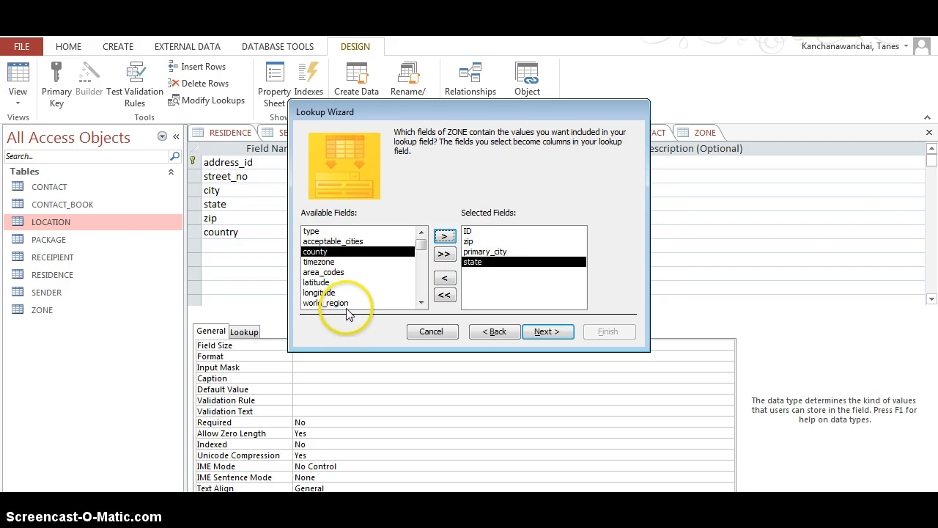
mouse_move(392, 279)
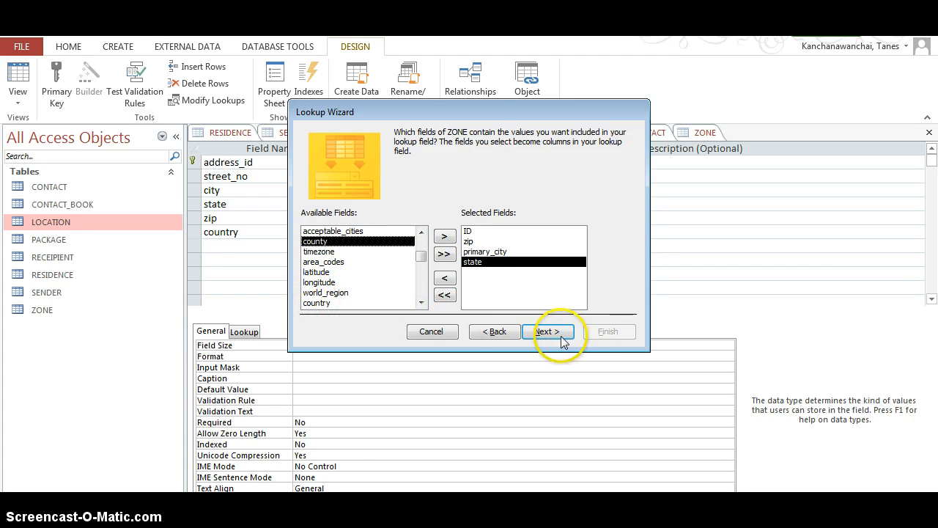
left_click(548, 331)
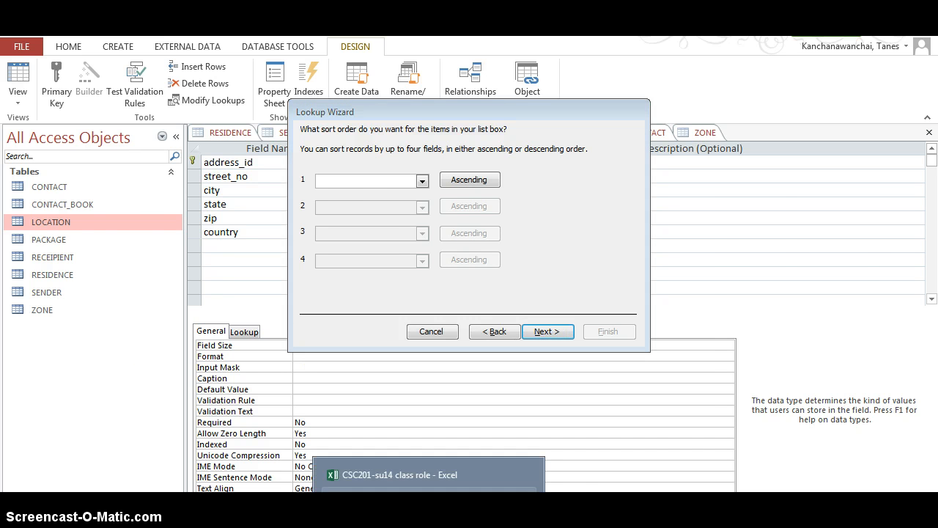
left_click(429, 474)
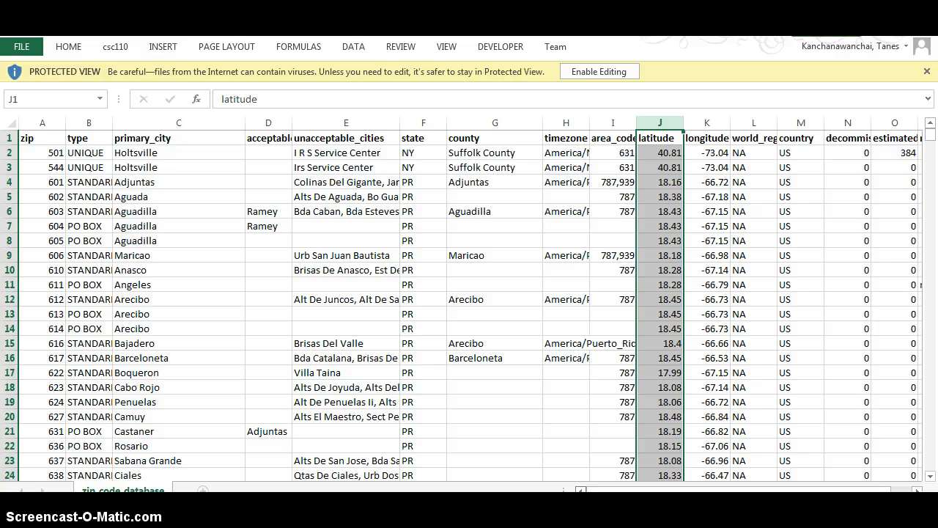
scroll("right", 3)
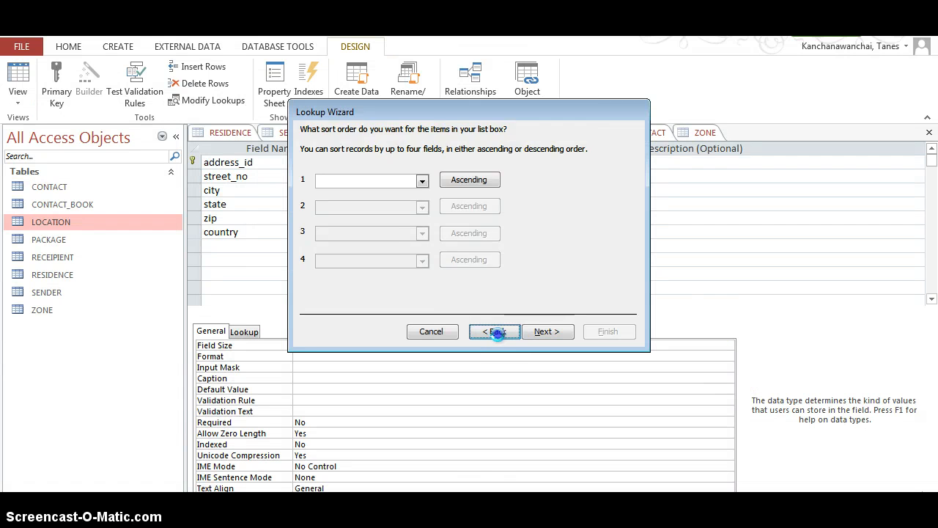
Go back and add country as the last lookup column from ZONE before returning to the sort step
left_click(494, 331)
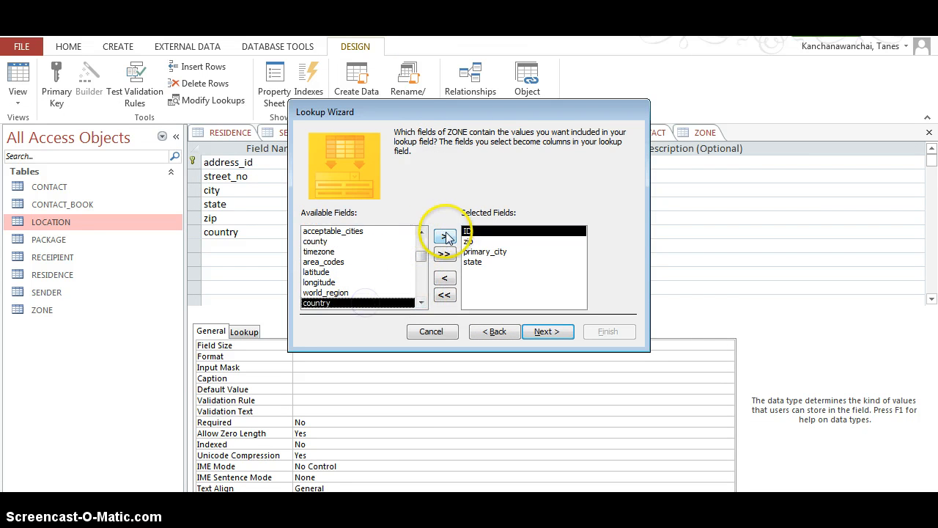
left_click(445, 235)
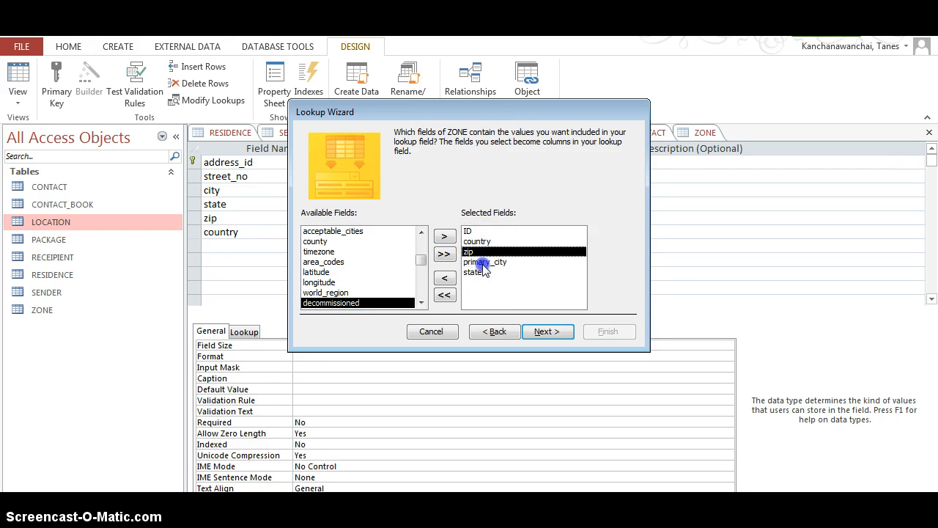
left_click(473, 272)
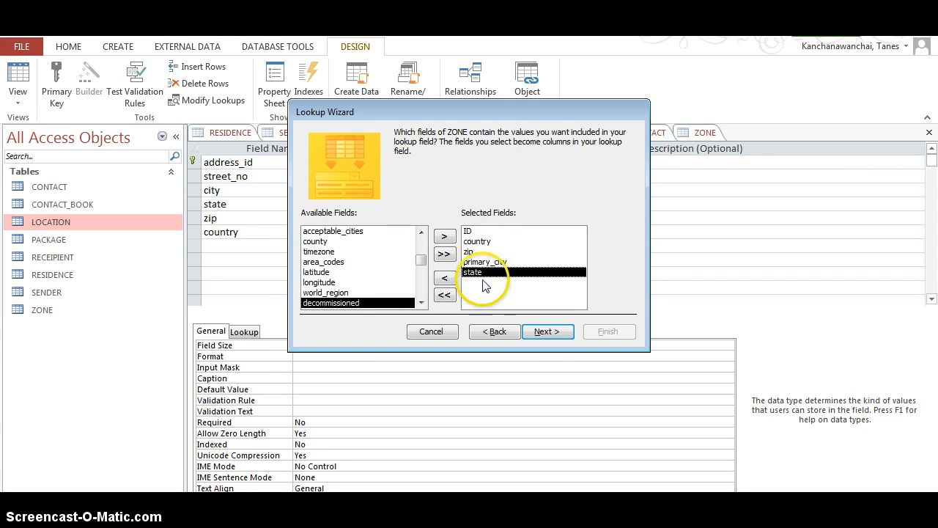
left_click(548, 331)
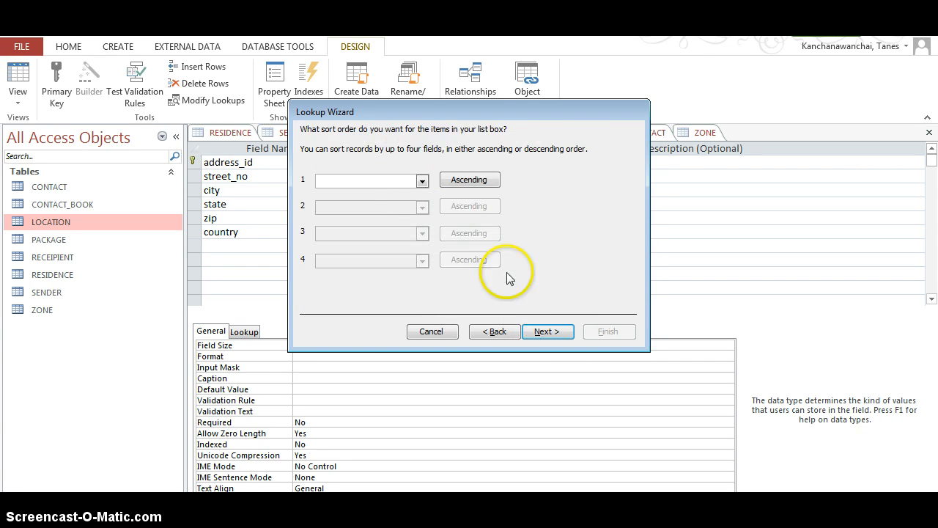
left_click(422, 180)
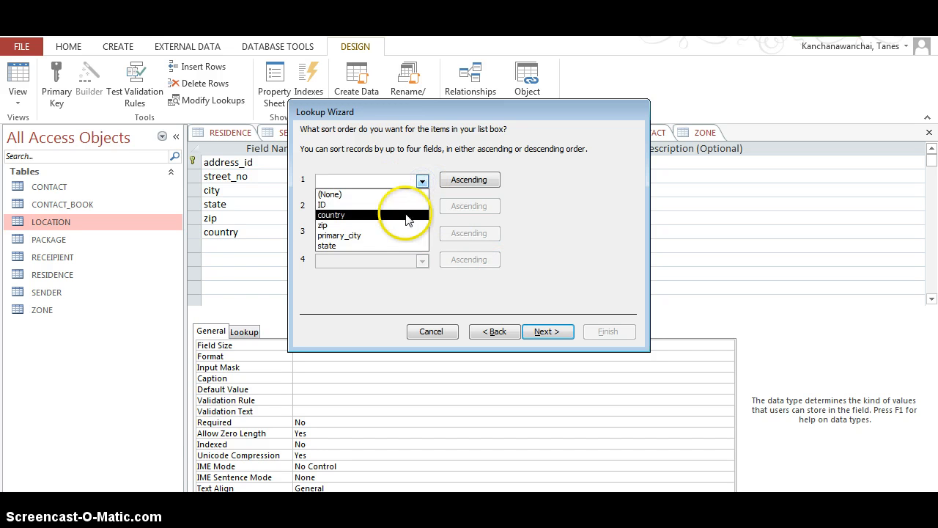
left_click(331, 225)
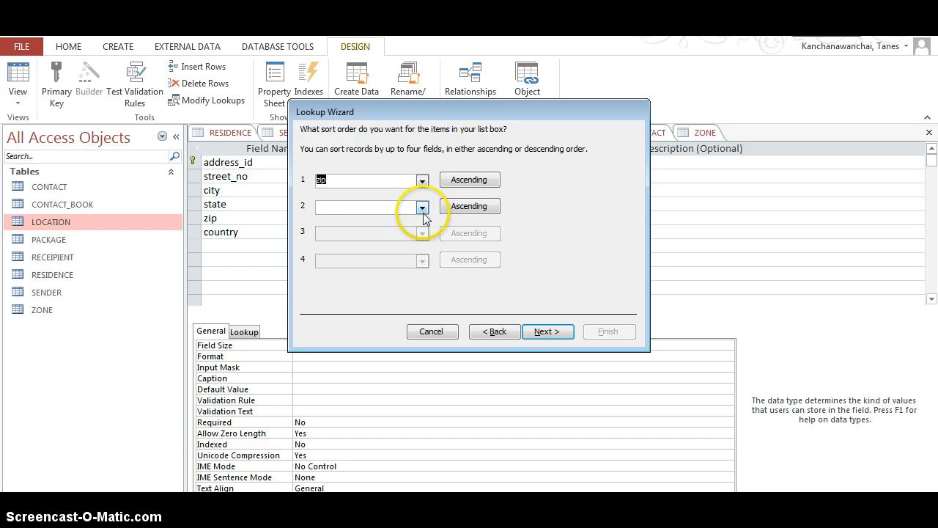
left_click(422, 206)
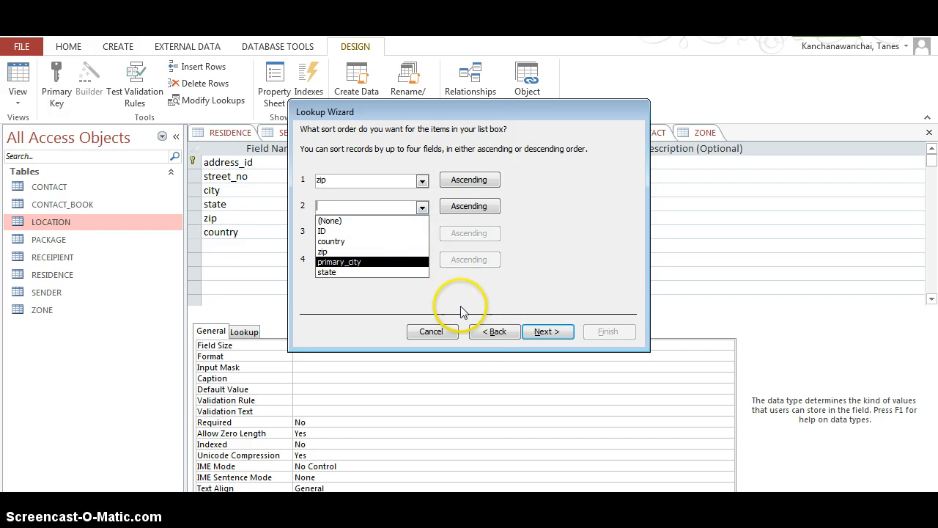
left_click(494, 331)
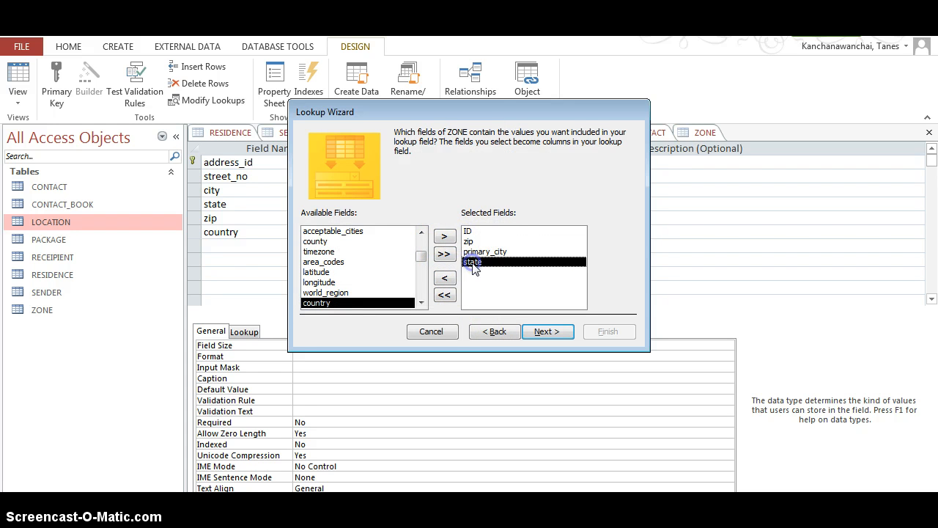
left_click(444, 236)
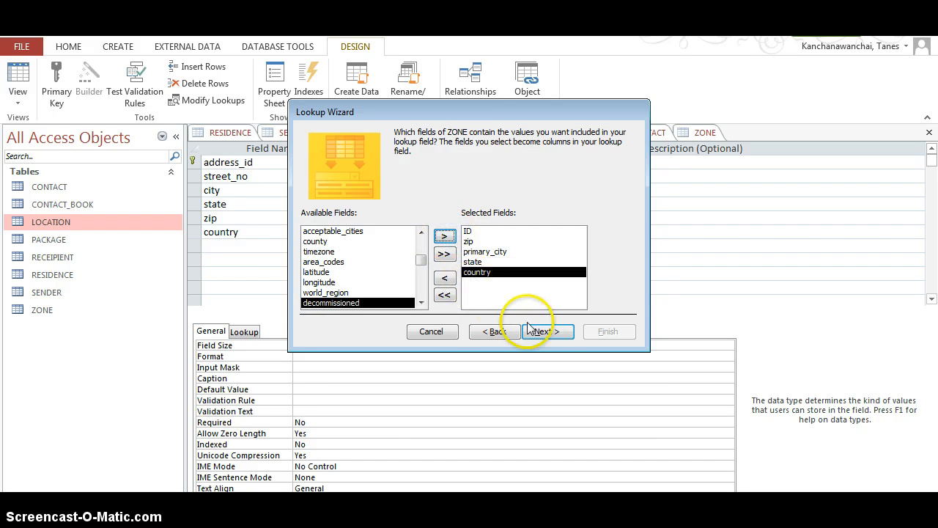
left_click(543, 332)
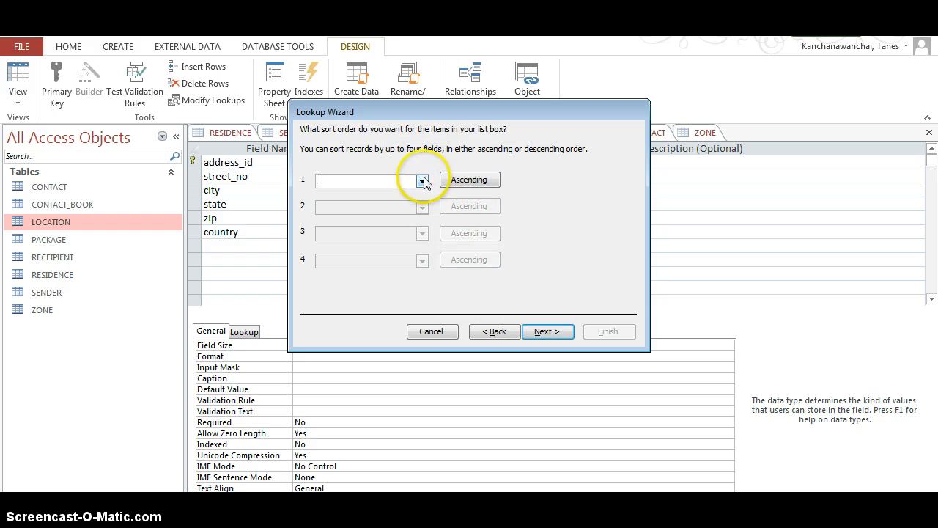
Sort the zip lookup by state, then zip, then country ascending and finish the wizard
left_click(422, 180)
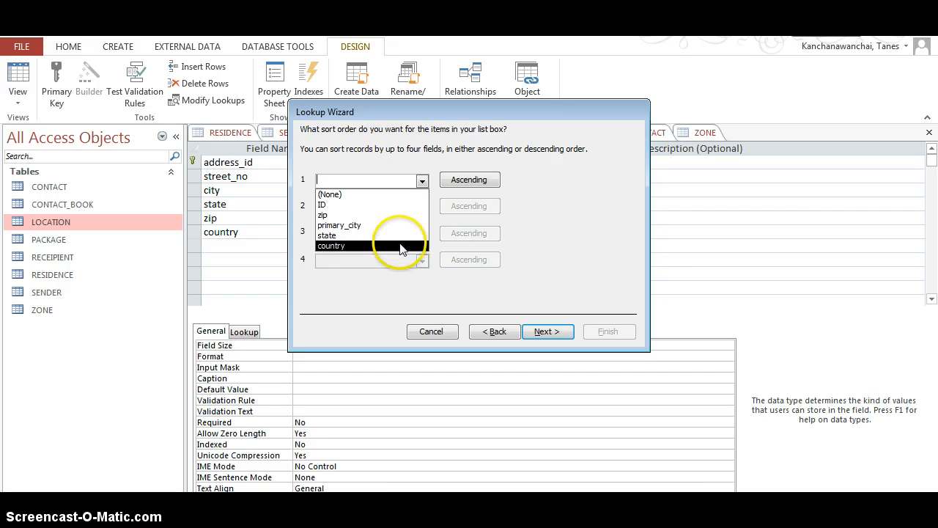
left_click(327, 235)
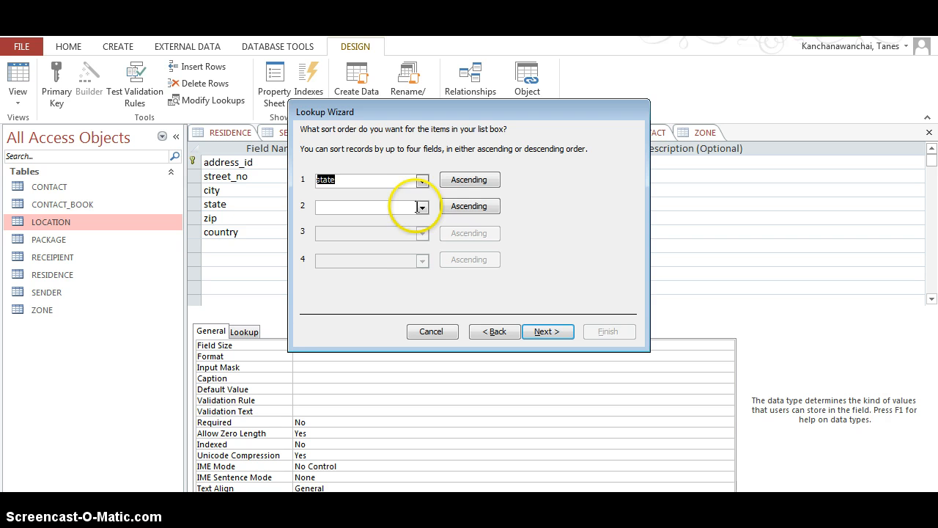
left_click(422, 206)
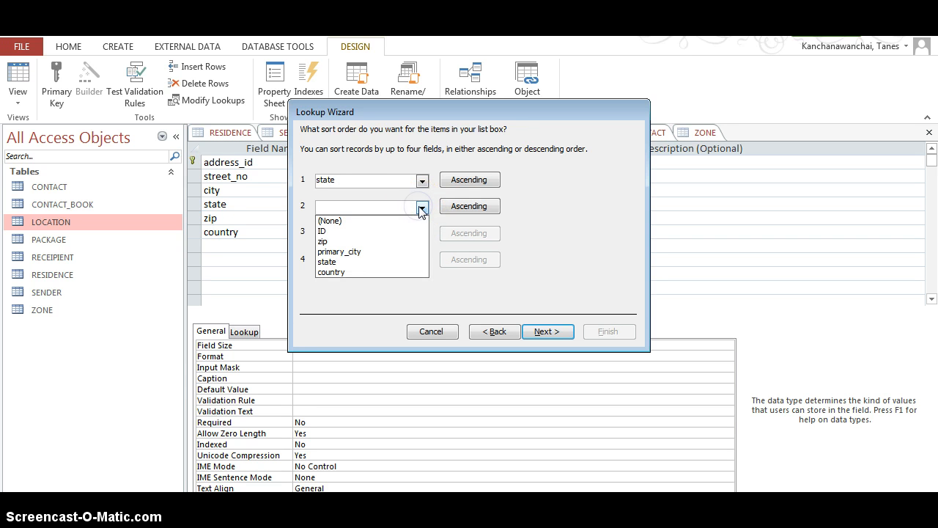
left_click(322, 241)
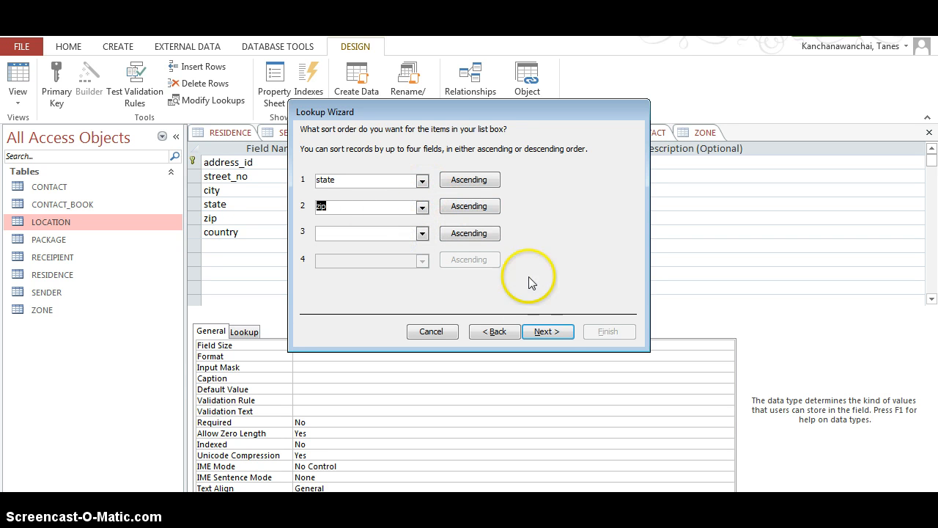
left_click(422, 233)
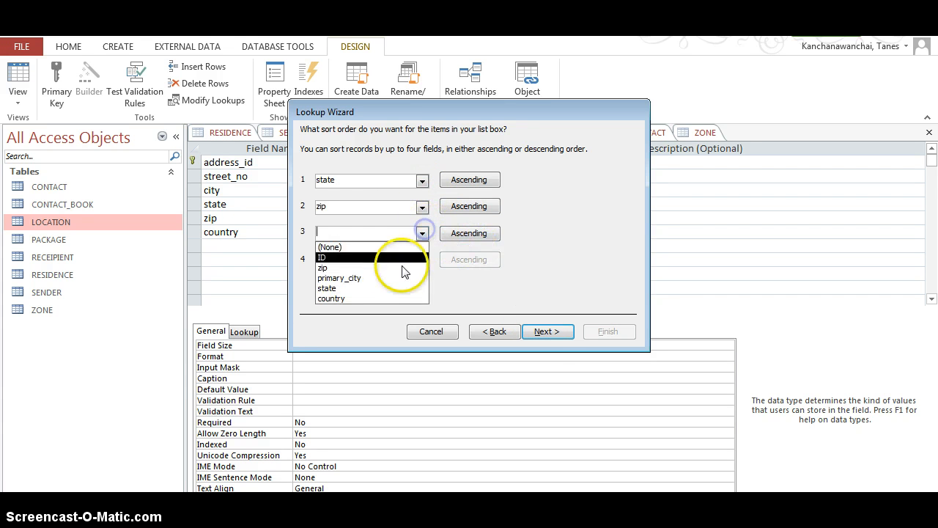
left_click(331, 298)
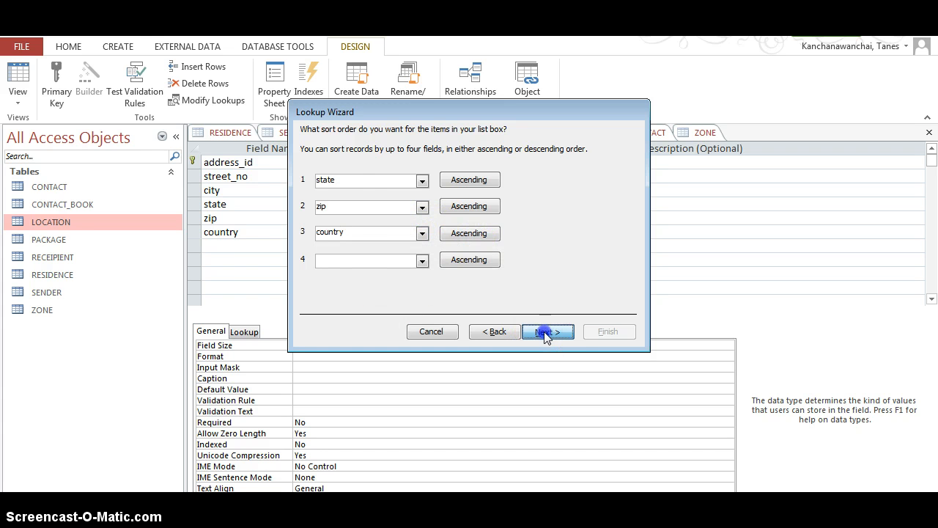
left_click(547, 331)
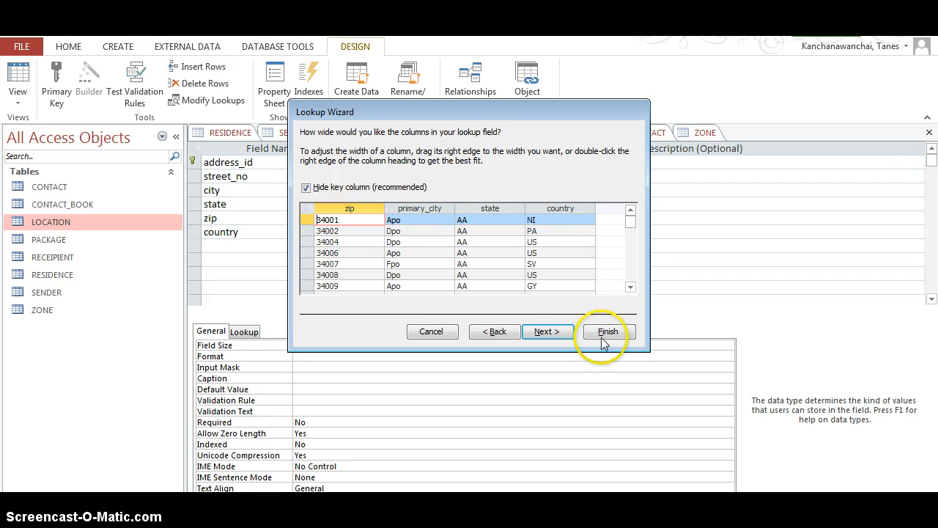
left_click(607, 331)
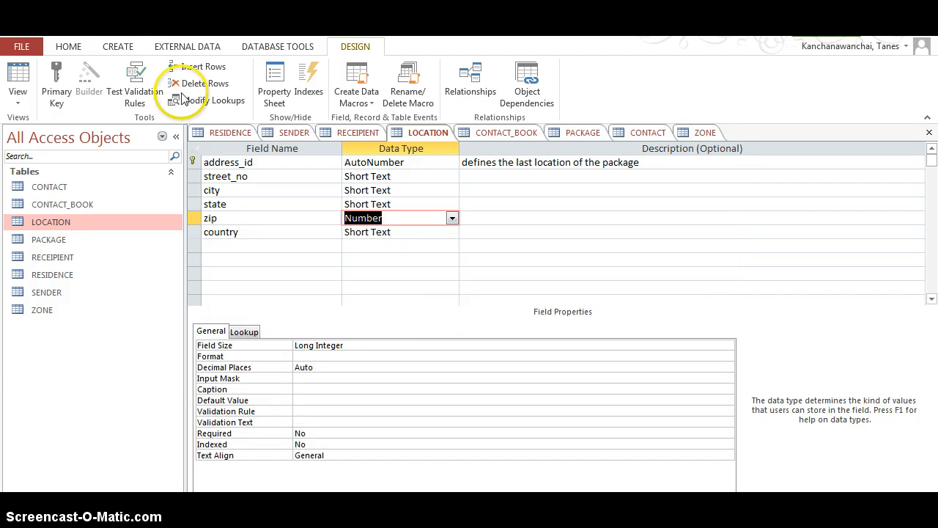
Switch the LOCATION table from field design to its datasheet of address records
left_click(17, 81)
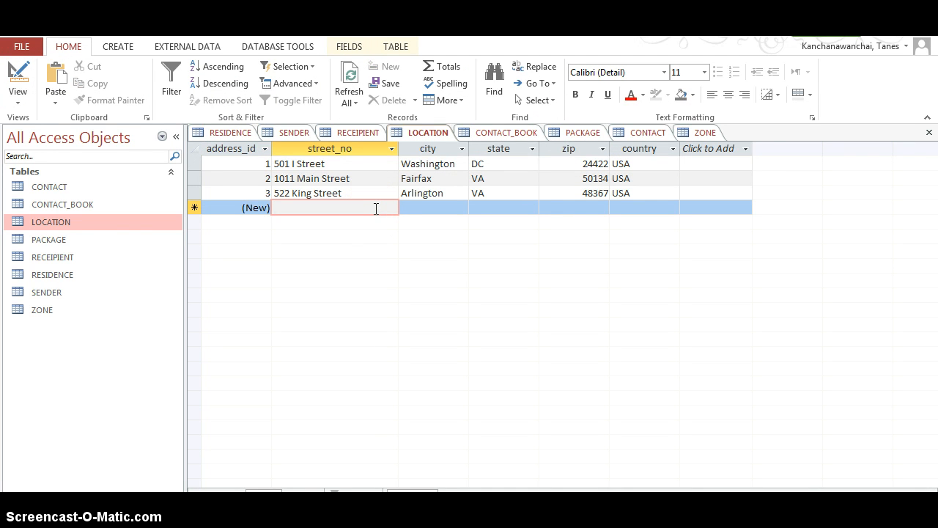
Fill the new LOCATION row with 1 First St, zip 22152 picked from the lookup, and state VA
type("1")
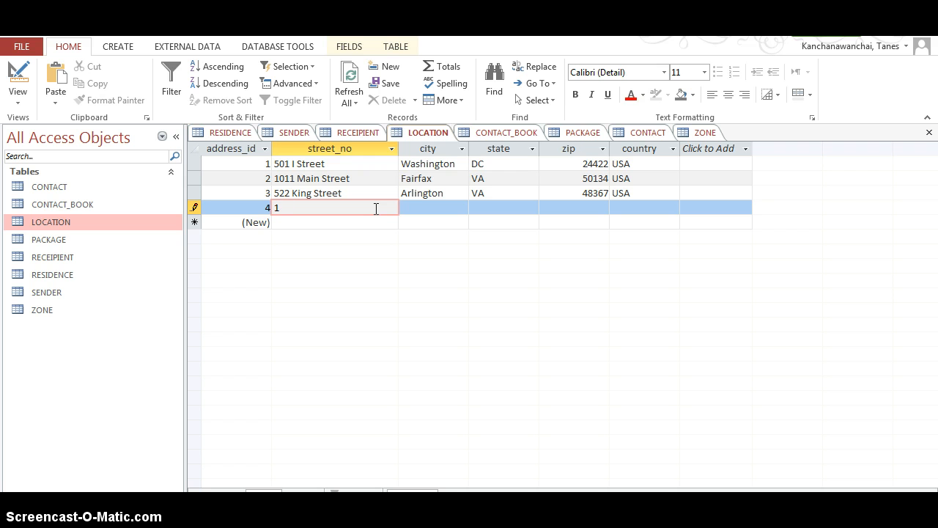
type("First Street")
left_click(433, 208)
type("Springfiedl")
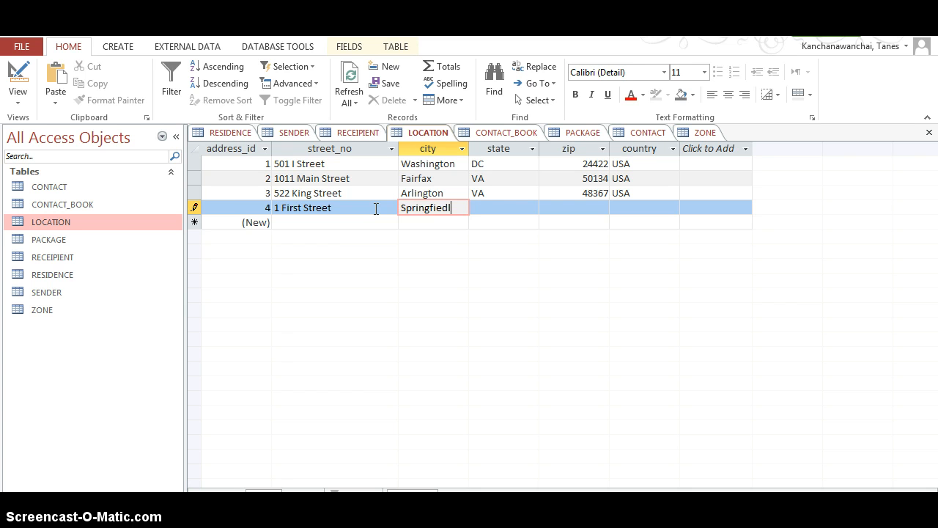
left_click(502, 207)
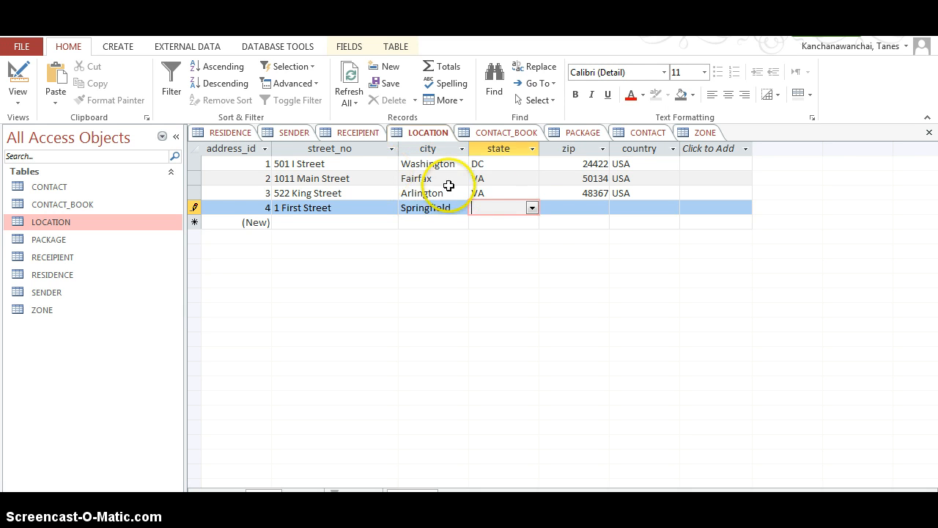
left_click(574, 207)
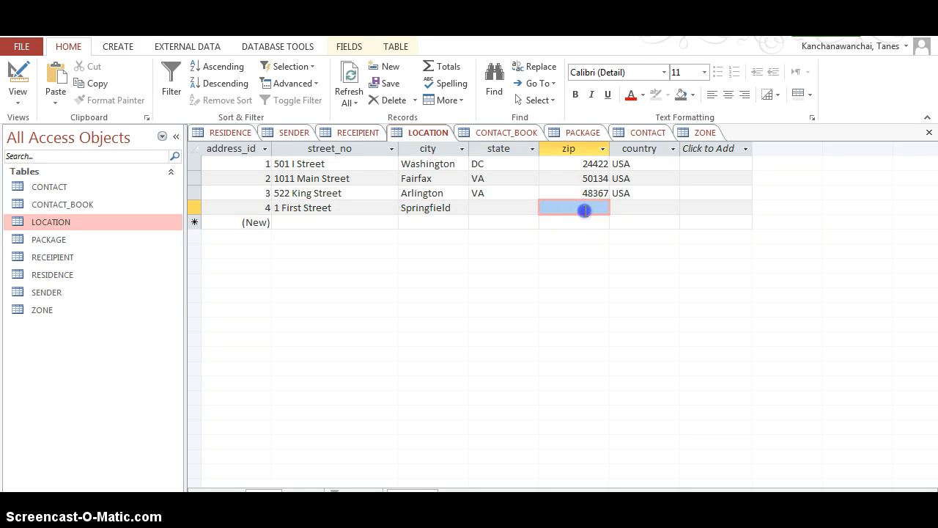
left_click(601, 209)
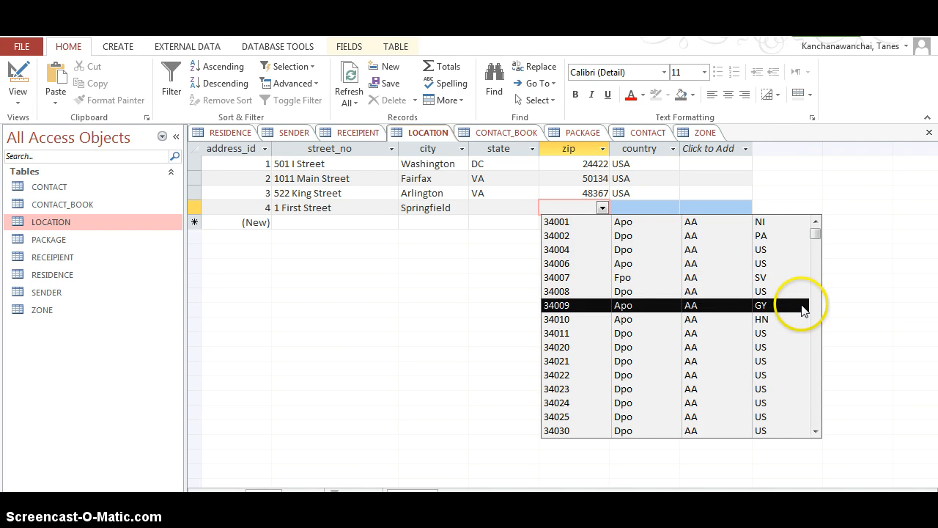
type("22151")
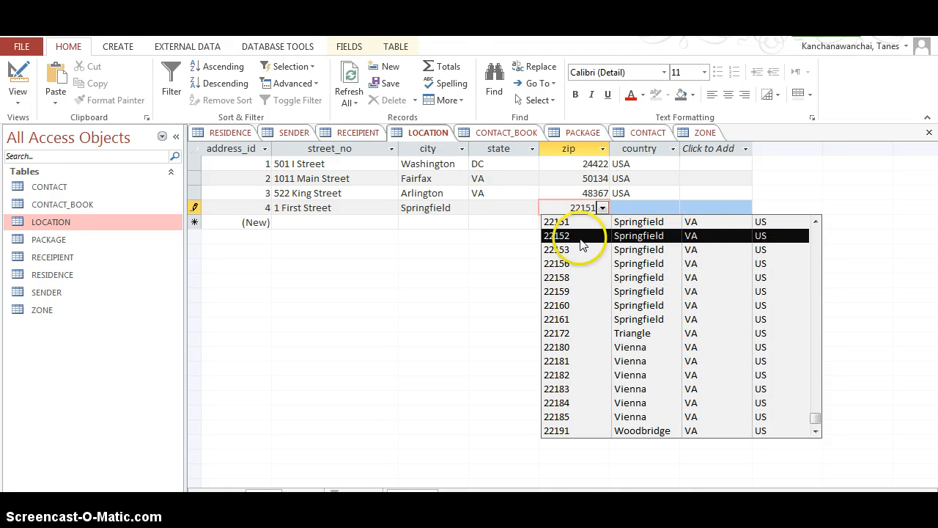
left_click(560, 235)
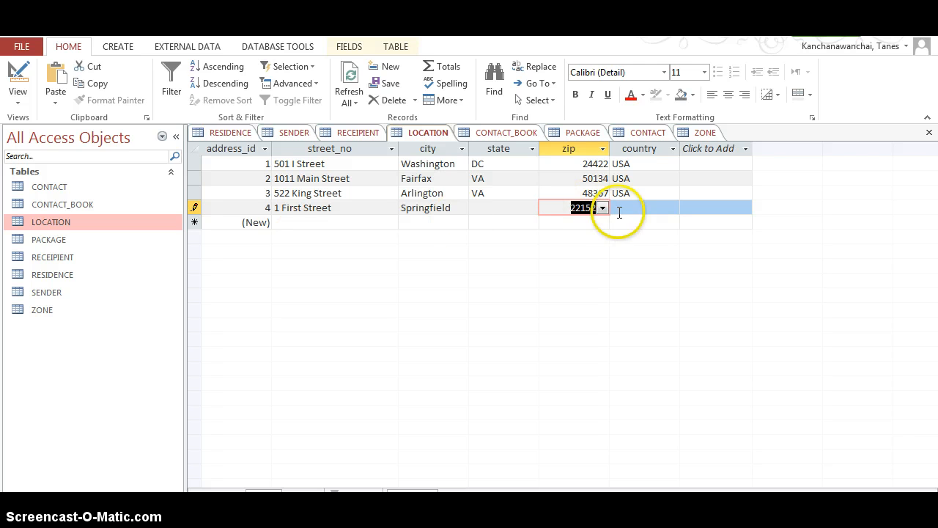
left_click(502, 208)
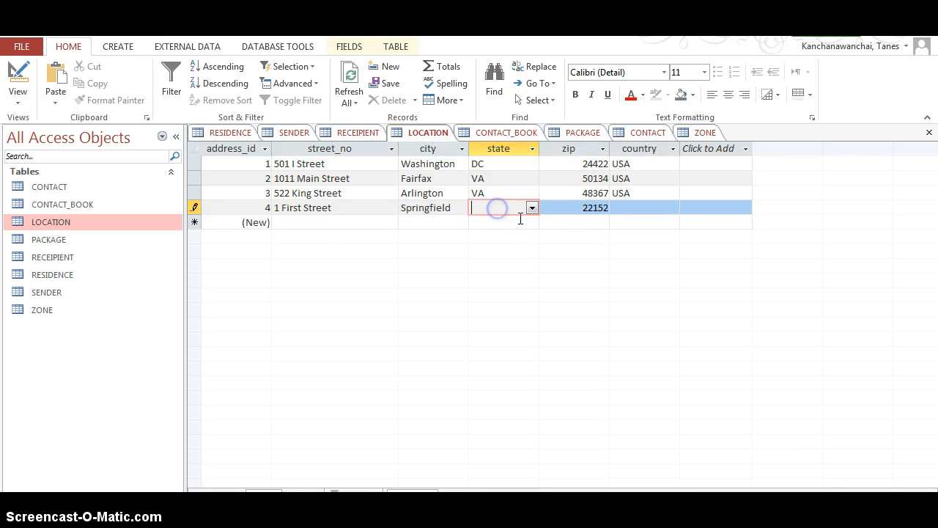
type("VA")
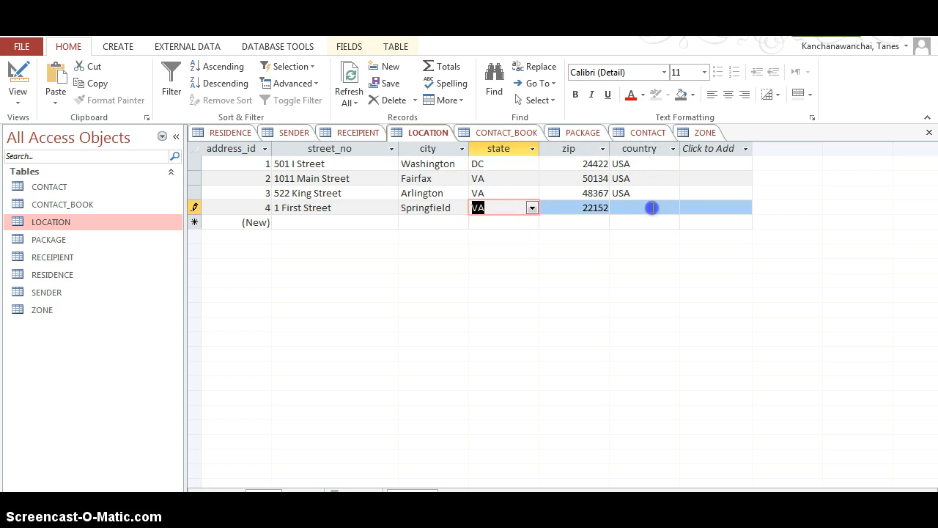
left_click(644, 208)
type("USA")
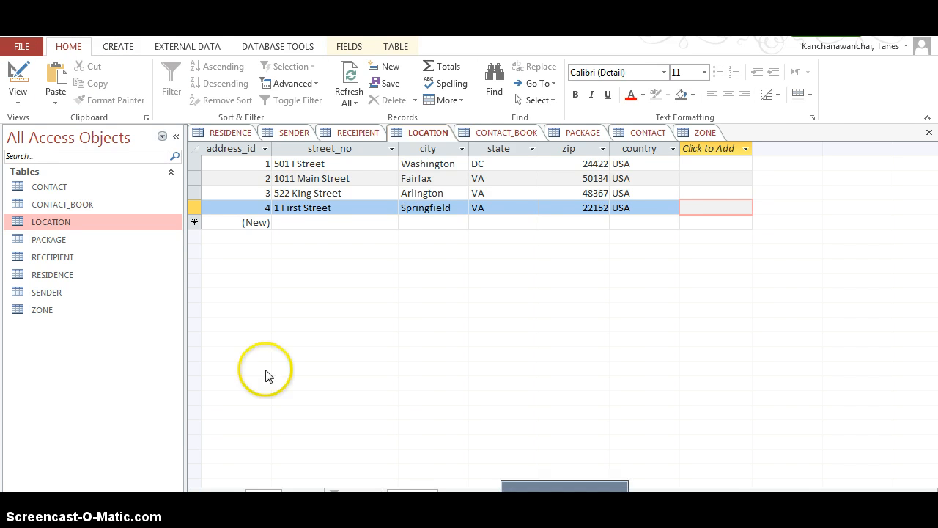
mouse_move(30, 308)
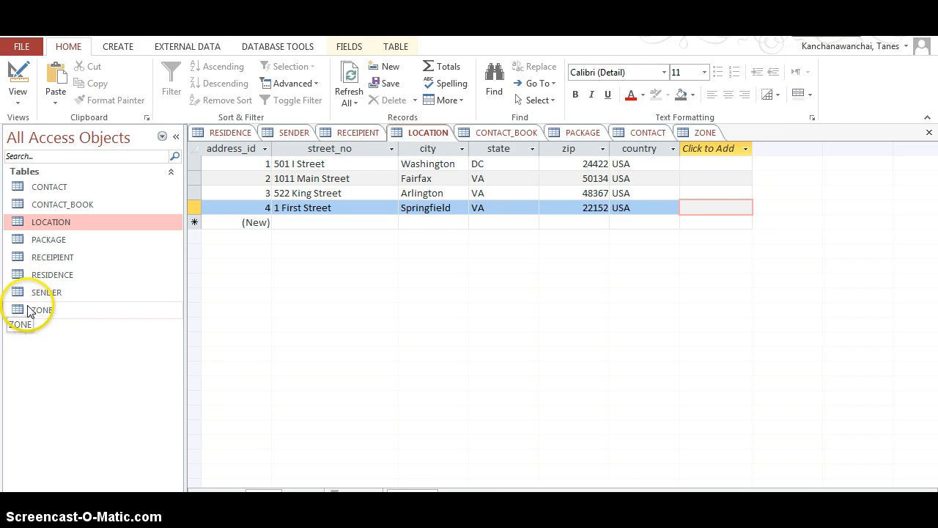
mouse_move(45, 292)
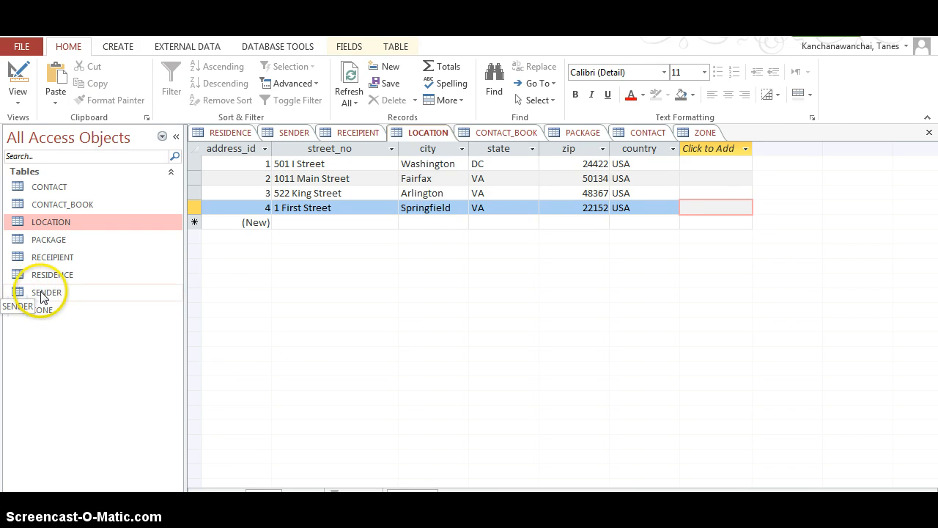
mouse_move(439, 177)
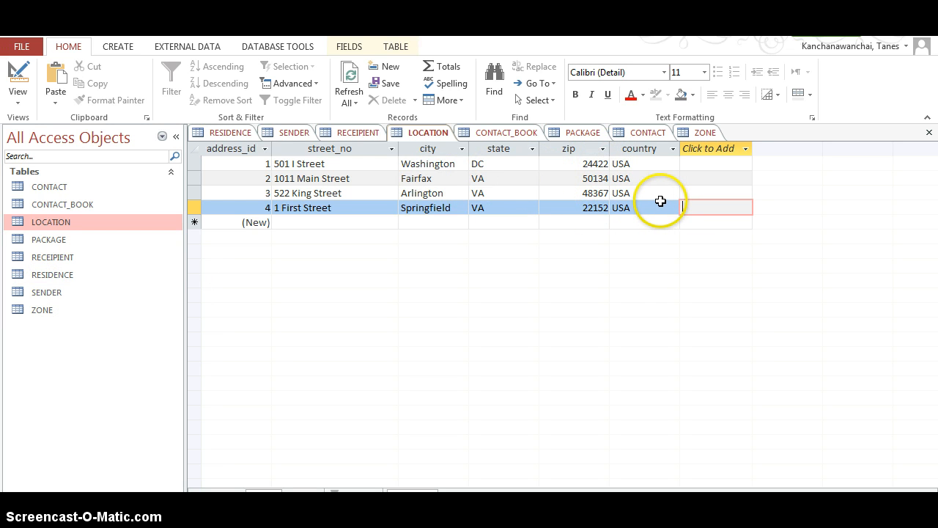
mouse_move(644, 201)
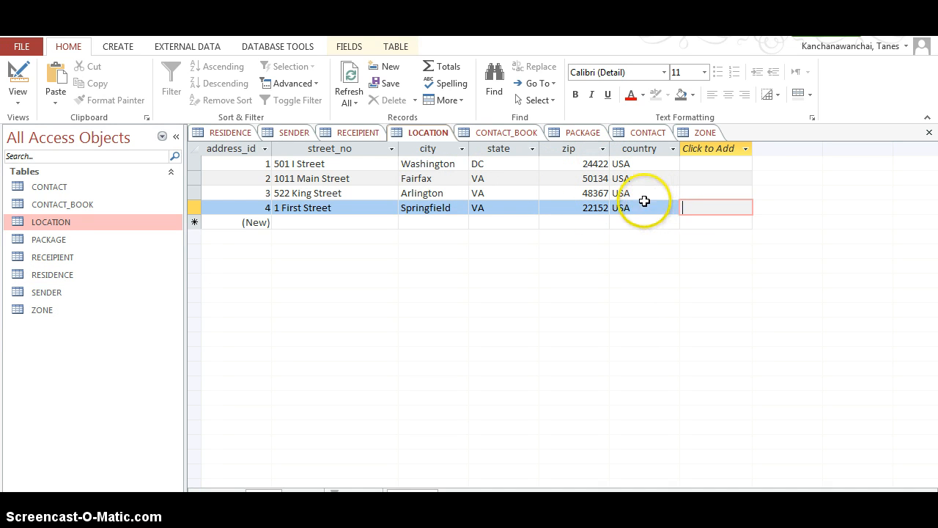
mouse_move(209, 451)
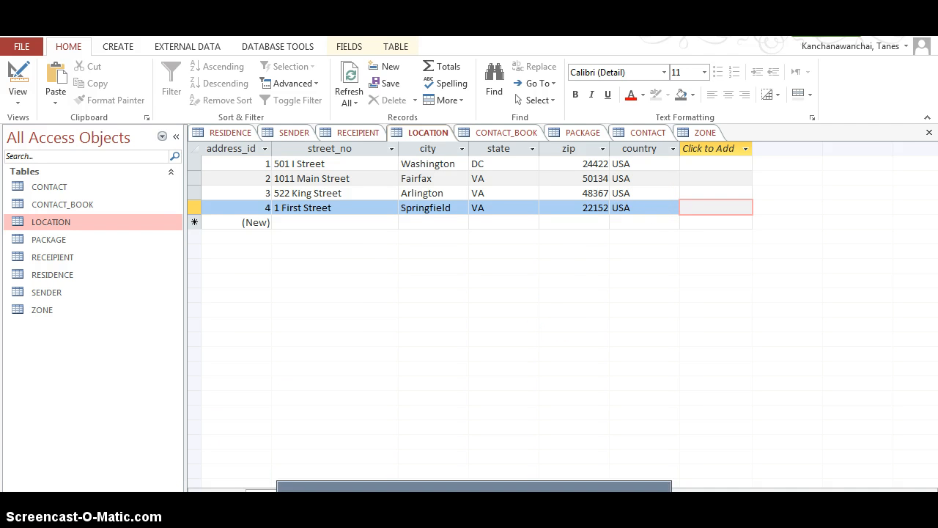
Leave the new row so the fourth LOCATION record is saved
left_click(579, 178)
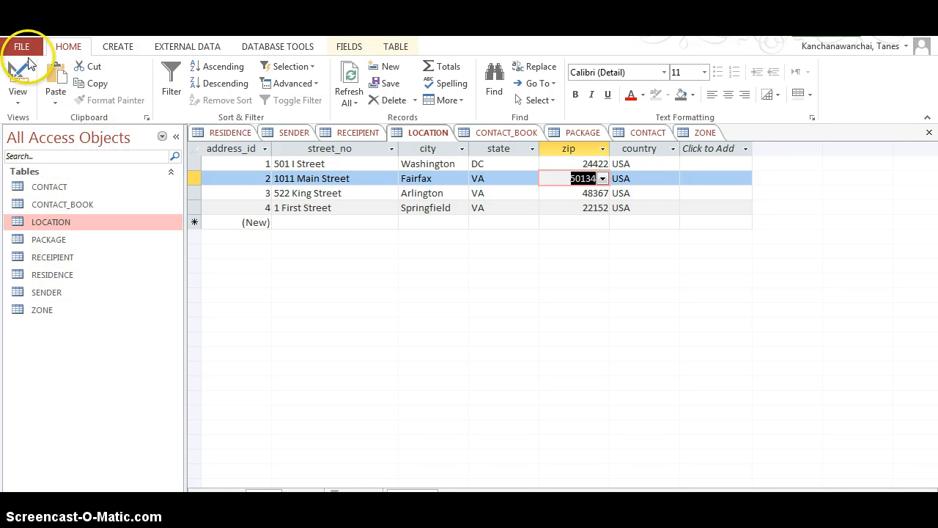
mouse_move(594, 250)
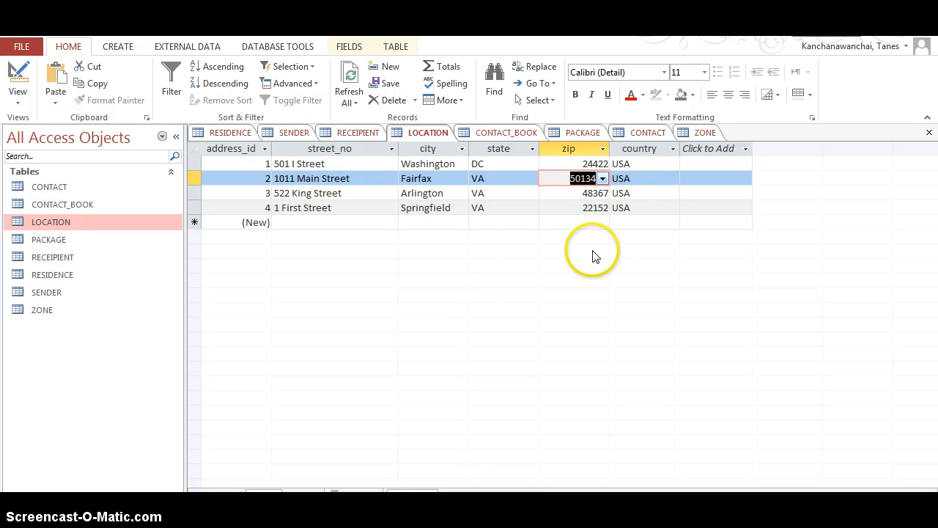
mouse_move(290, 66)
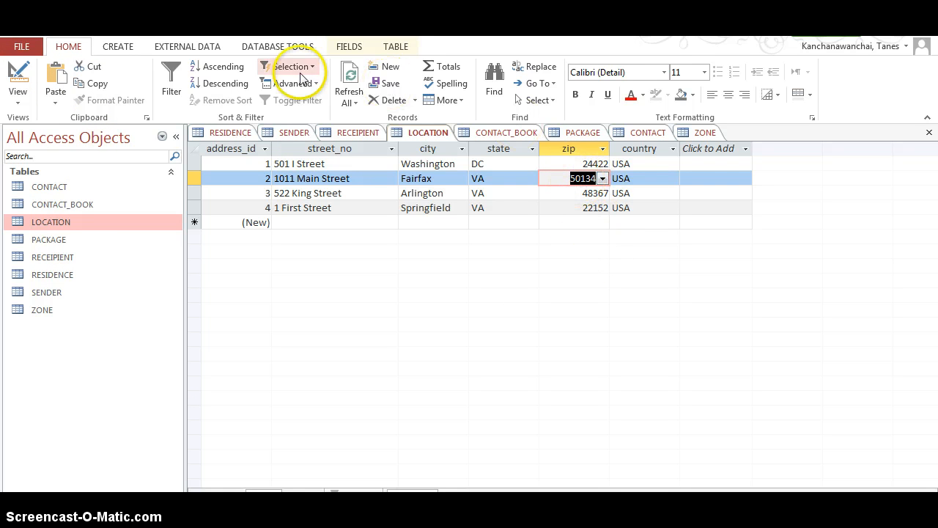
mouse_move(218, 50)
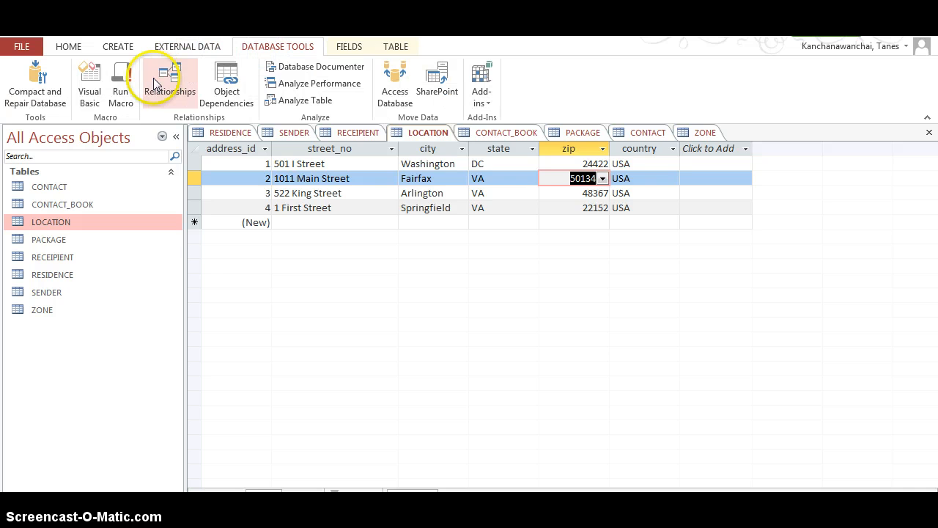
In the Relationships window, enlarge ZONE to show full field names and resize LOCATION to fit beside it
left_click(168, 81)
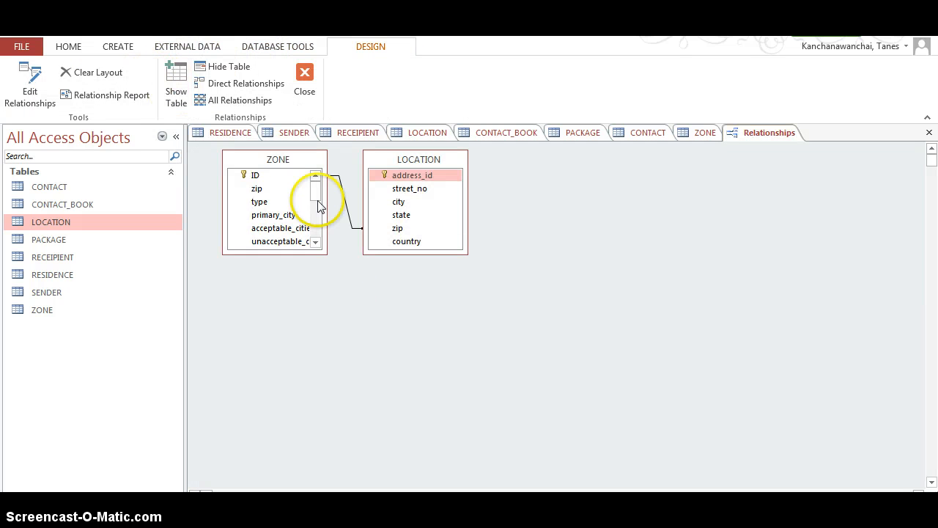
mouse_move(446, 262)
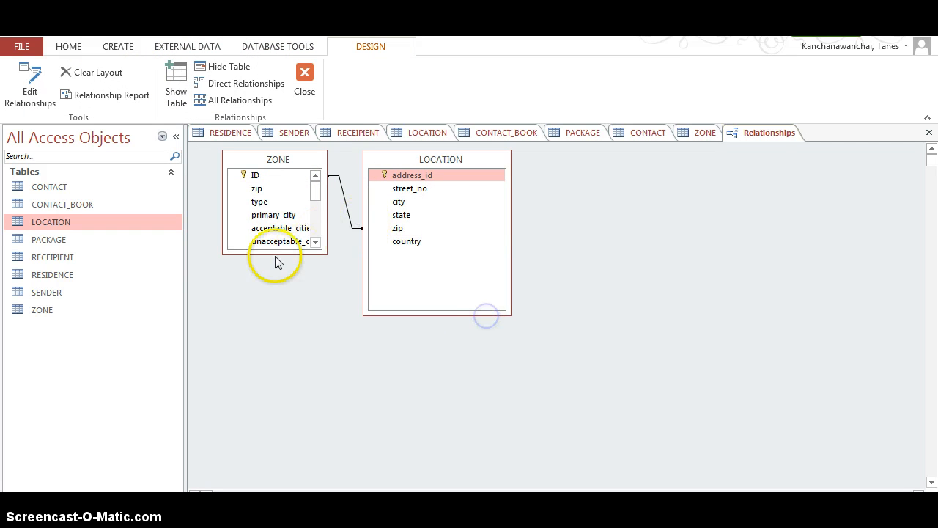
left_click_drag(275, 264, 288, 394)
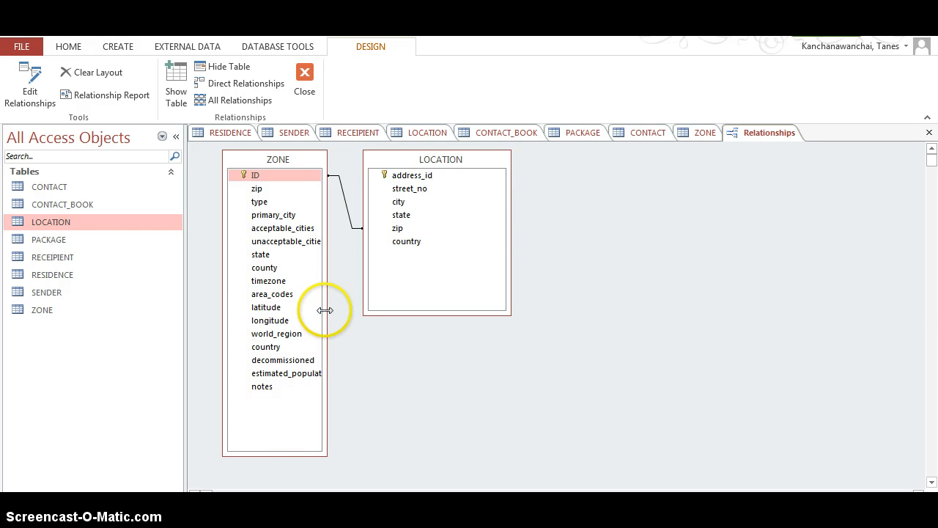
left_click_drag(440, 159, 513, 170)
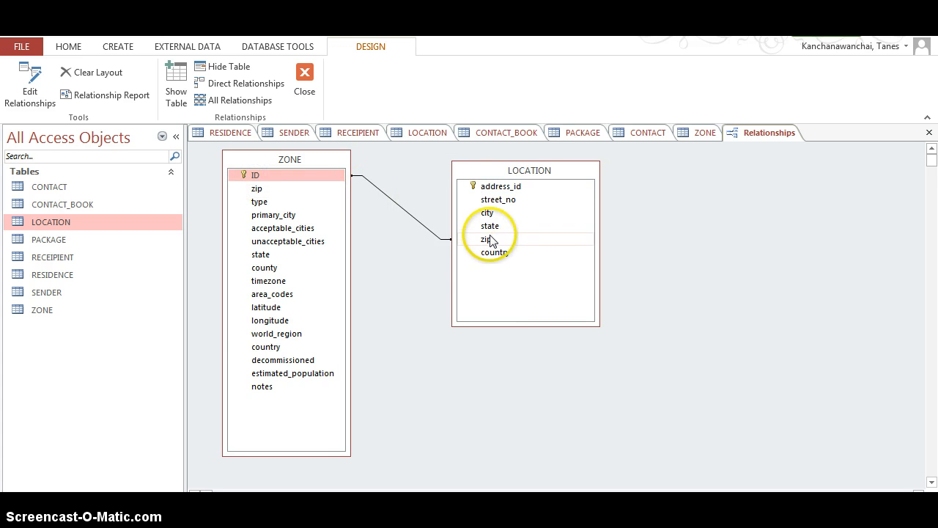
left_click(486, 239)
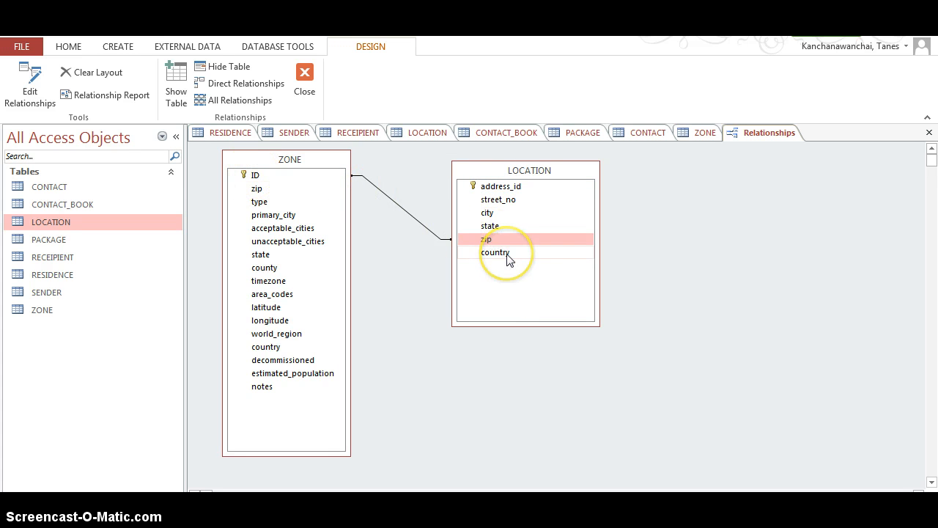
mouse_move(508, 257)
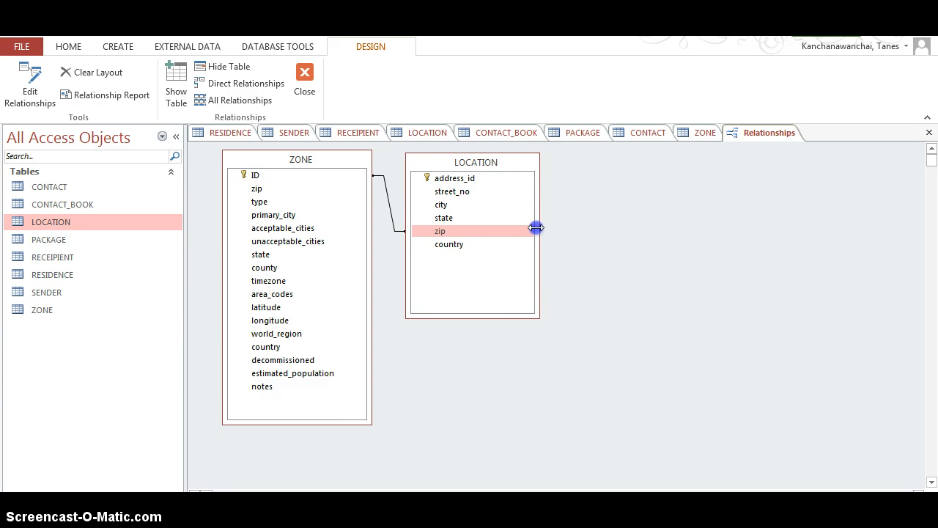
left_click_drag(538, 228, 499, 221)
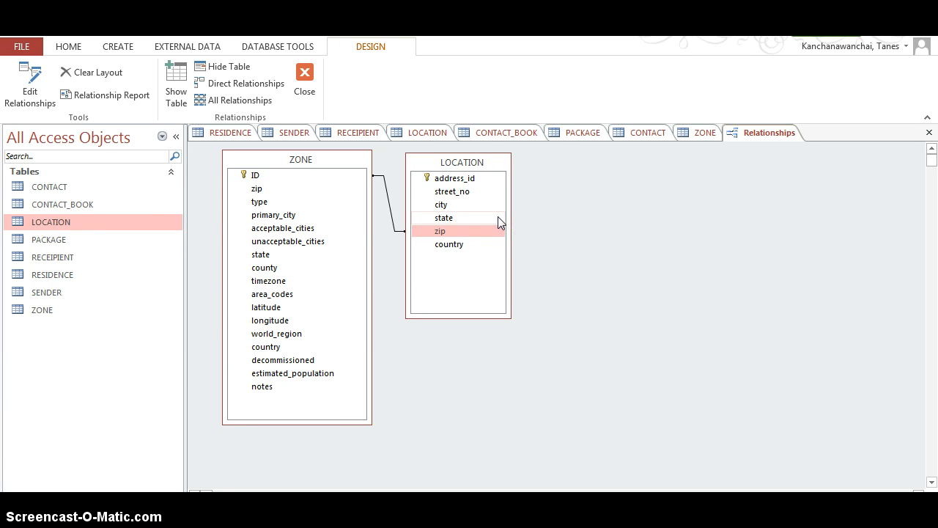
mouse_move(176, 137)
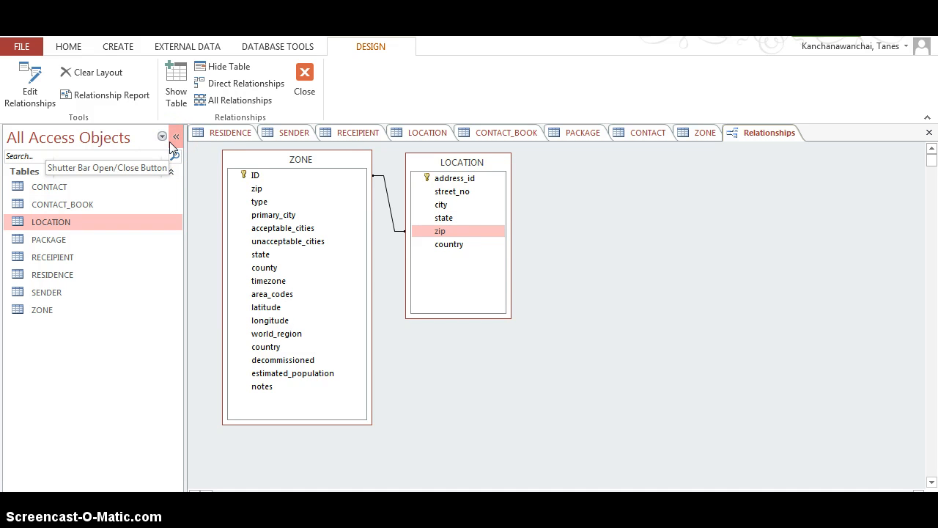
mouse_move(694, 249)
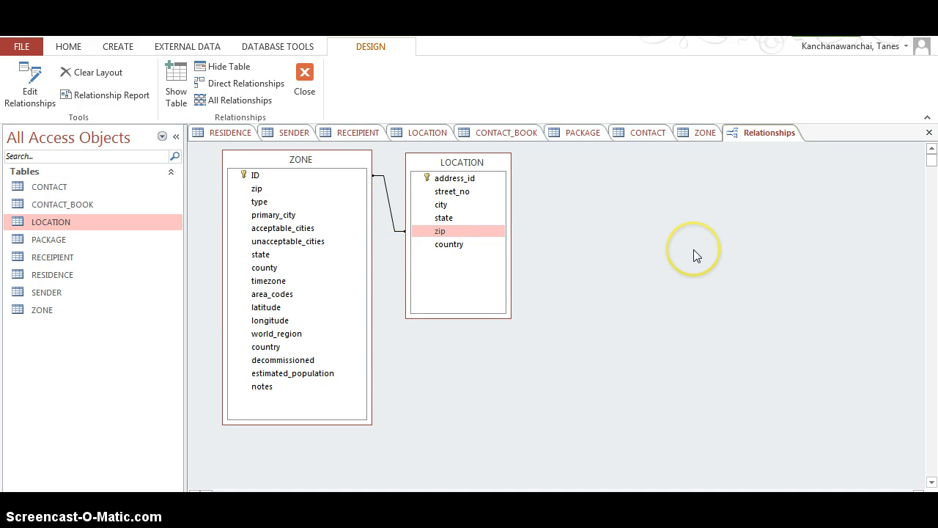
mouse_move(656, 223)
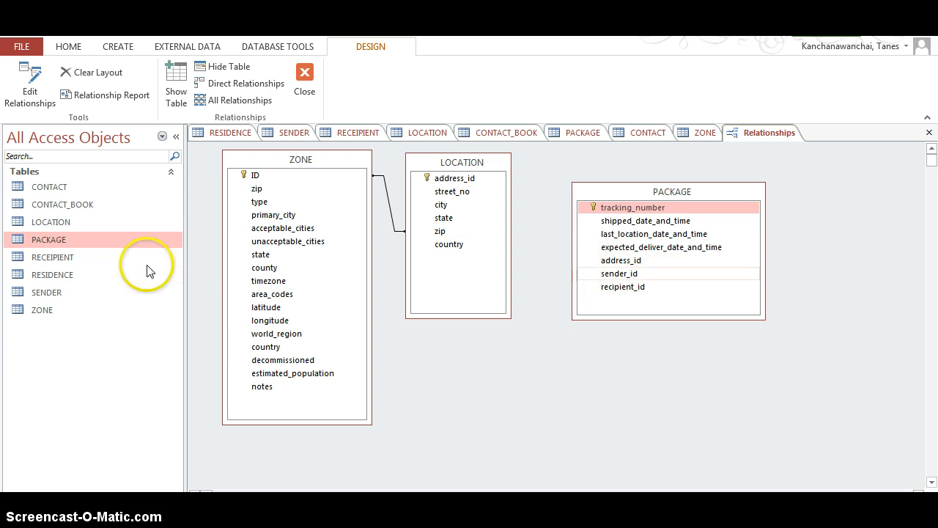
Bring SENDER into the layout and create the SENDER-to-PACKAGE relationship on sender_id
left_click(47, 292)
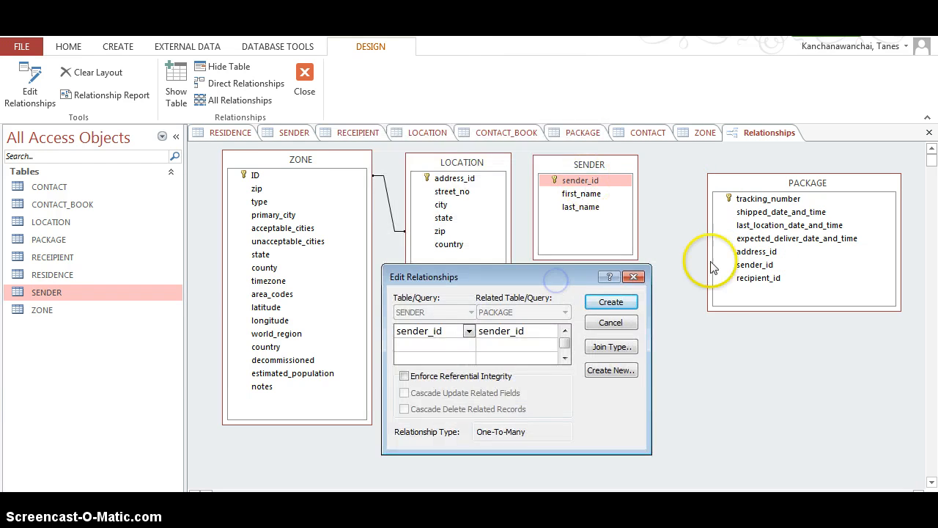
mouse_move(759, 271)
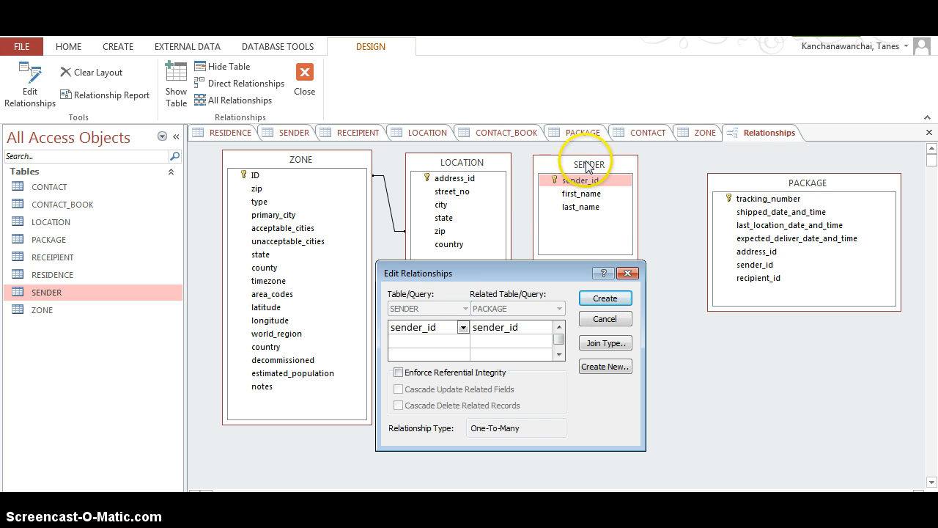
mouse_move(409, 342)
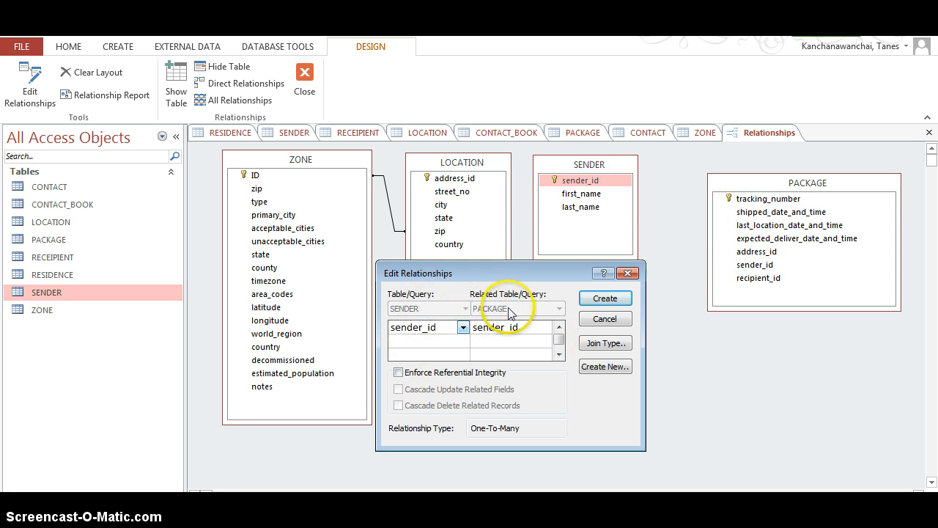
left_click(604, 298)
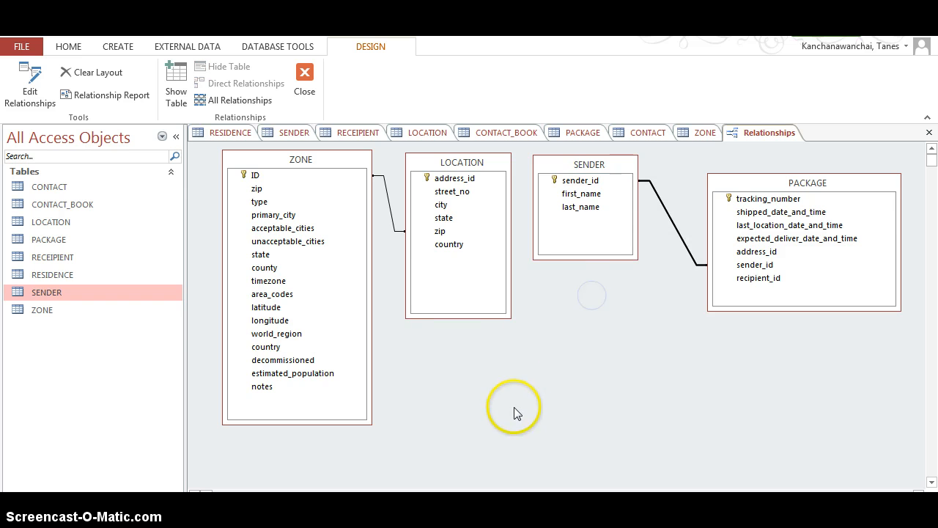
mouse_move(700, 259)
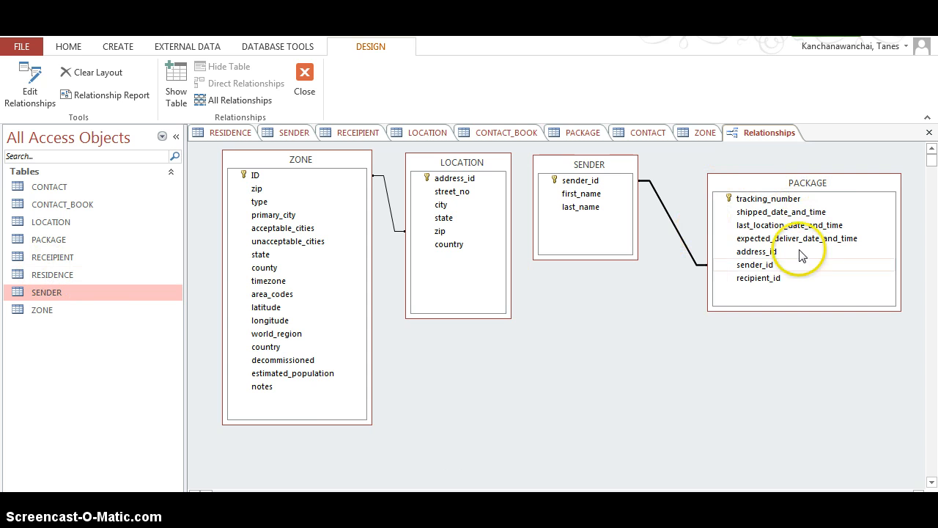
mouse_move(755, 292)
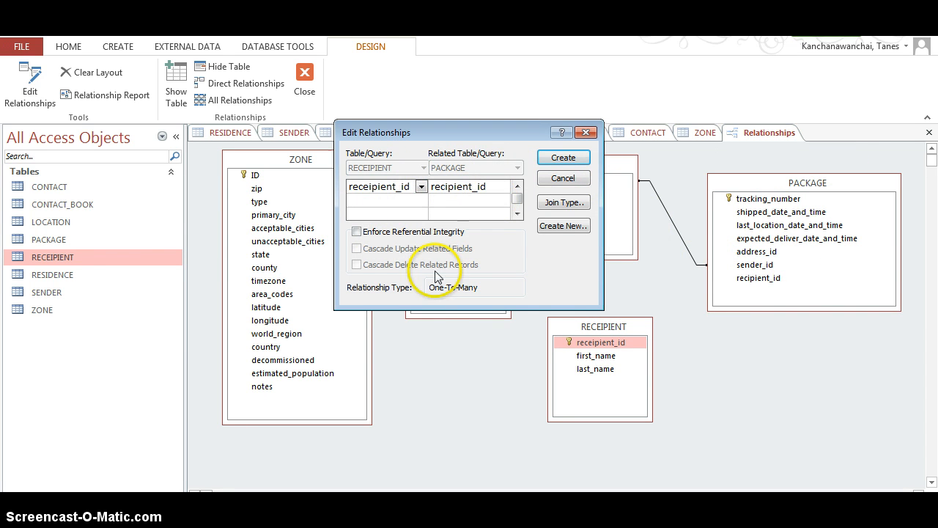
mouse_move(896, 174)
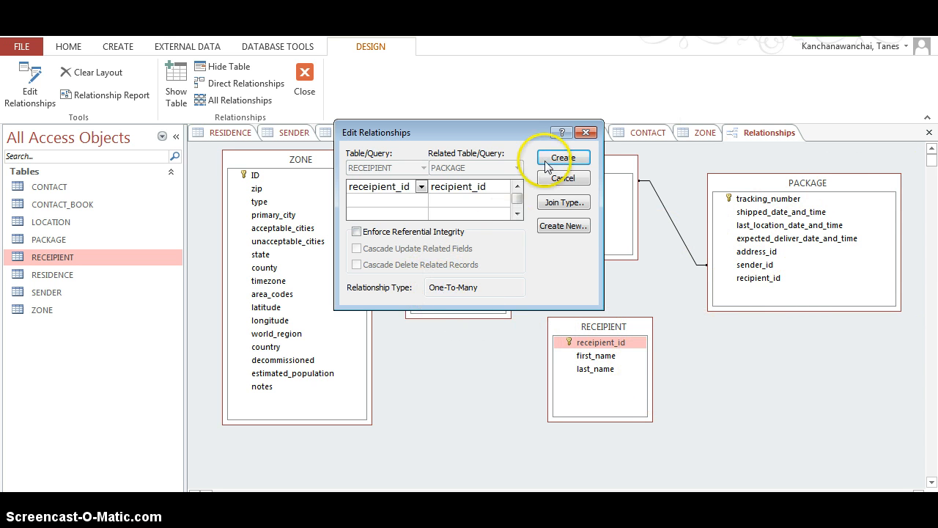
Create the RECIPIENT-to-PACKAGE relationship on recipient_id and move RECIPIENT lower in the layout
left_click(563, 157)
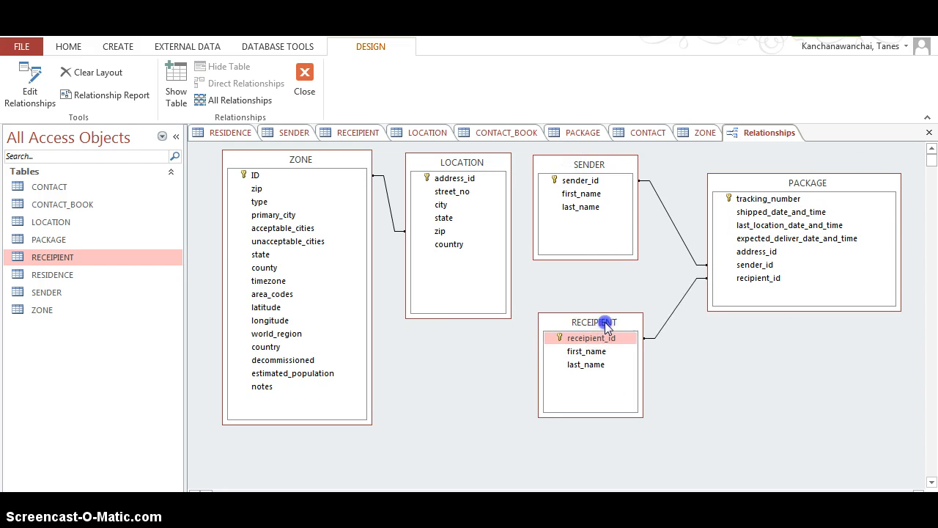
mouse_move(808, 275)
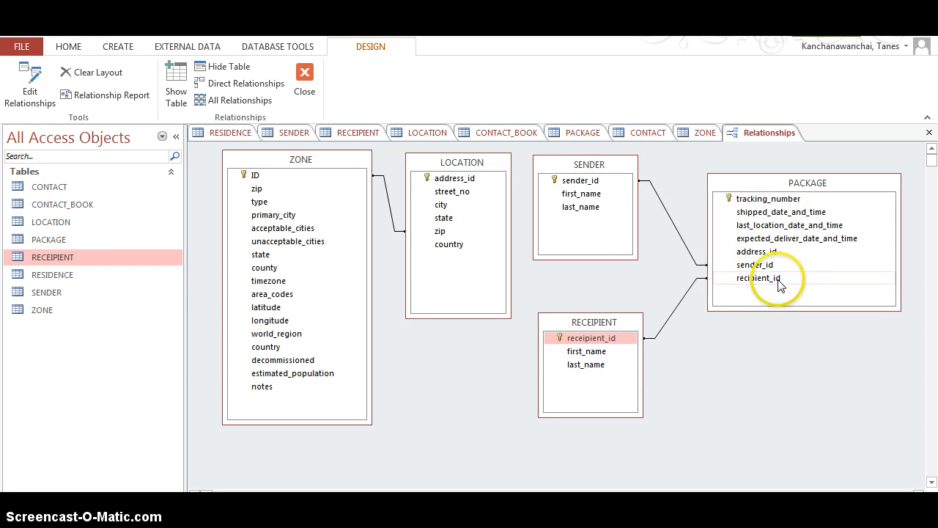
mouse_move(783, 210)
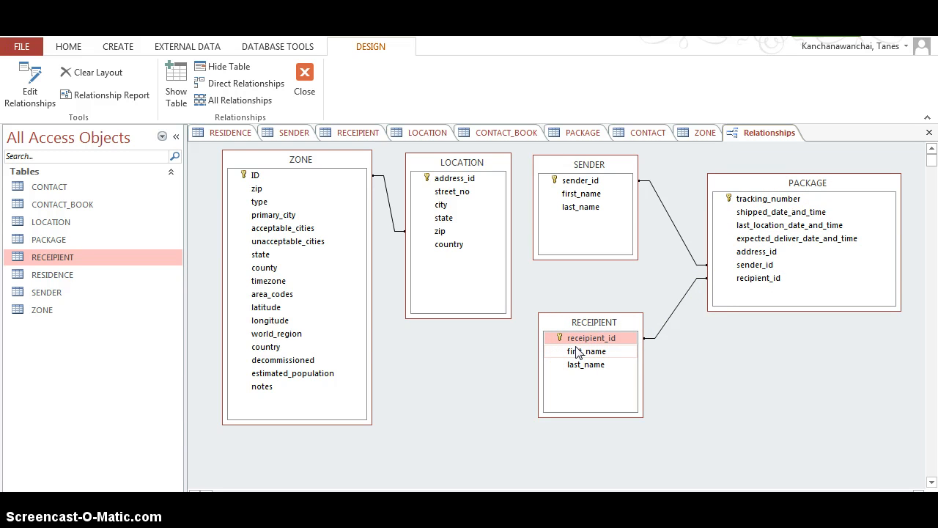
left_click_drag(591, 322, 583, 290)
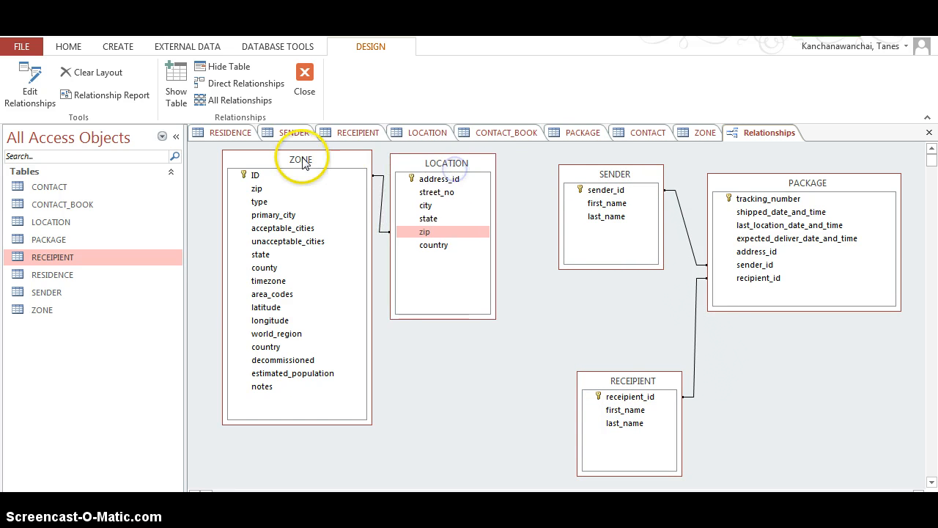
mouse_move(263, 171)
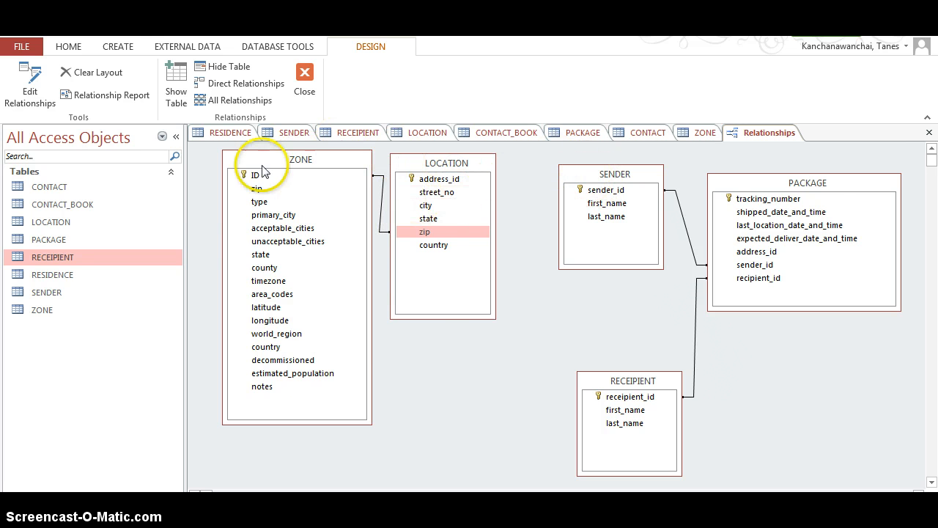
mouse_move(745, 182)
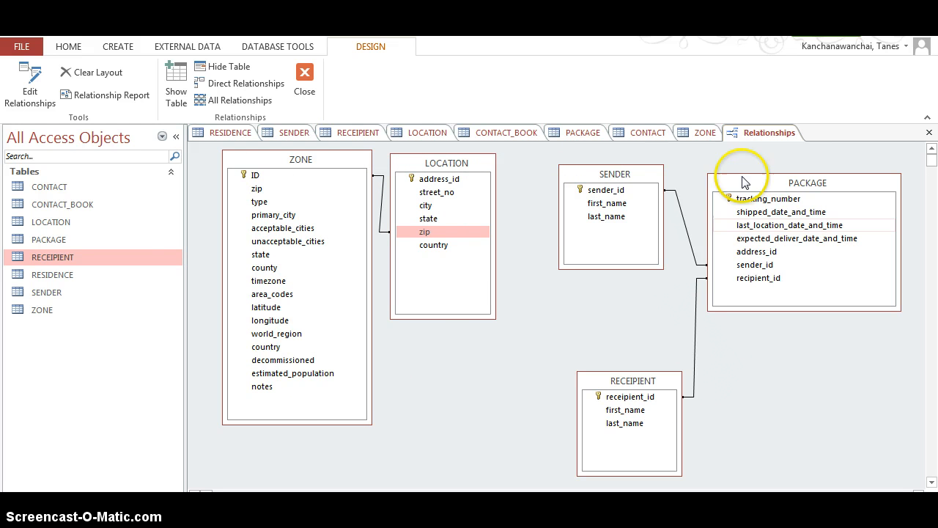
mouse_move(169, 275)
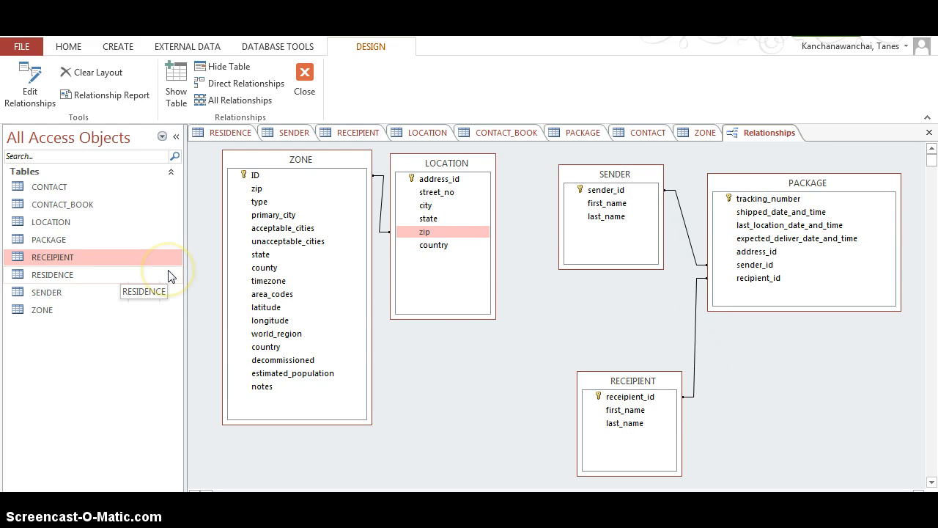
mouse_move(125, 287)
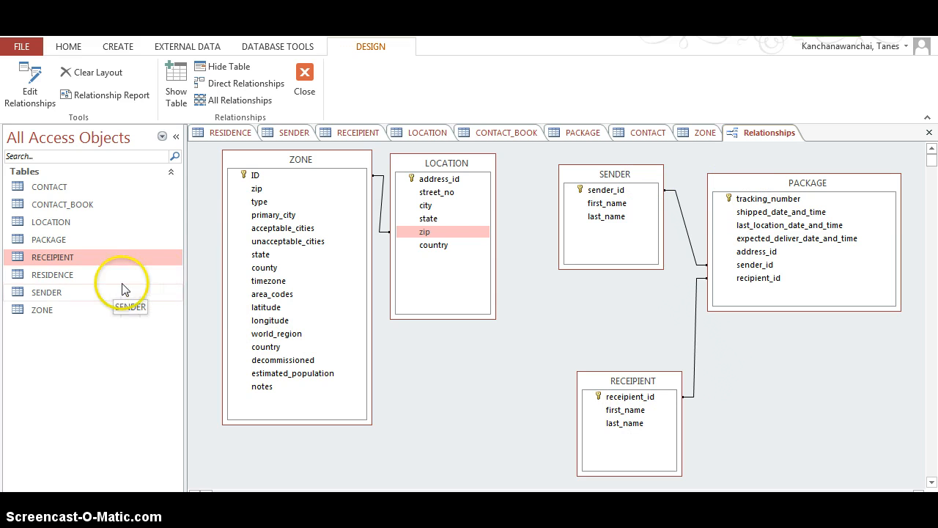
mouse_move(86, 277)
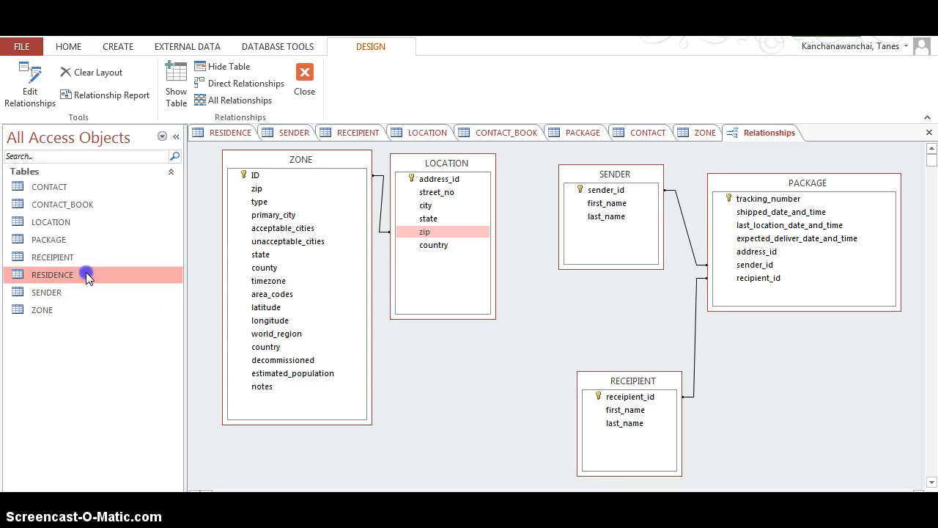
Add RESIDENCE and link it to RECIPIENT on recipient_id and to SENDER on sender_id
double_click(51, 274)
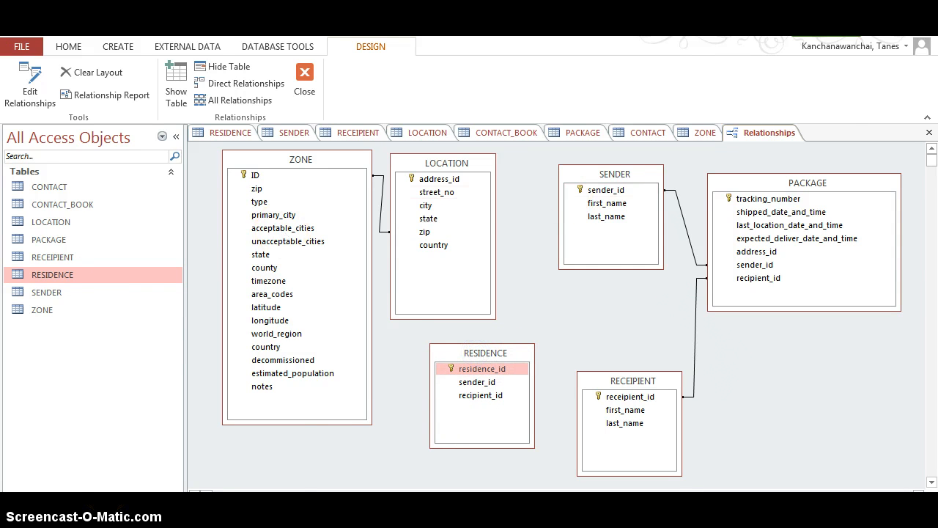
left_click(8, 521)
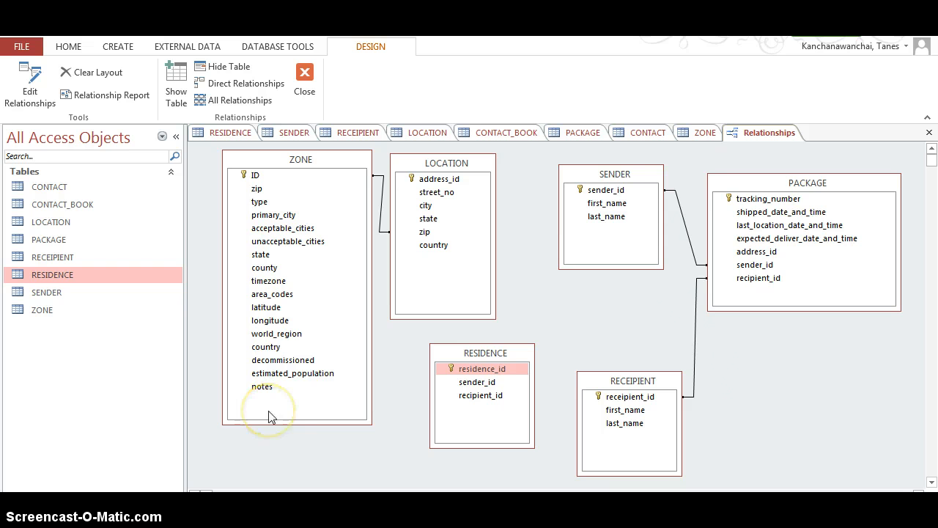
mouse_move(537, 404)
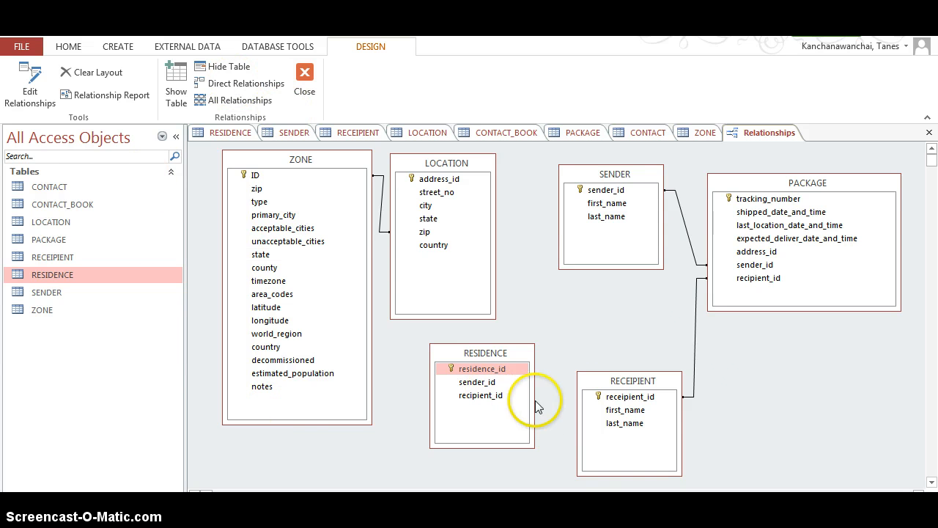
mouse_move(612, 440)
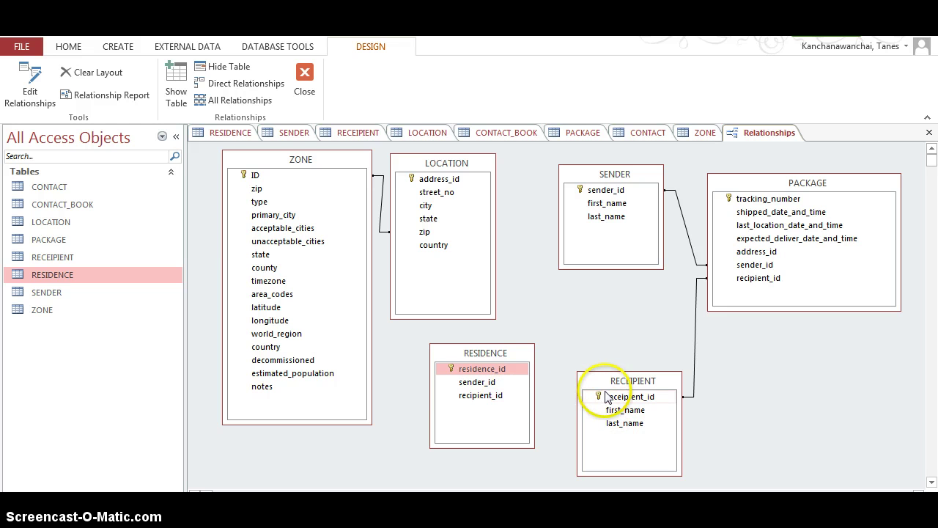
left_click_drag(632, 396, 481, 395)
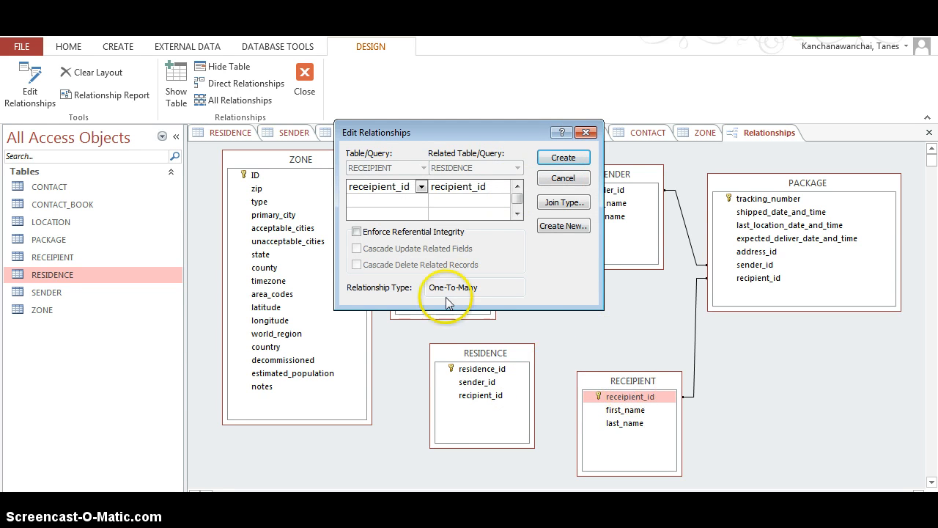
mouse_move(473, 374)
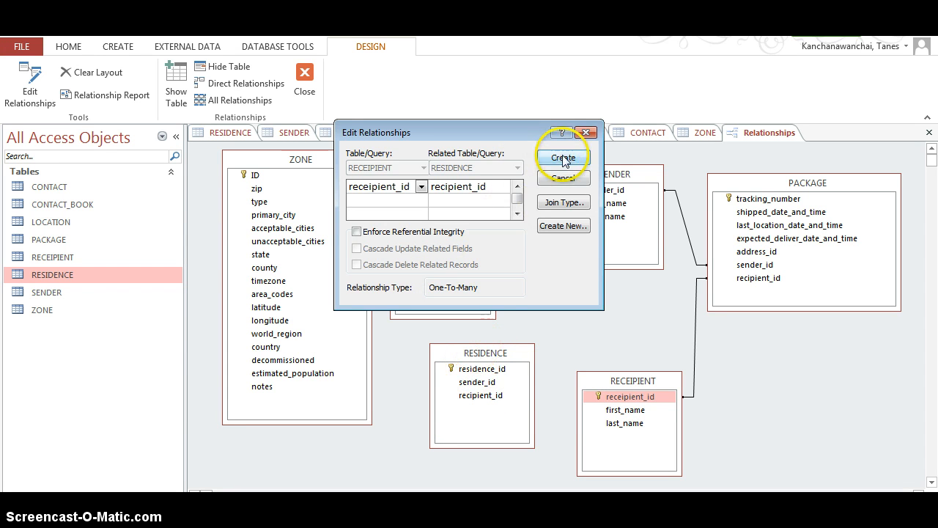
left_click(563, 158)
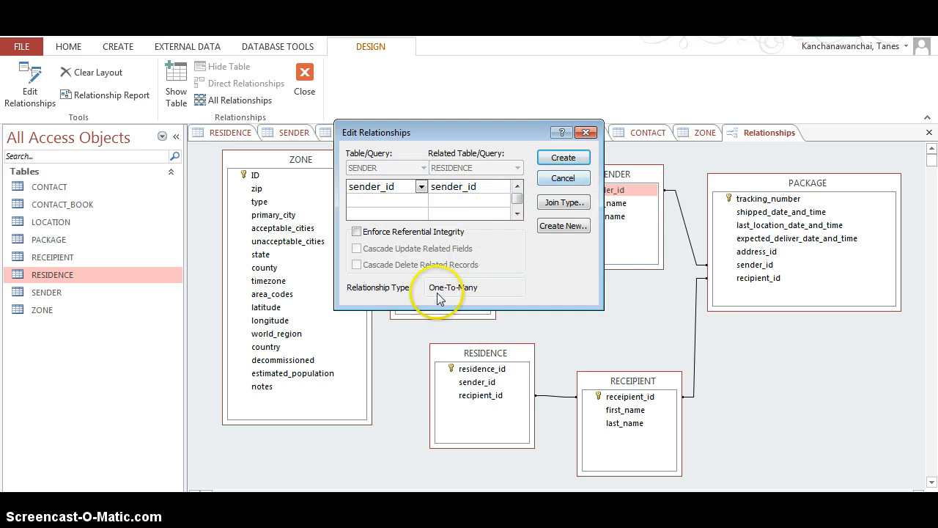
left_click(563, 178)
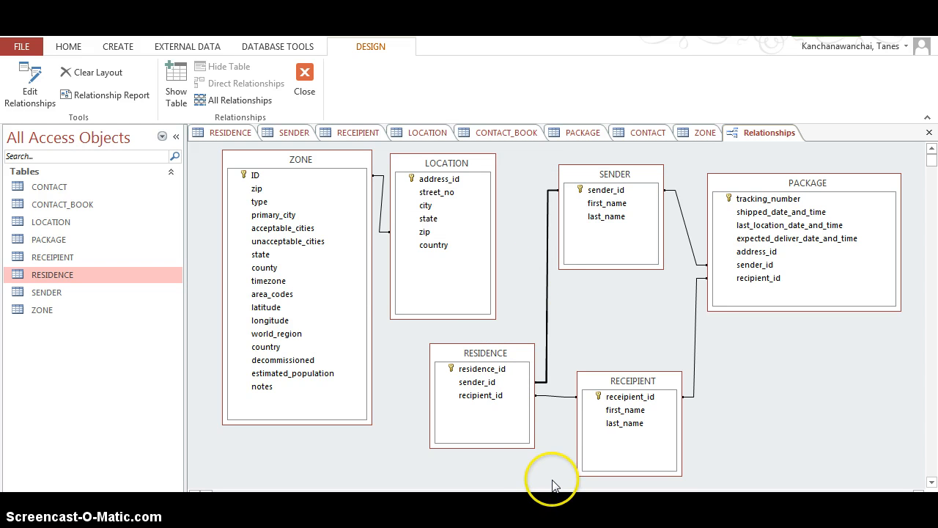
mouse_move(484, 409)
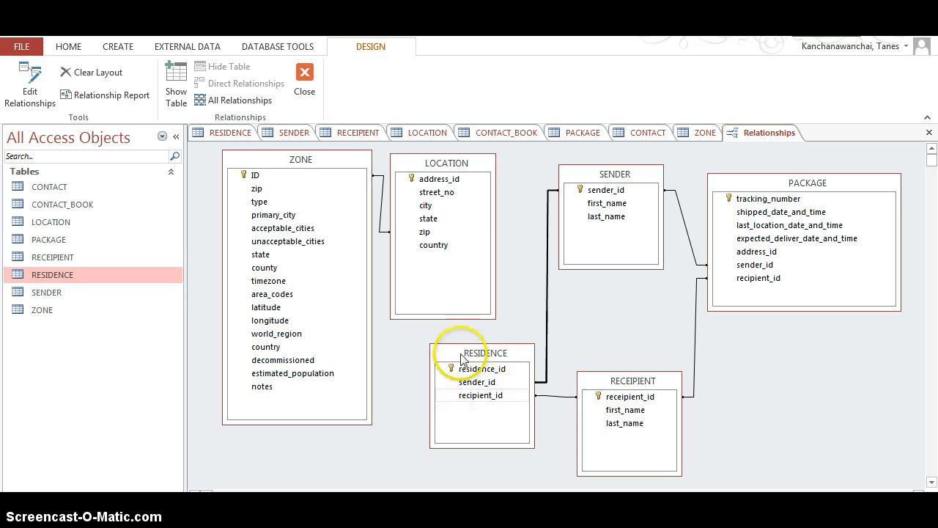
mouse_move(49, 221)
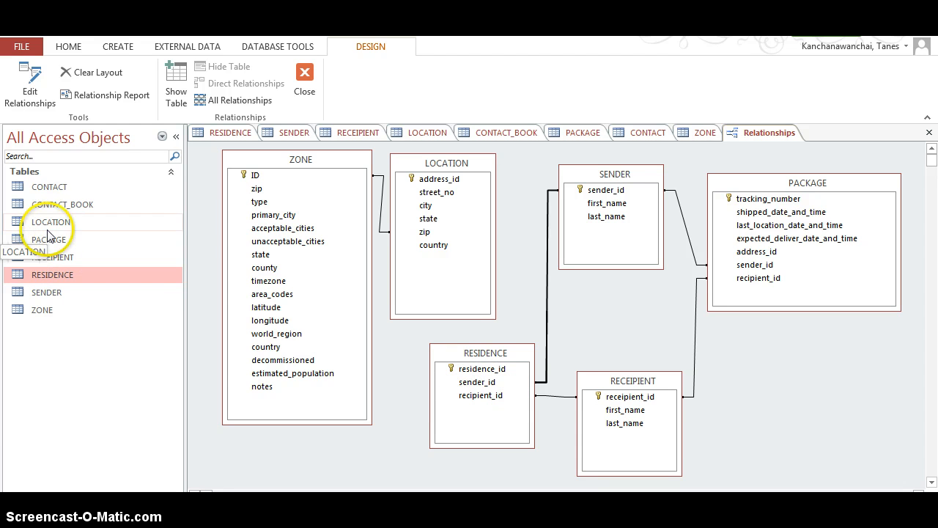
Move LOCATION aside, place CONTACT beside ZONE and CONTACT_BOOK between CONTACT and SENDER
left_click(50, 187)
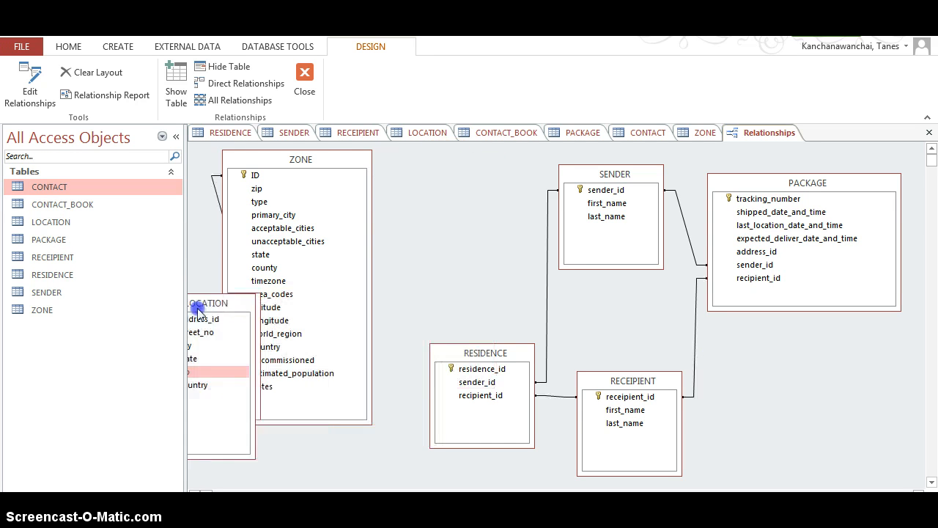
left_click_drag(207, 302, 274, 455)
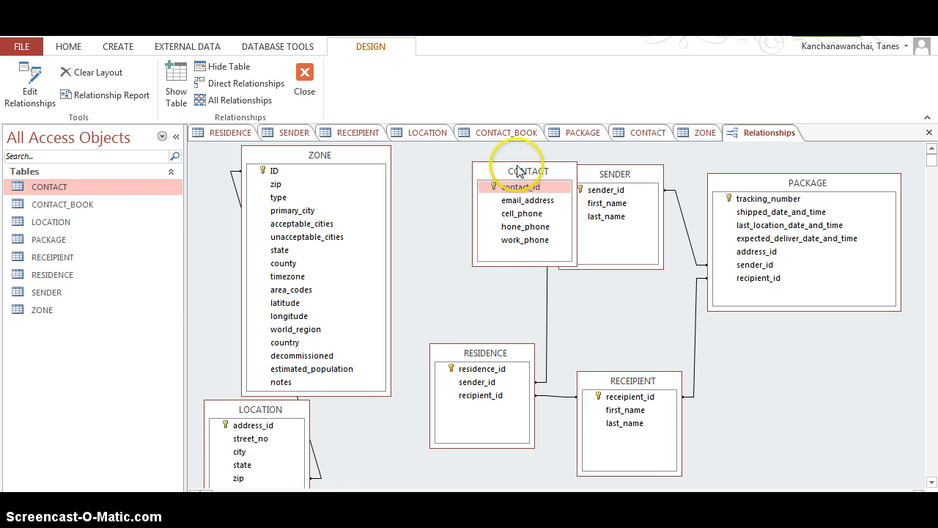
left_click_drag(524, 171, 473, 169)
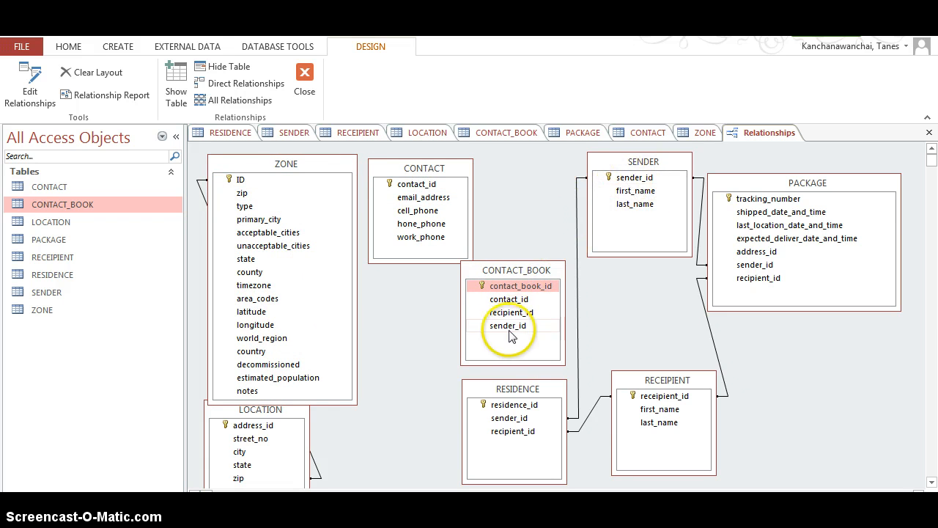
left_click(418, 168)
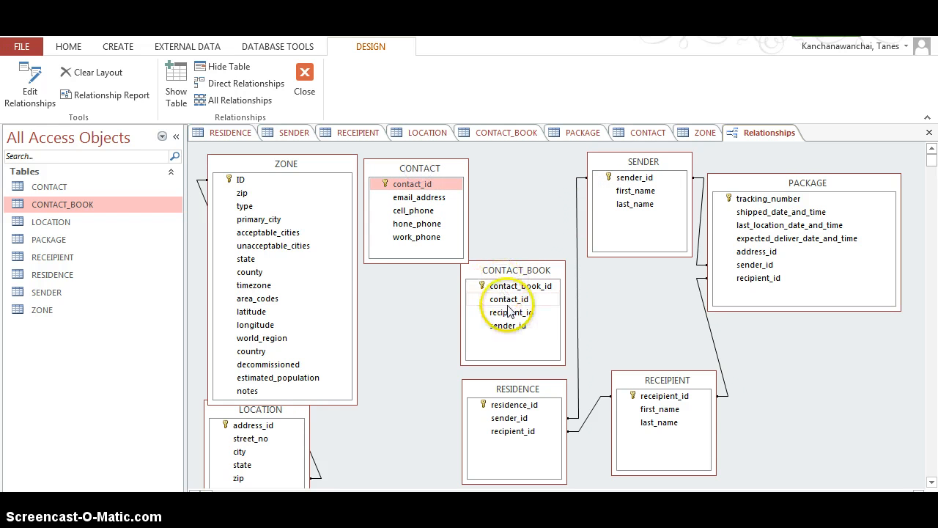
left_click(514, 285)
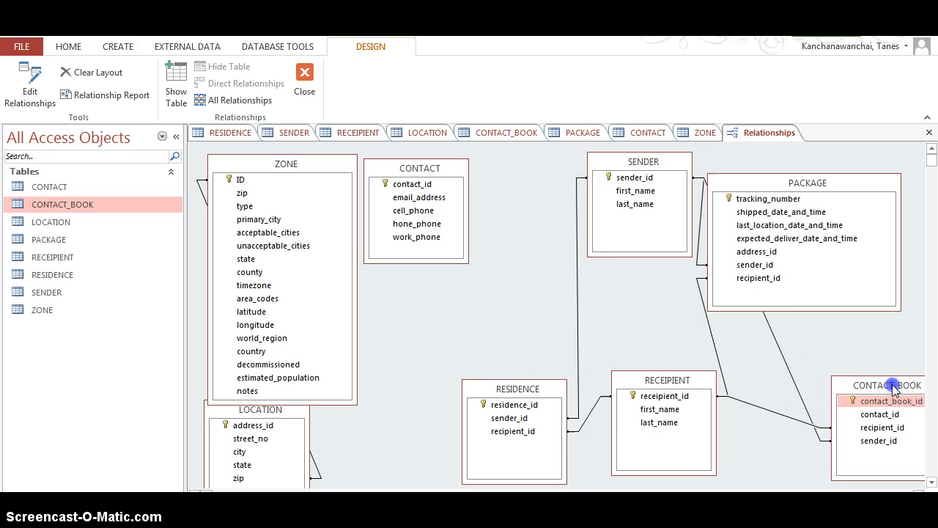
left_click_drag(887, 384, 456, 269)
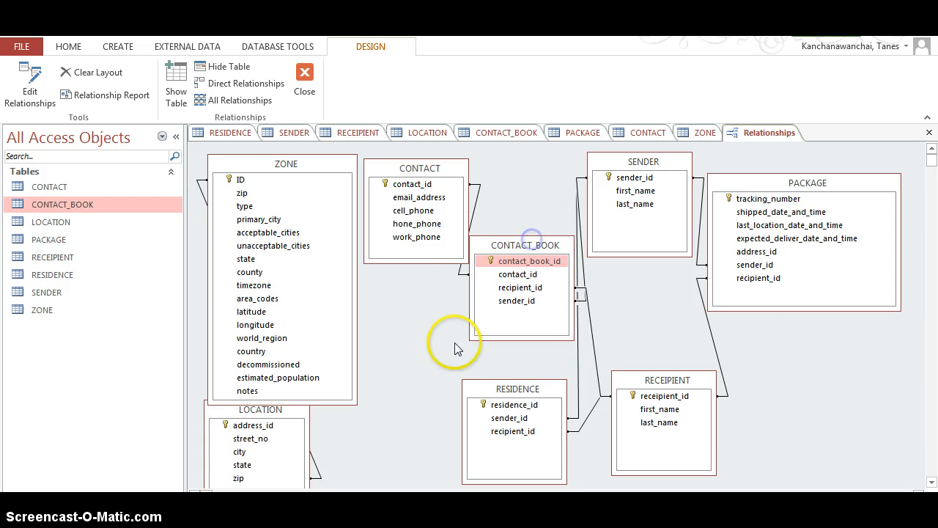
mouse_move(552, 364)
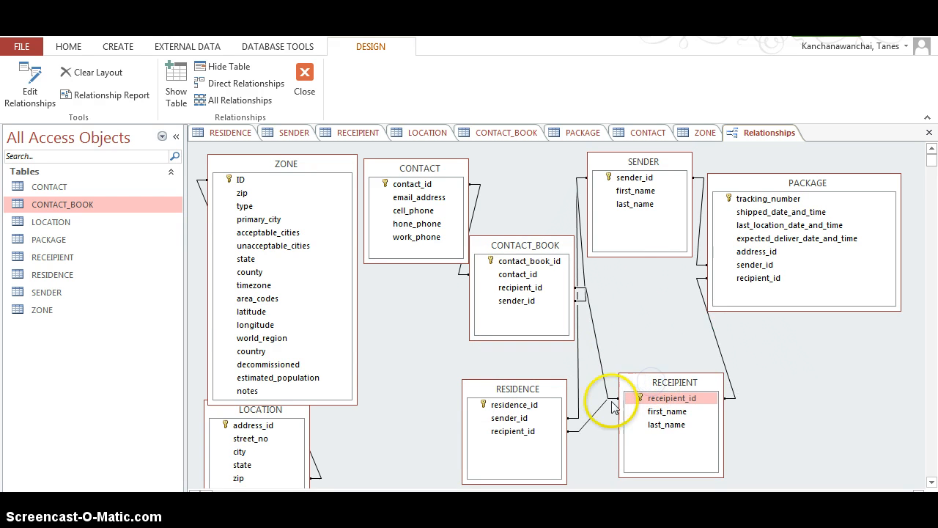
mouse_move(517, 411)
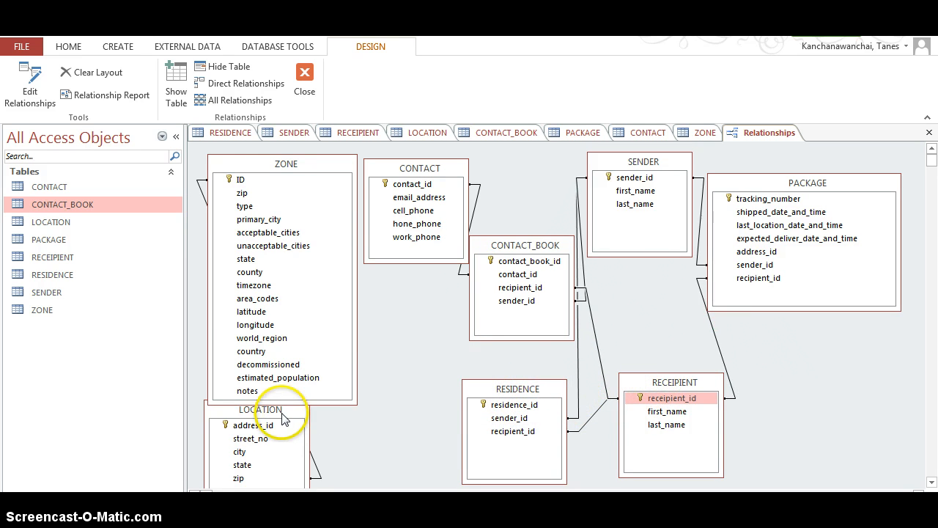
Reposition LOCATION, SENDER, RESIDENCE, RECEIPIENT, CONTACT_BOOK and PACKAGE so the linked tables spread out clearly
left_click_drag(262, 409, 389, 375)
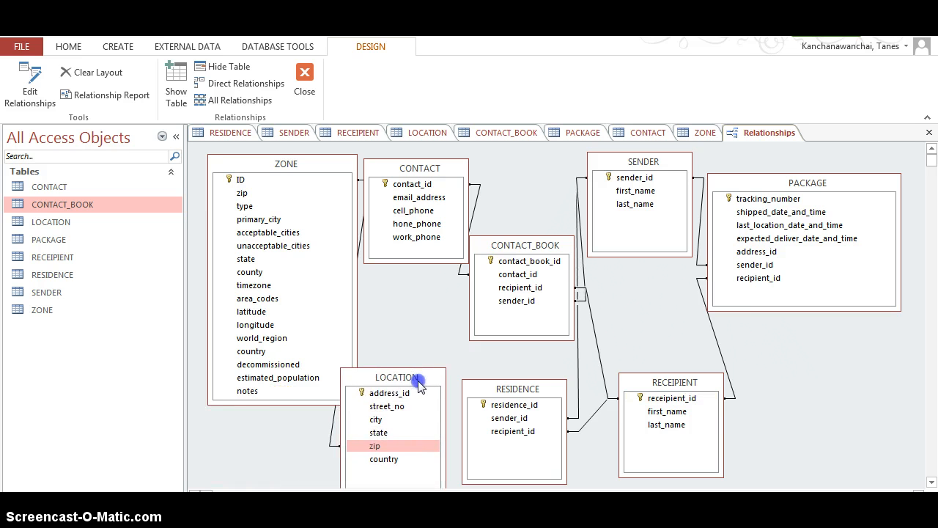
mouse_move(733, 260)
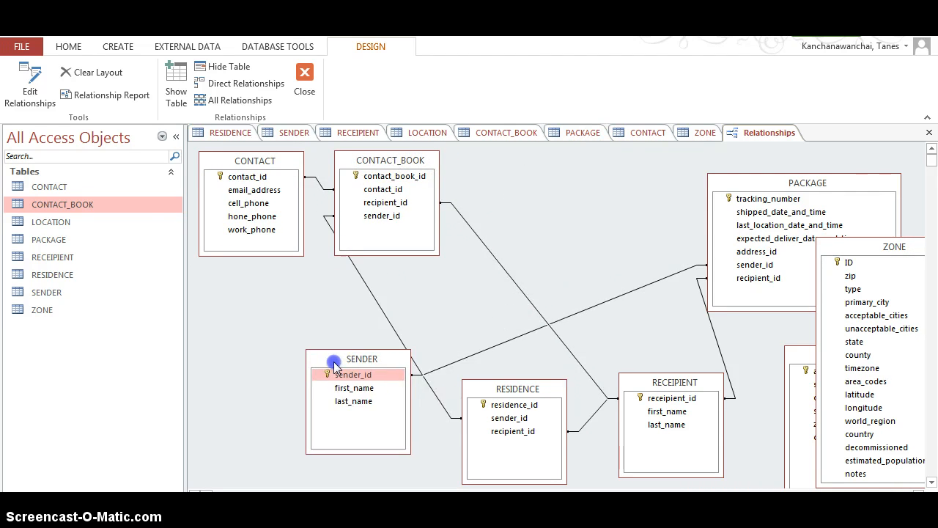
left_click_drag(360, 358, 263, 298)
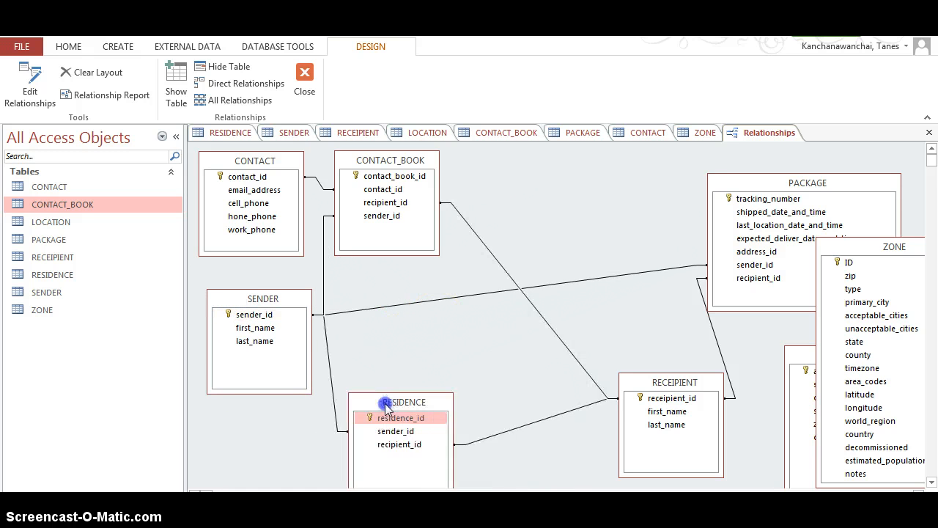
left_click_drag(671, 382, 520, 359)
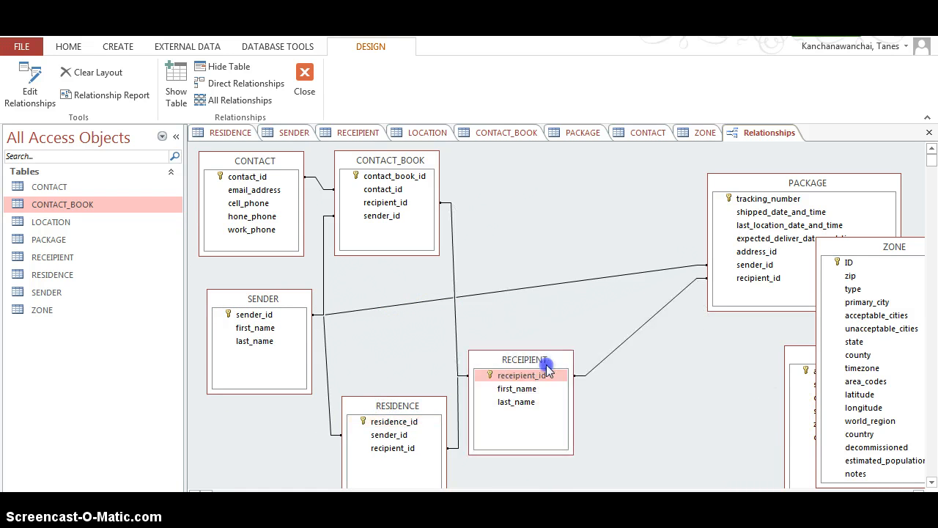
left_click_drag(521, 359, 548, 174)
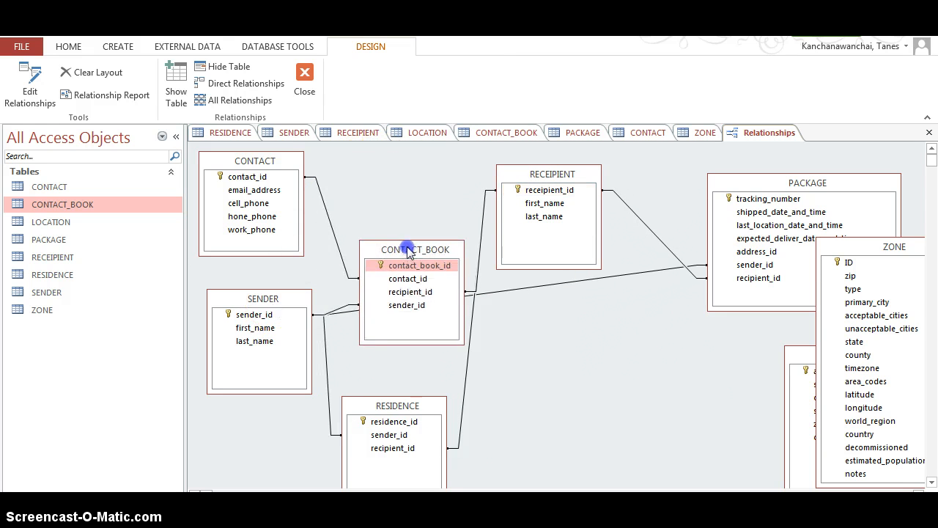
left_click_drag(398, 405, 744, 426)
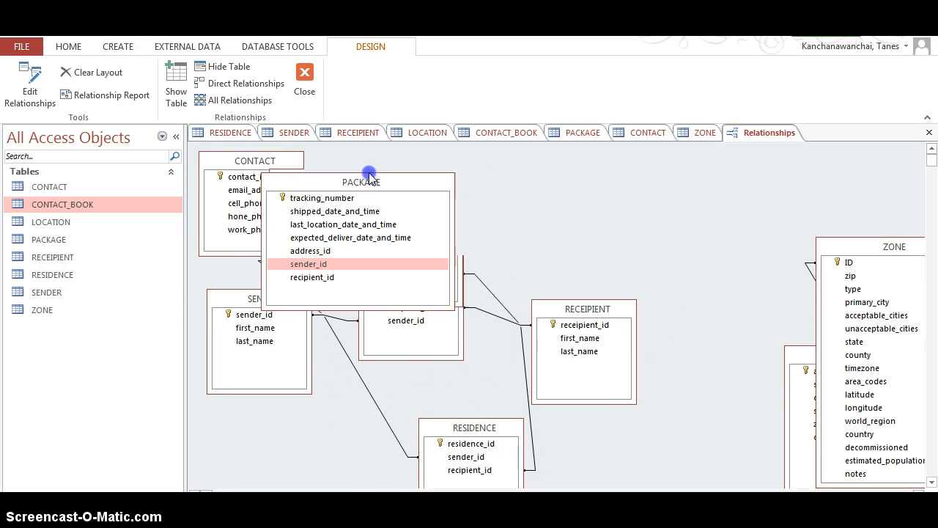
left_click_drag(359, 182, 305, 411)
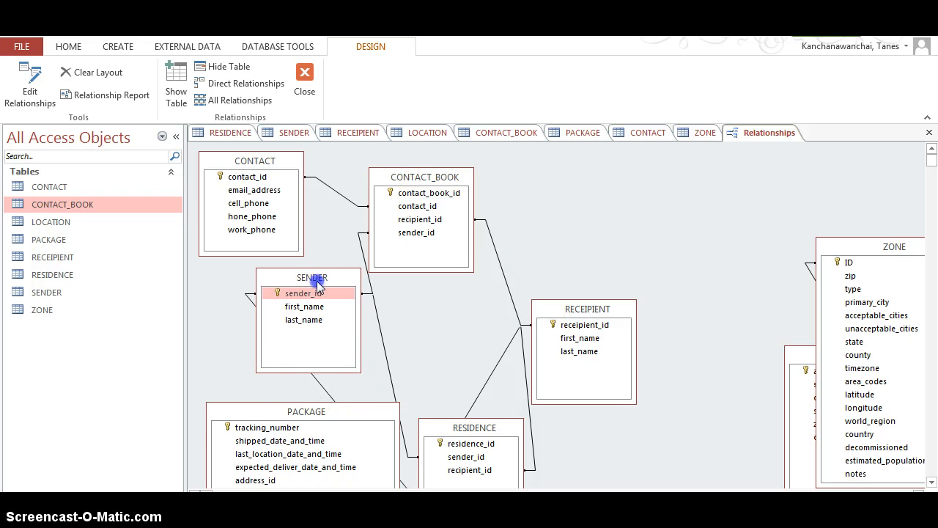
mouse_move(821, 163)
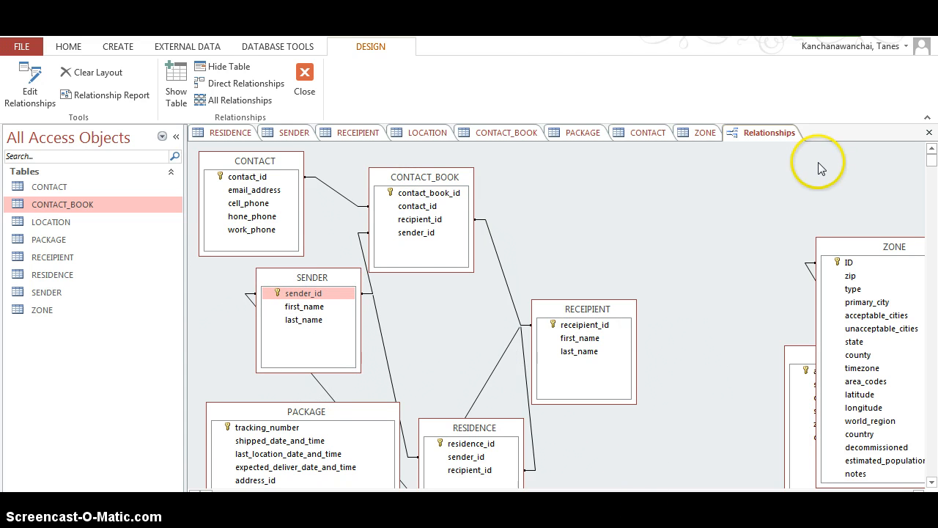
Collapse the ribbon to enlarge the diagram and nudge PACKAGE slightly left
right_click(402, 50)
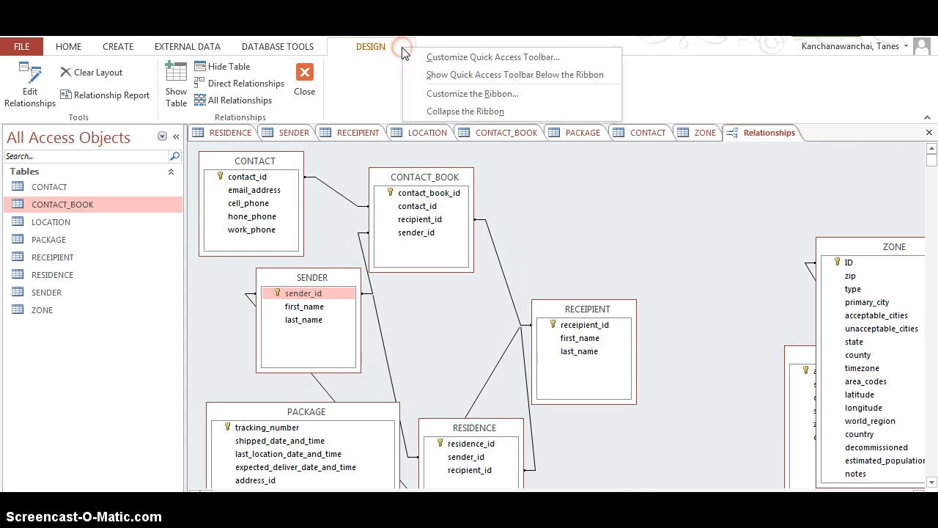
left_click(465, 111)
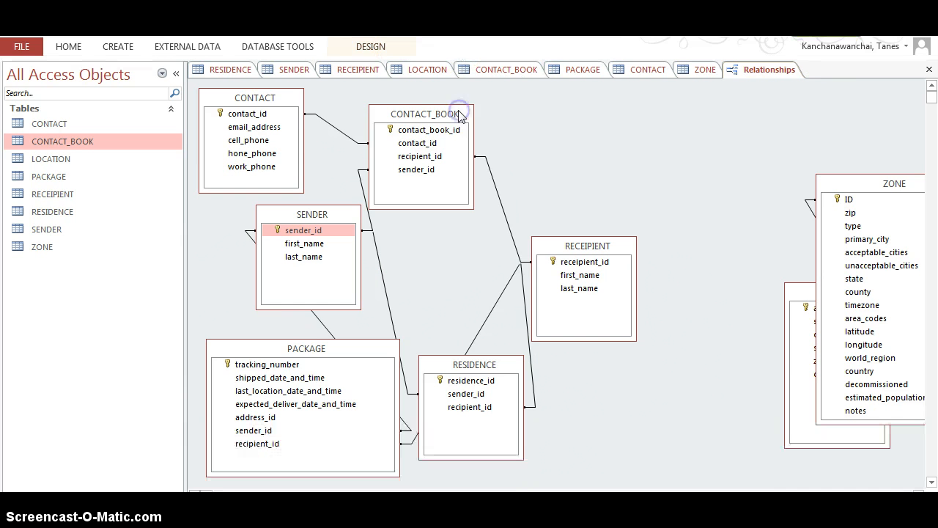
mouse_move(573, 177)
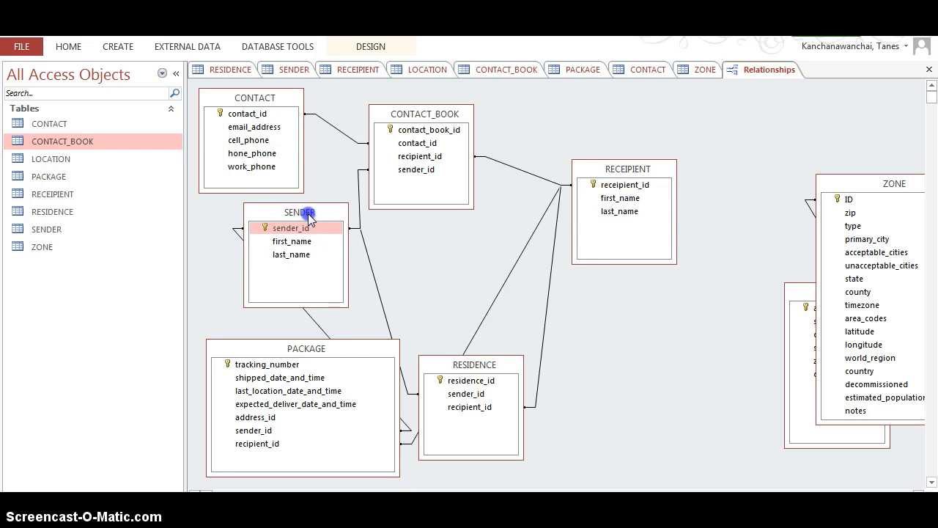
mouse_move(810, 244)
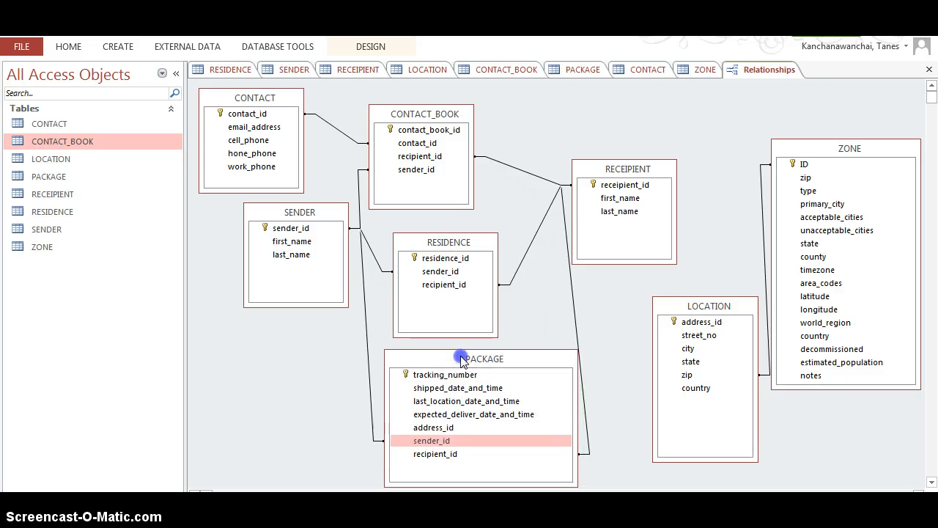
left_click_drag(481, 359, 467, 357)
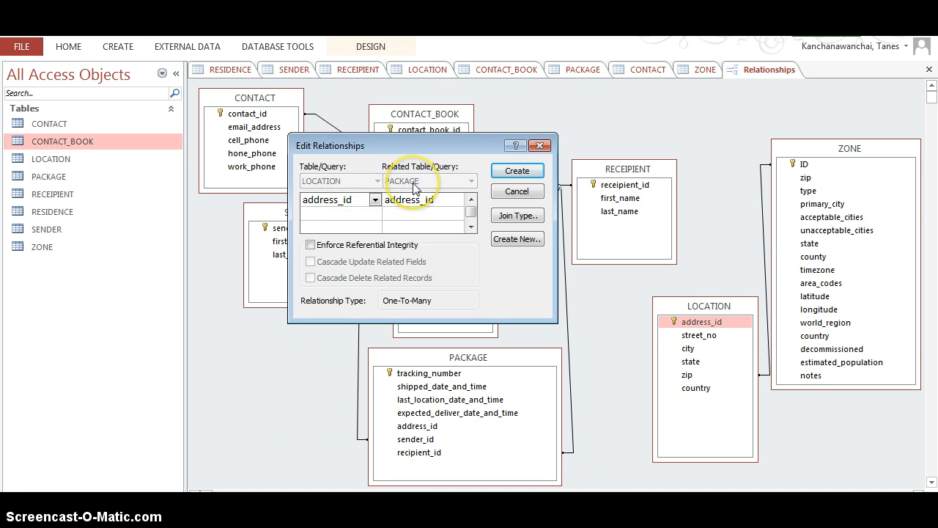
mouse_move(376, 192)
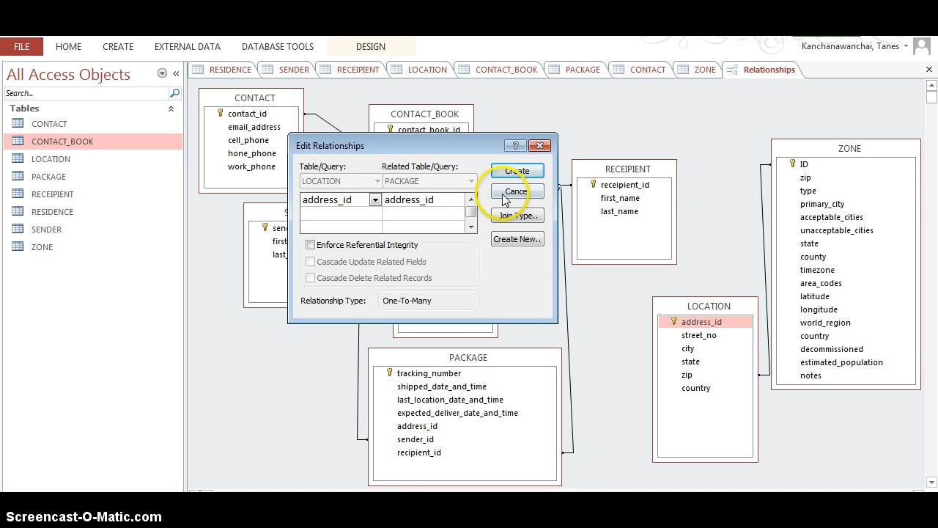
Toggle integrity and cascade delete on the address link, then back out without creating it
left_click(310, 244)
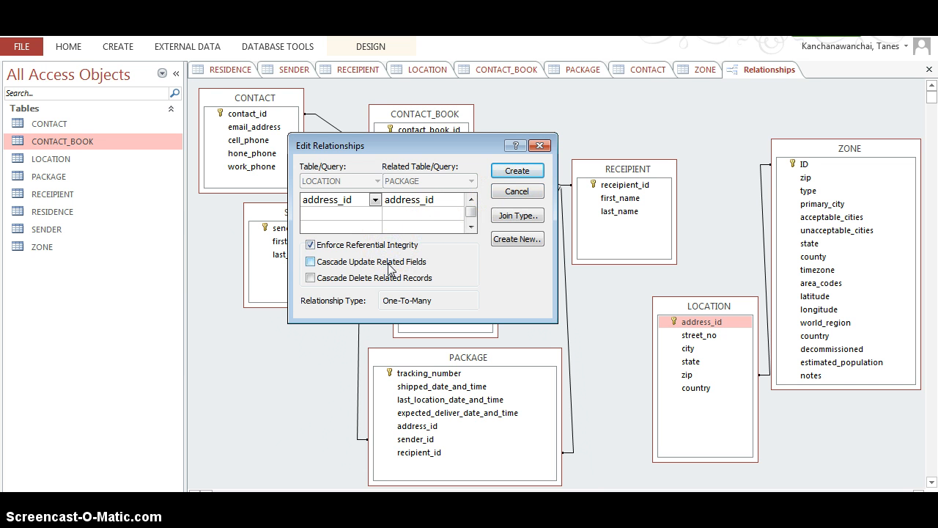
left_click(310, 277)
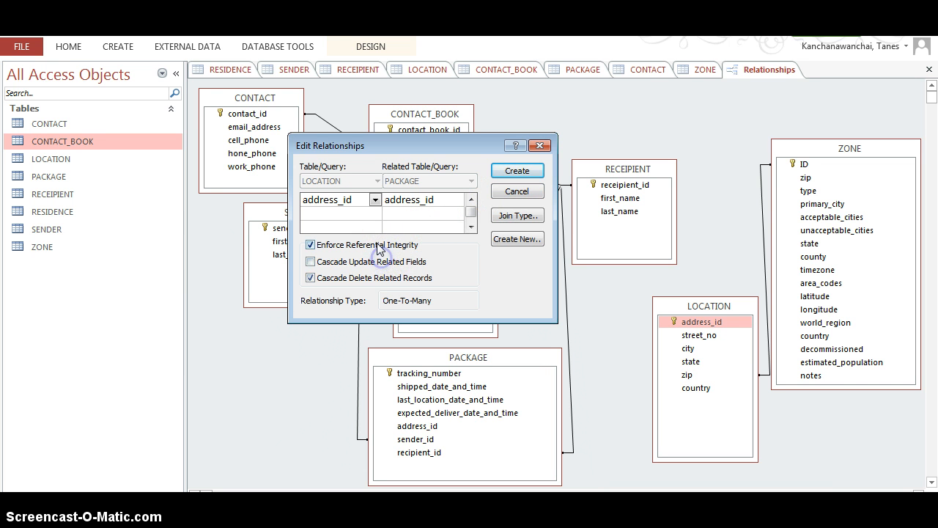
left_click(310, 244)
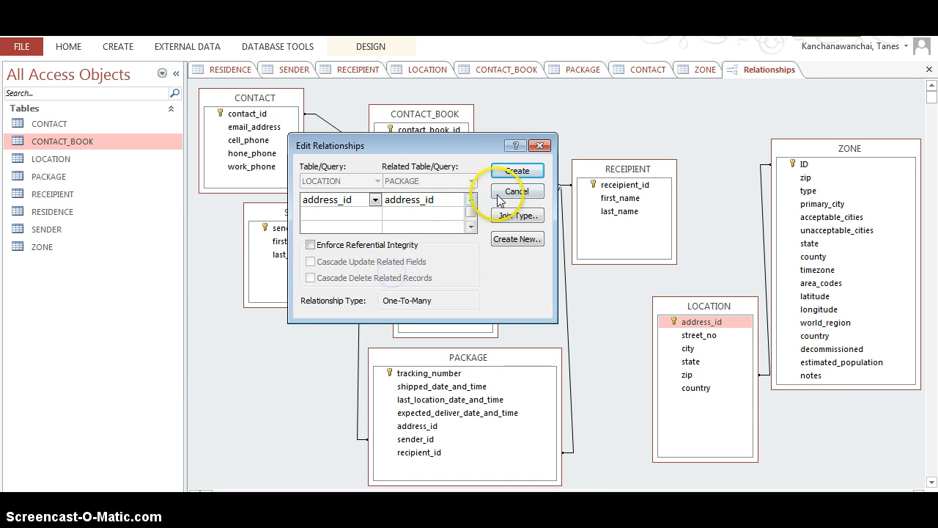
left_click(517, 191)
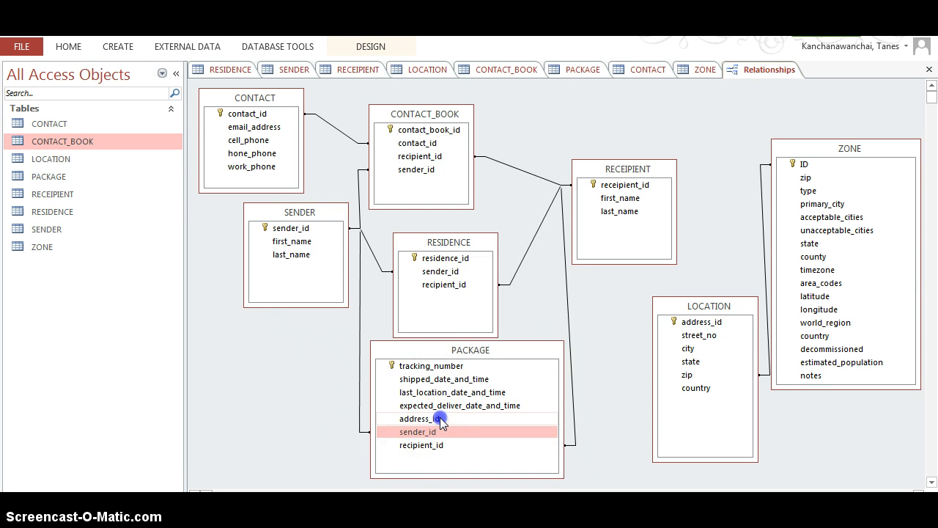
Attempt the LOCATION–PACKAGE address_id link with integrity and cascade updates; dismiss the PACKAGE-locked error
left_click(421, 418)
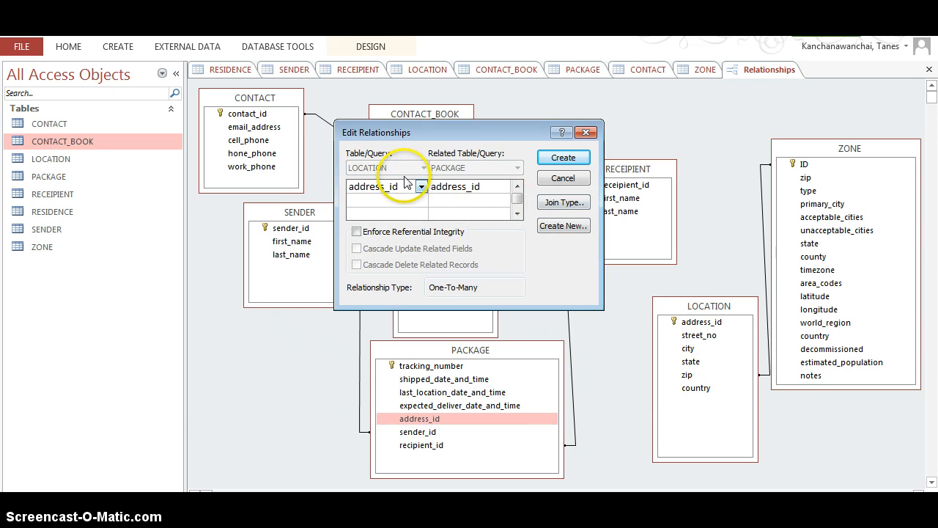
left_click(357, 231)
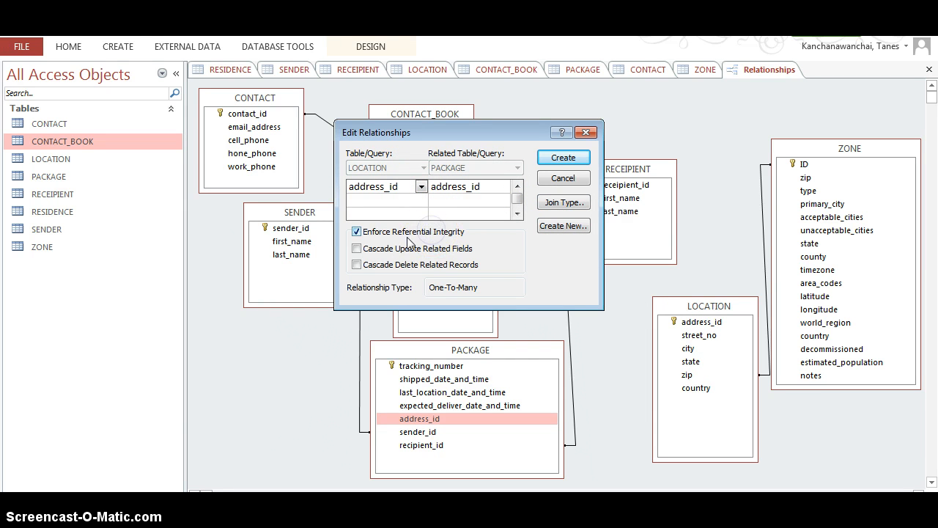
left_click(356, 248)
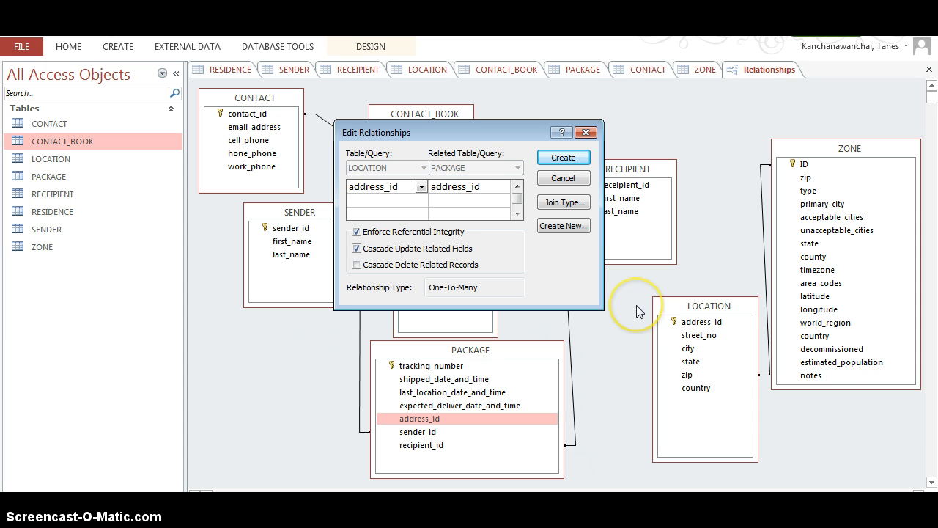
mouse_move(517, 344)
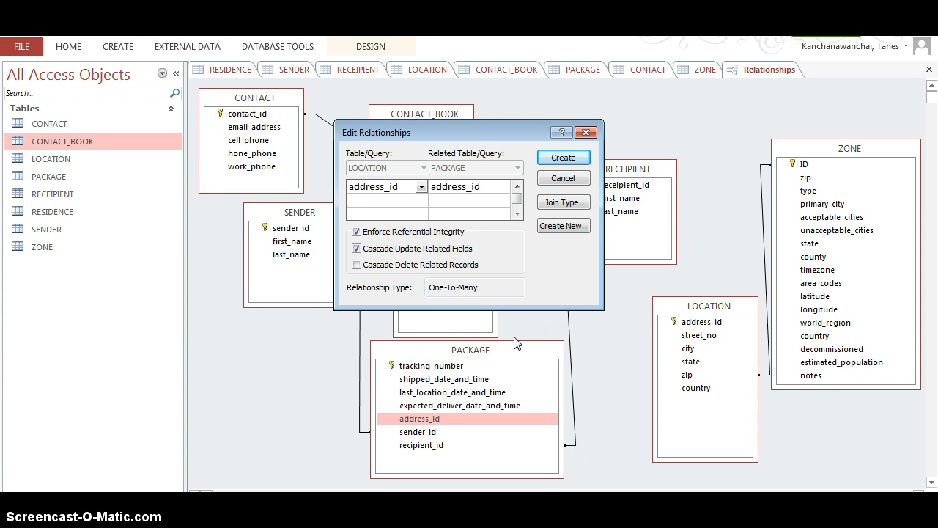
mouse_move(478, 288)
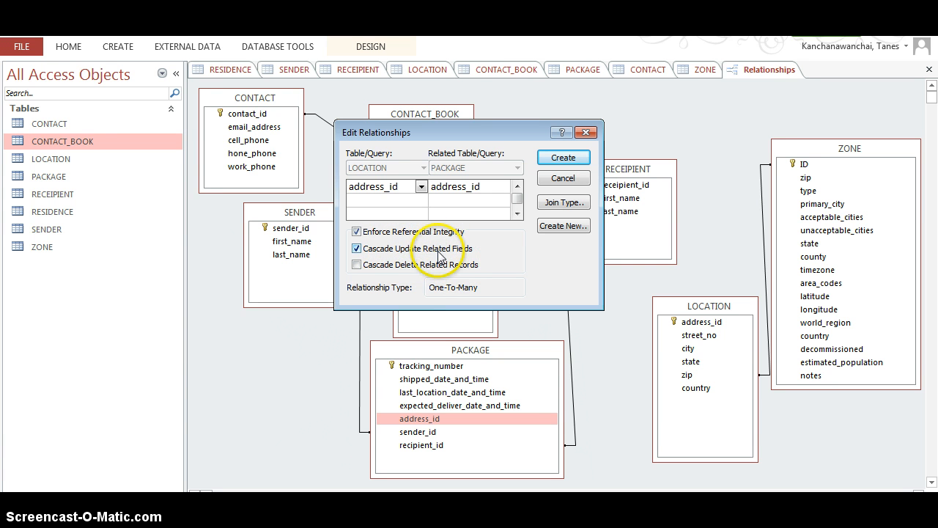
mouse_move(581, 153)
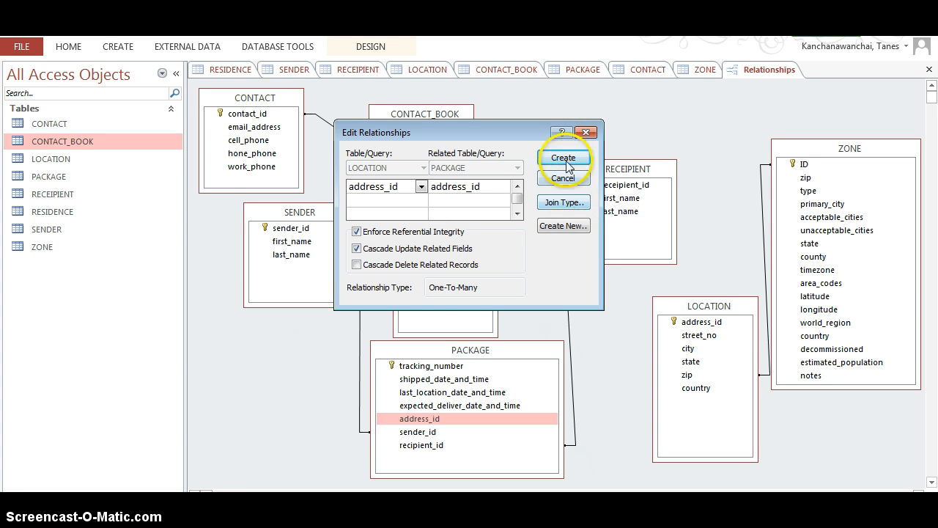
left_click(564, 157)
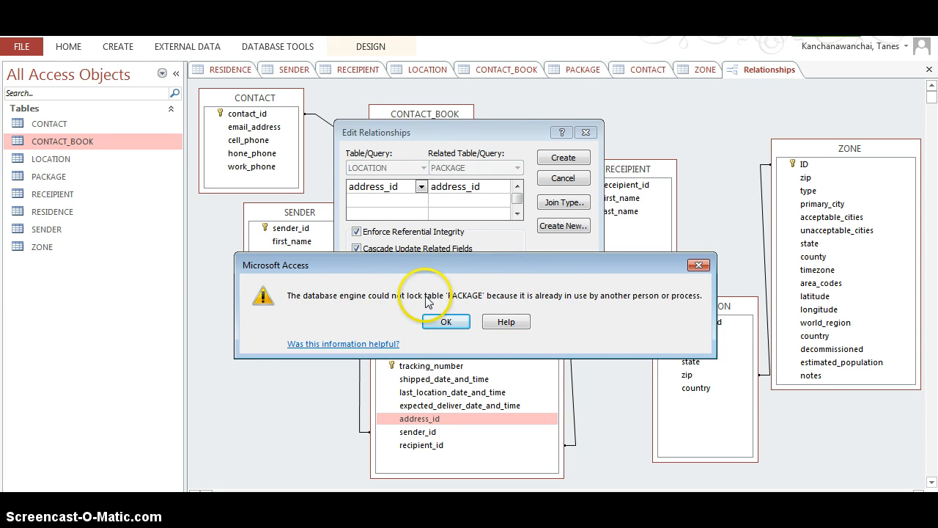
left_click(445, 321)
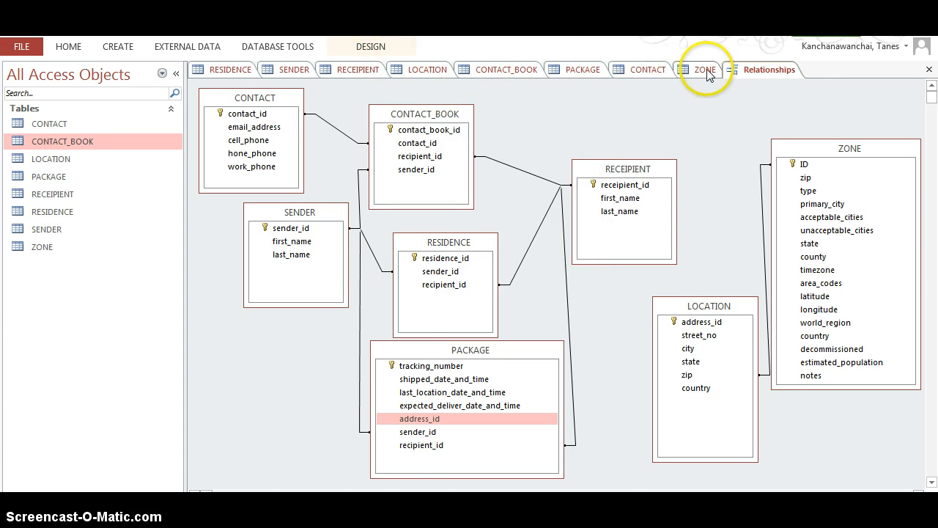
Close ZONE and all open tables, then bring the Relationships layout back up from Database Tools
left_click(705, 69)
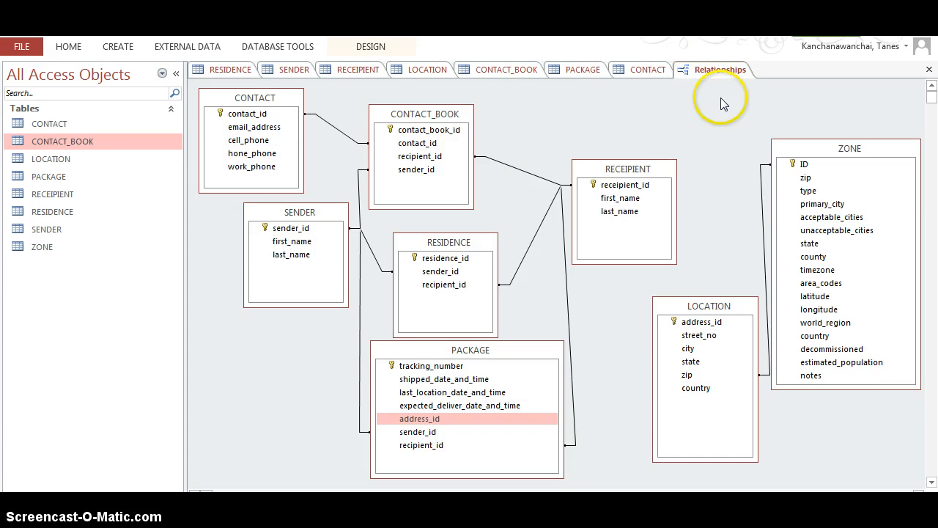
right_click(720, 69)
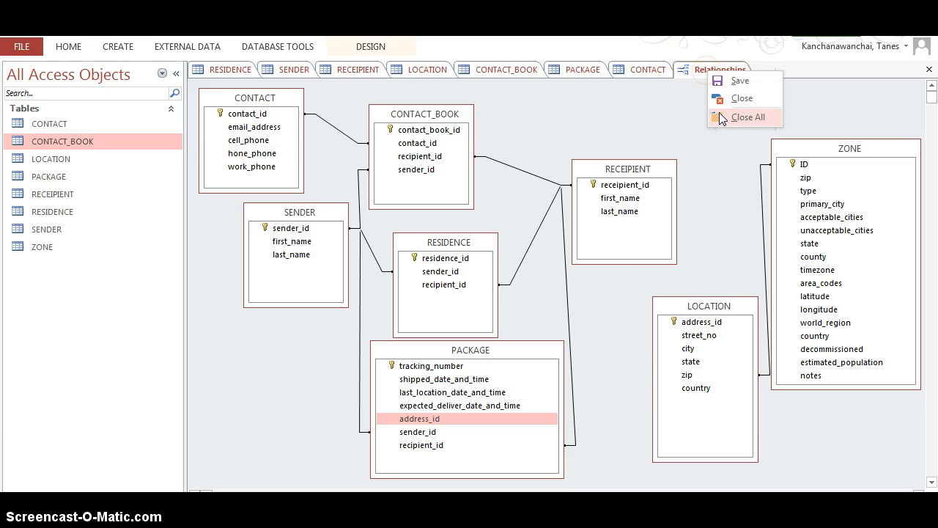
left_click(748, 116)
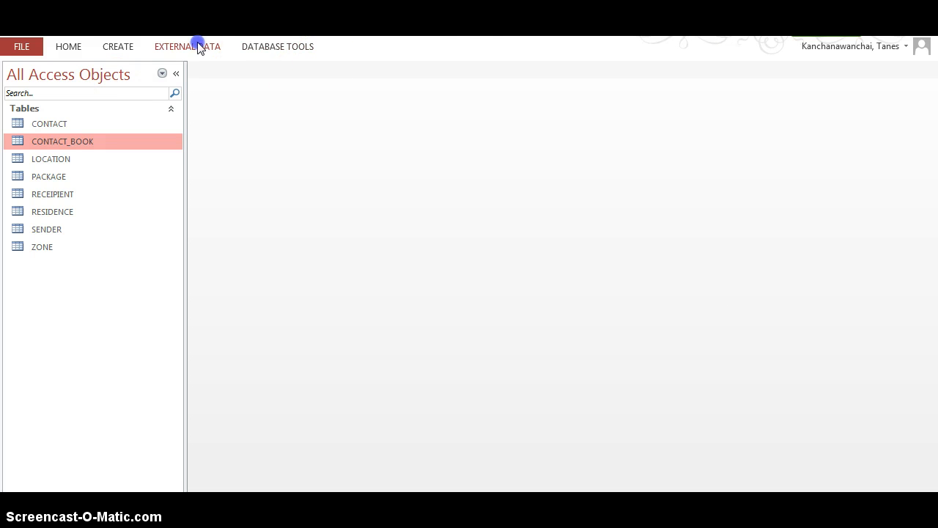
left_click(277, 46)
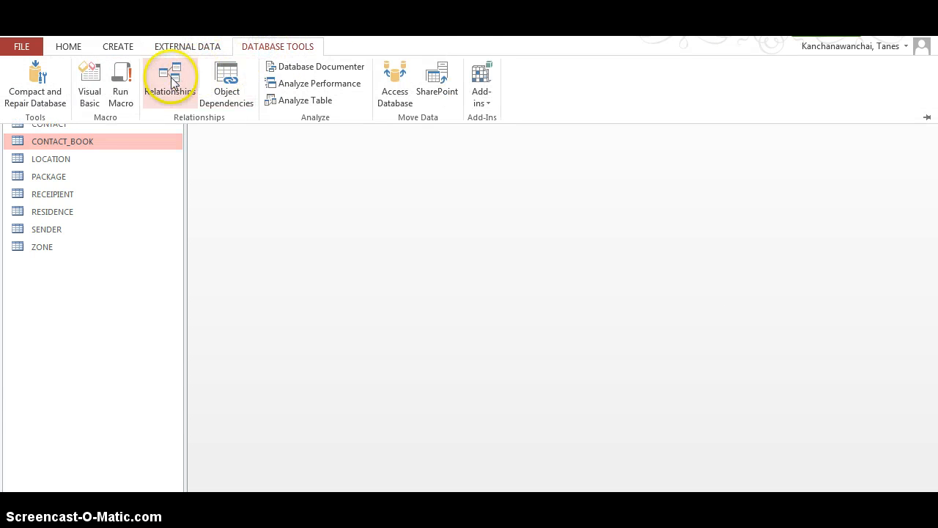
left_click(169, 80)
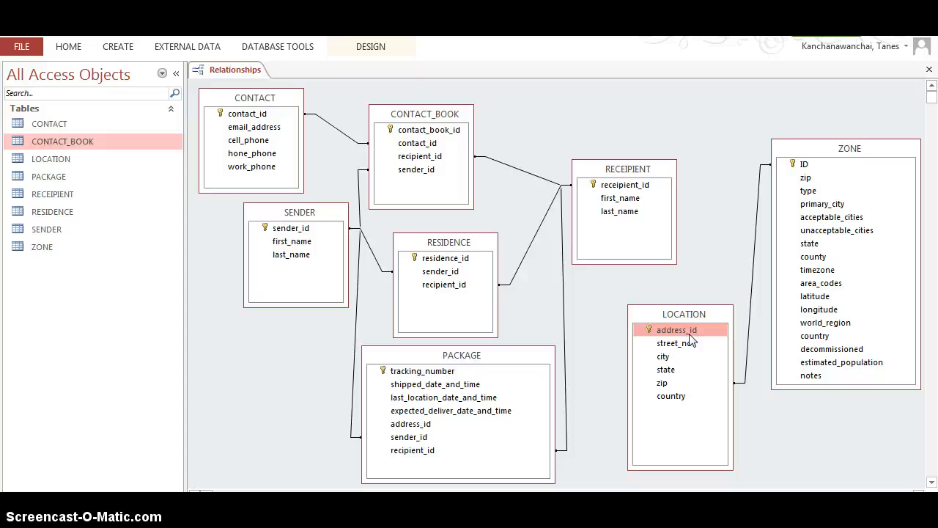
mouse_move(349, 74)
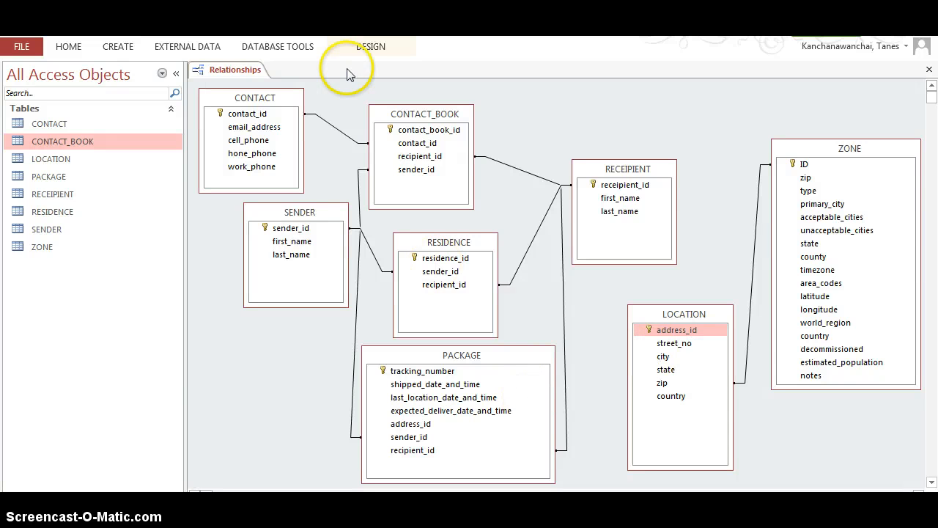
mouse_move(249, 56)
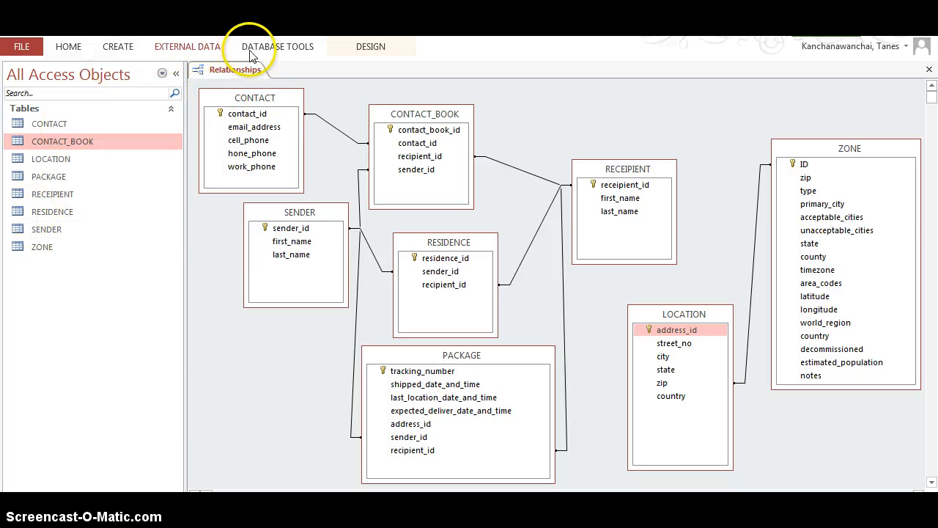
Close the Relationships layout saving its changes, then reopen it by itself
left_click(277, 46)
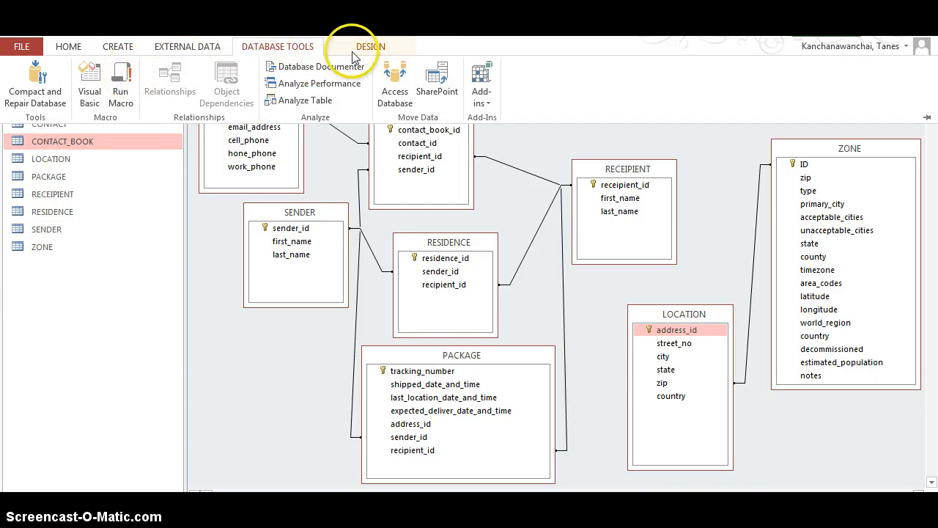
left_click(187, 47)
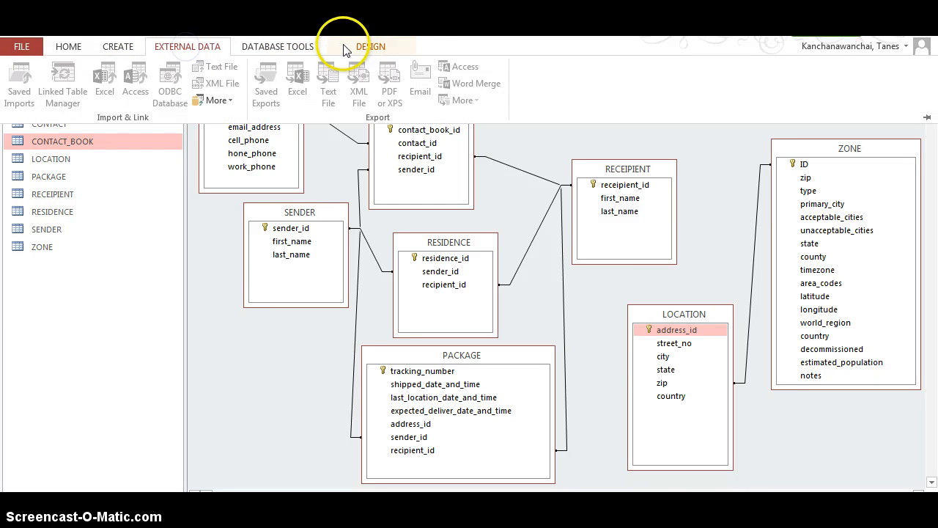
left_click(928, 70)
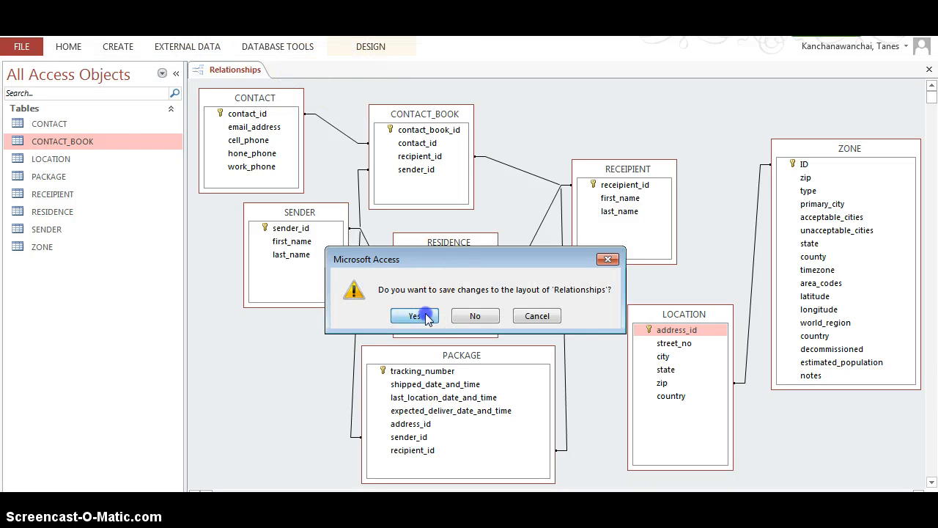
left_click(414, 316)
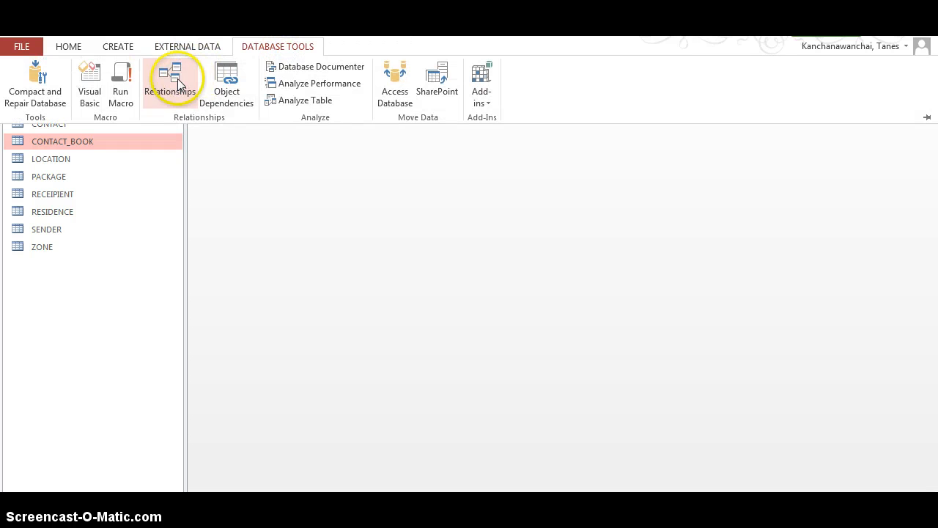
left_click(171, 83)
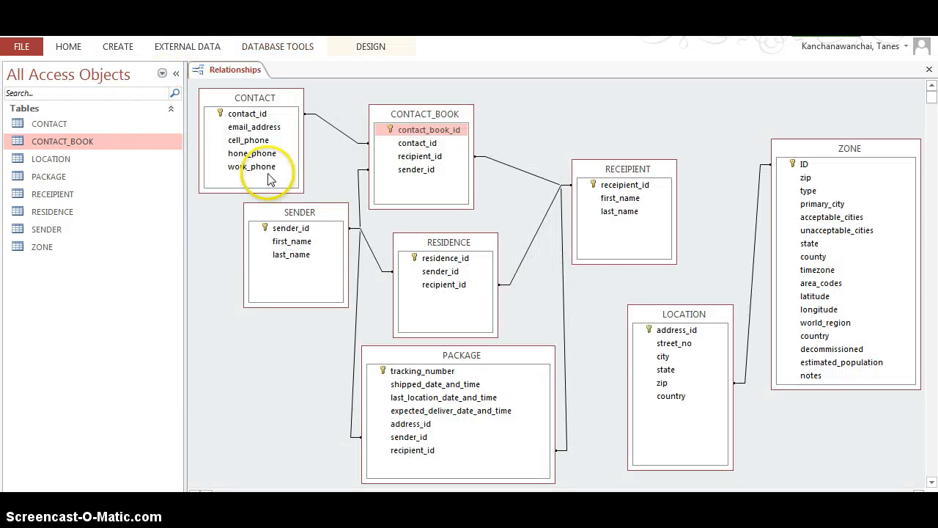
mouse_move(651, 380)
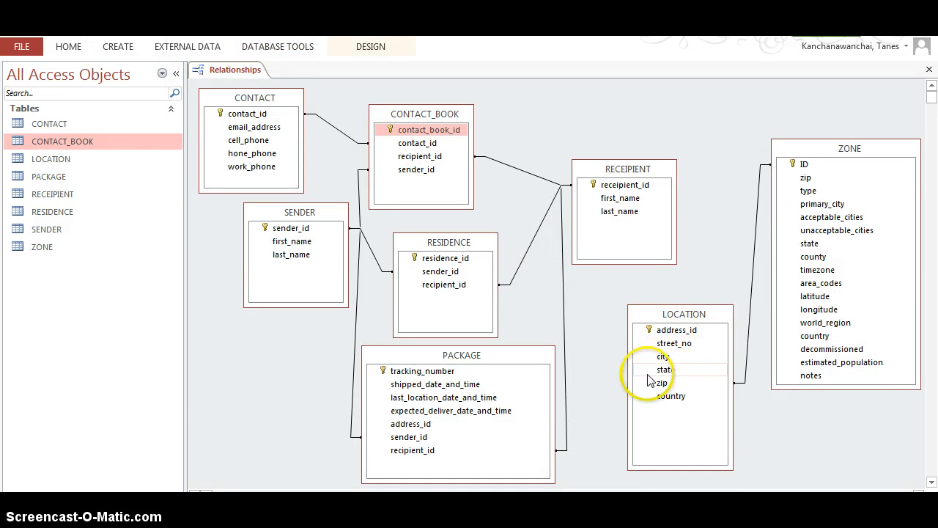
mouse_move(492, 410)
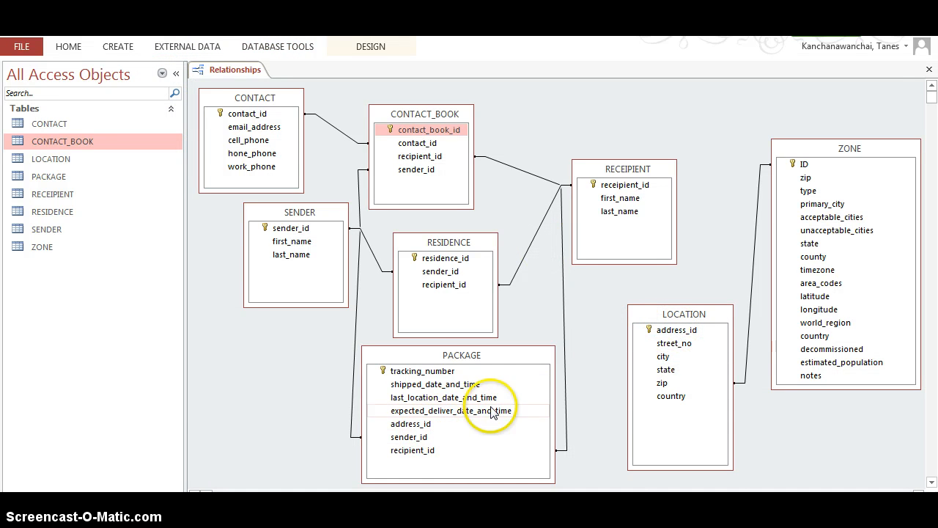
mouse_move(628, 349)
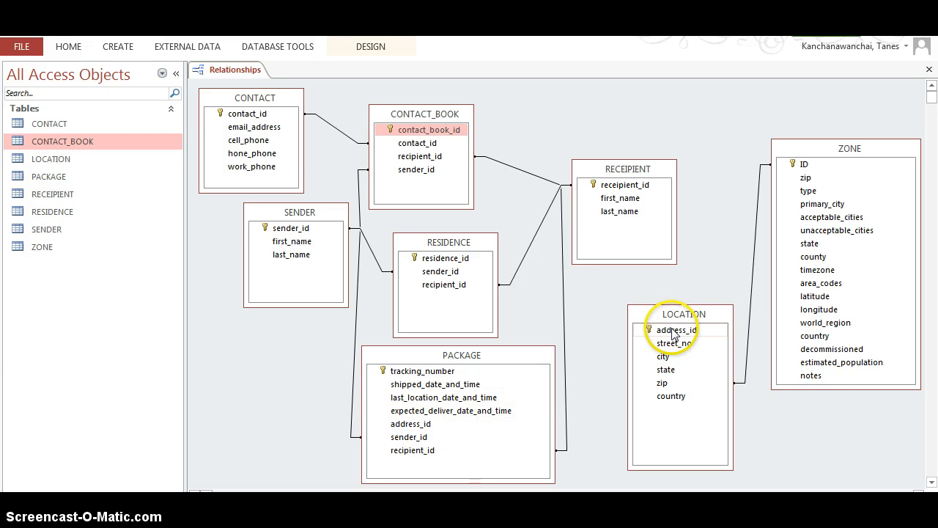
Delete the old link and create LOCATION-to-PACKAGE one-to-many on address_id with integrity and cascade updates
left_click(677, 329)
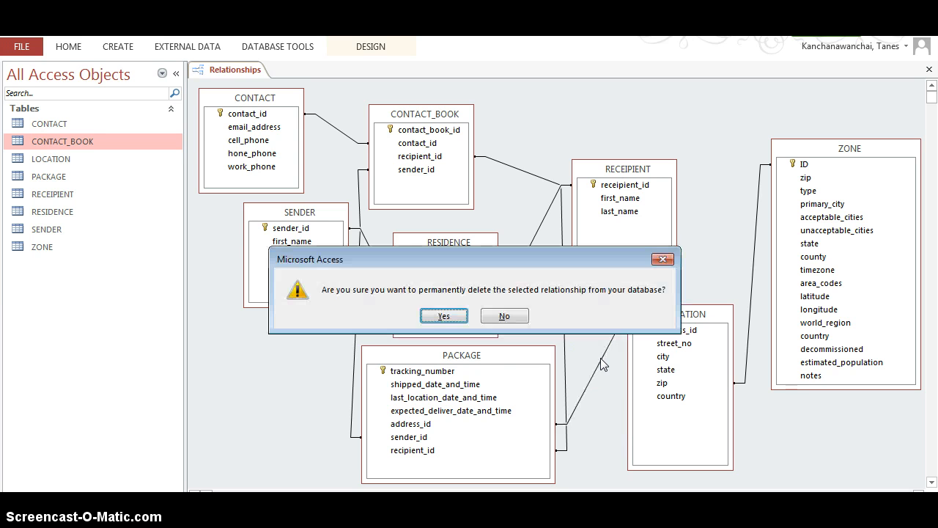
left_click(444, 316)
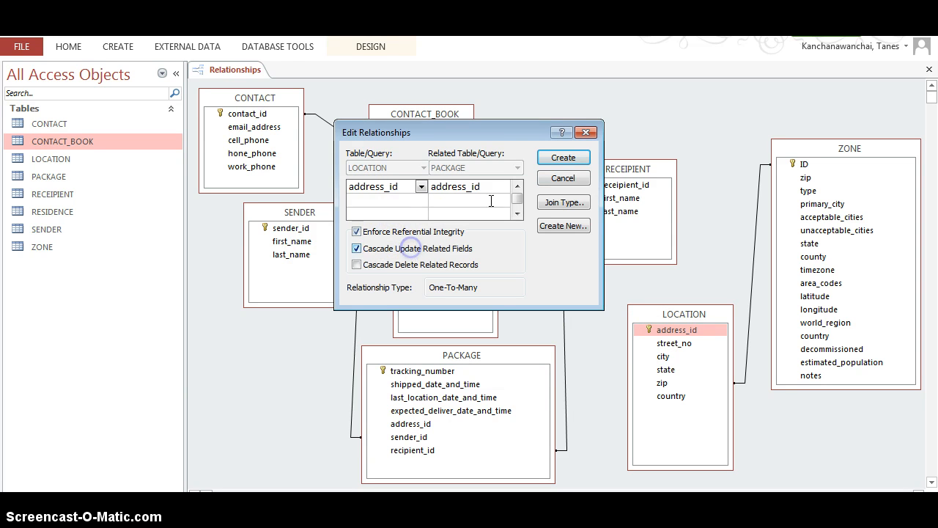
left_click(563, 157)
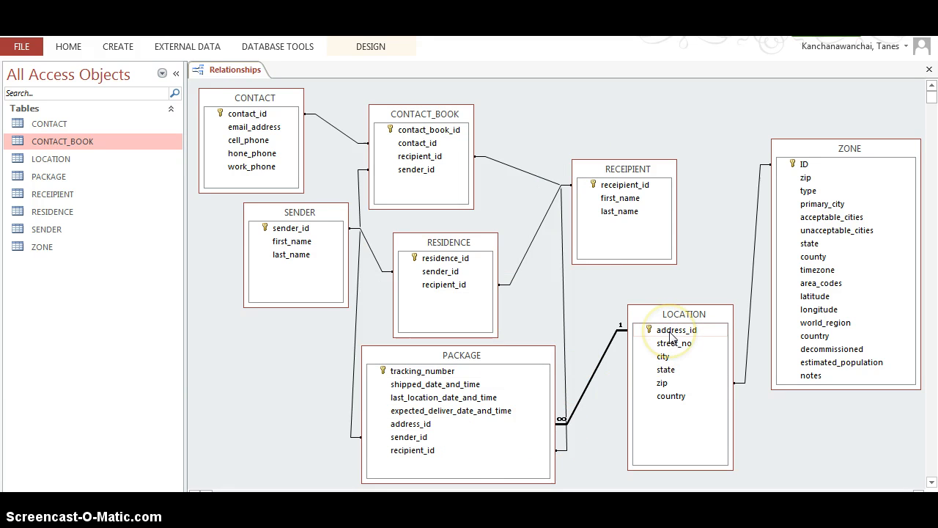
mouse_move(545, 398)
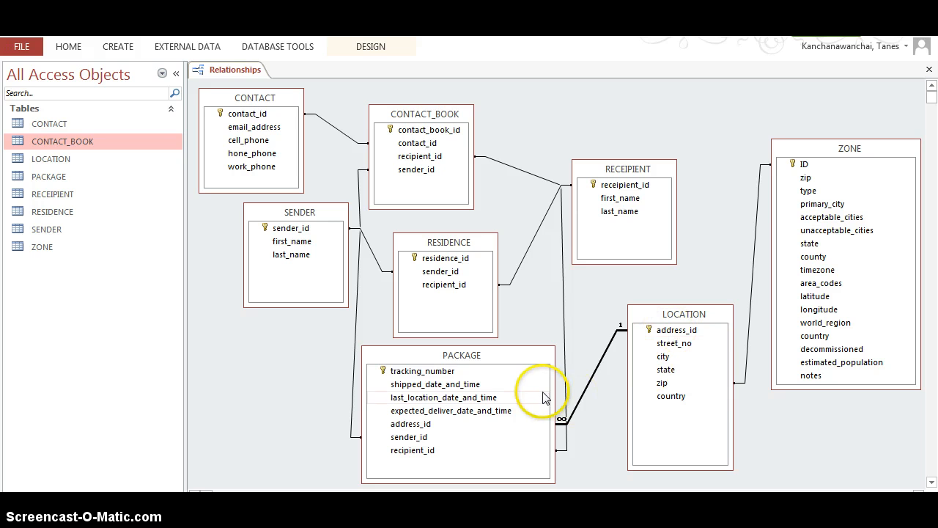
mouse_move(453, 334)
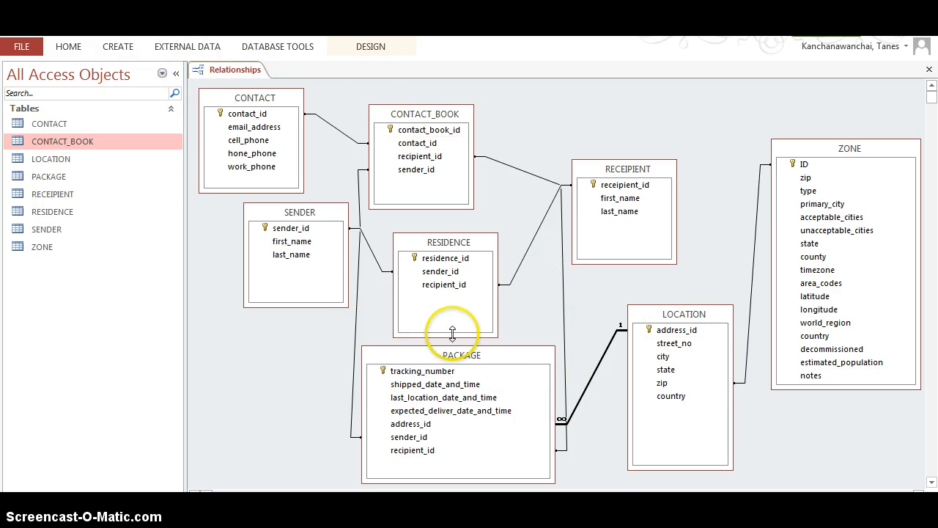
mouse_move(461, 359)
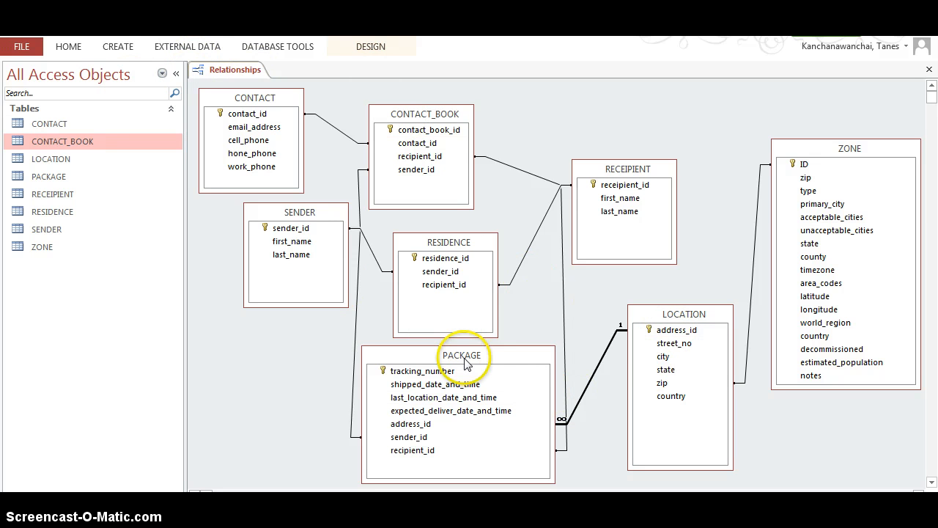